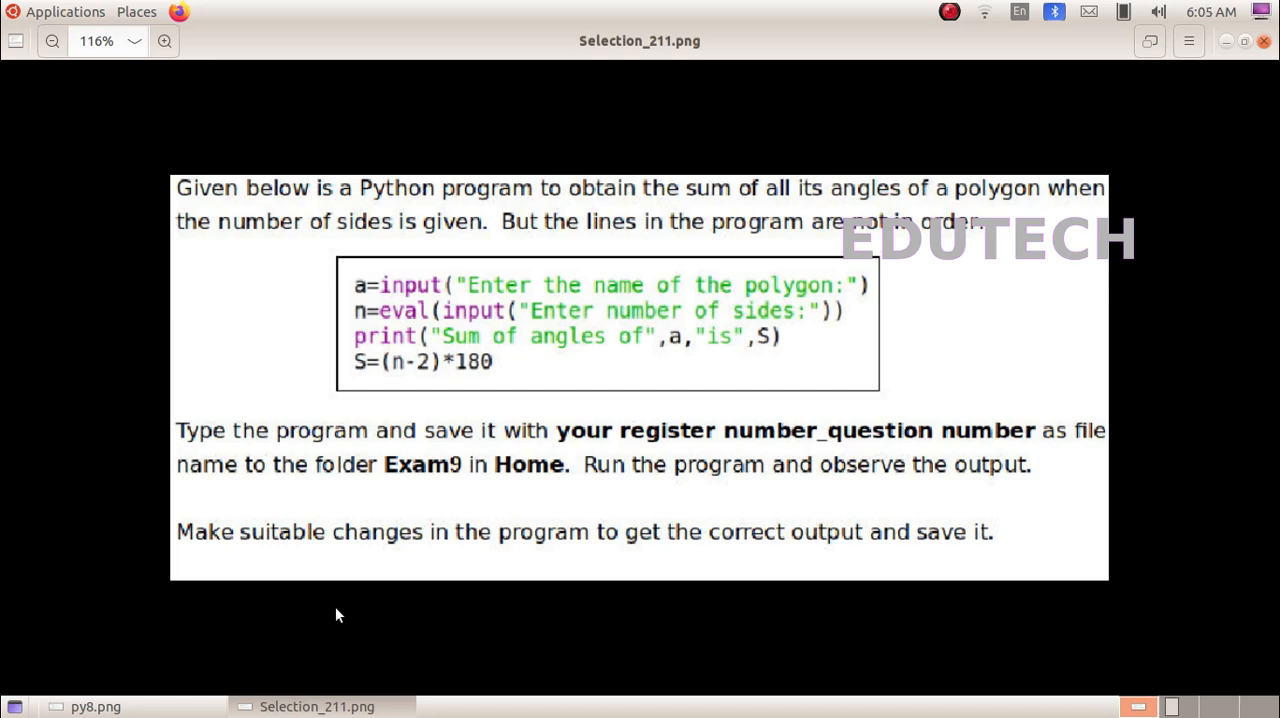
{"action": "mouse_move", "coordinate": [505, 288]}
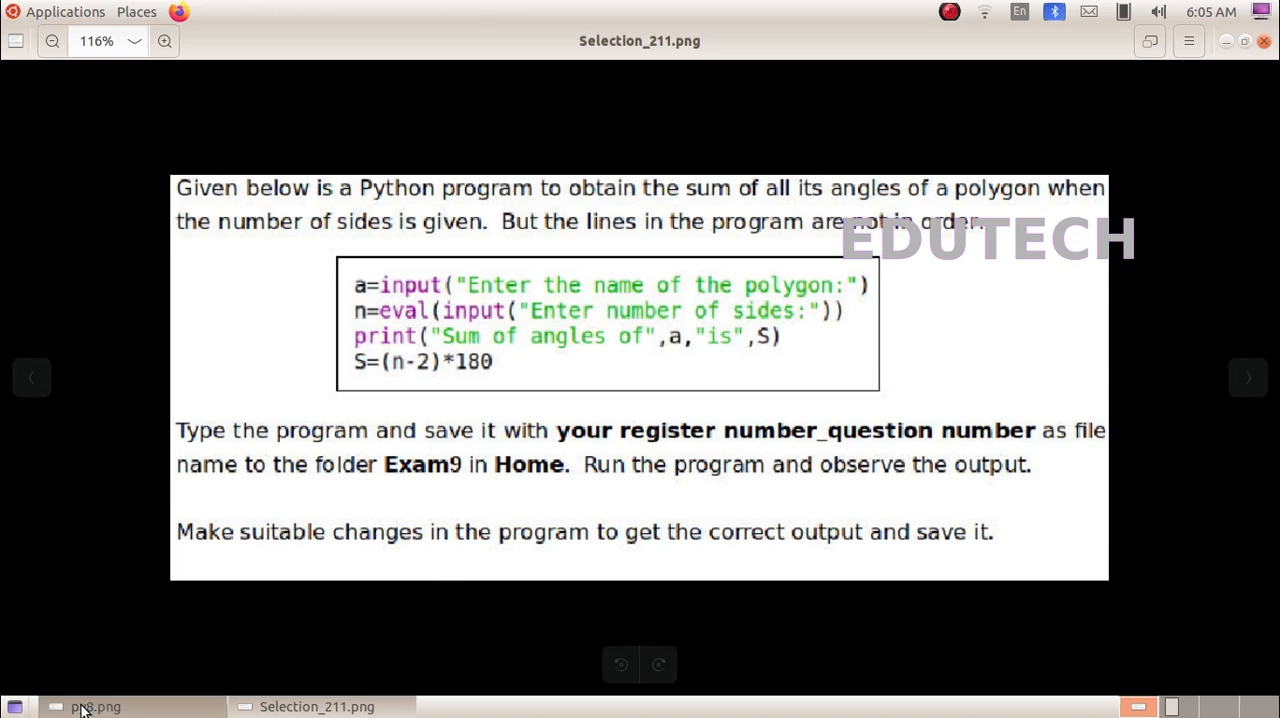
- Show the Malayalam question image, then launch IDLE and start a new blank file
{"action": "left_click", "coordinate": [95, 706]}
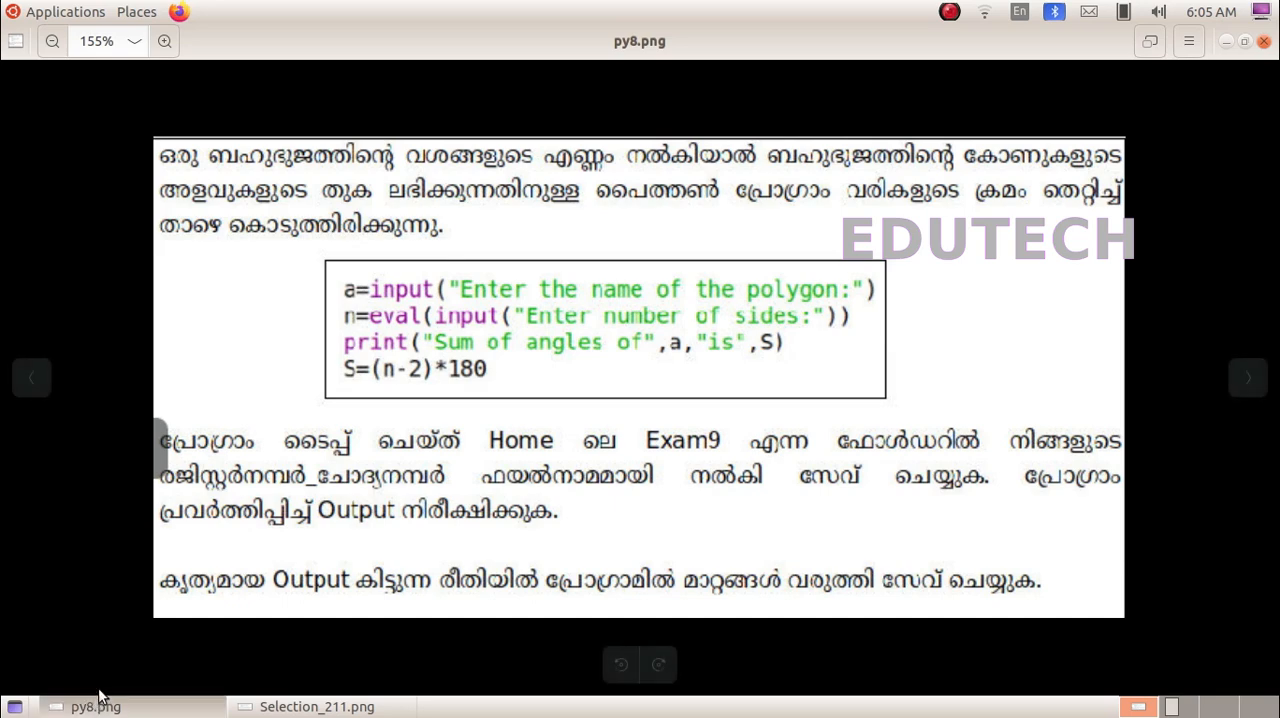
{"action": "mouse_move", "coordinate": [860, 230]}
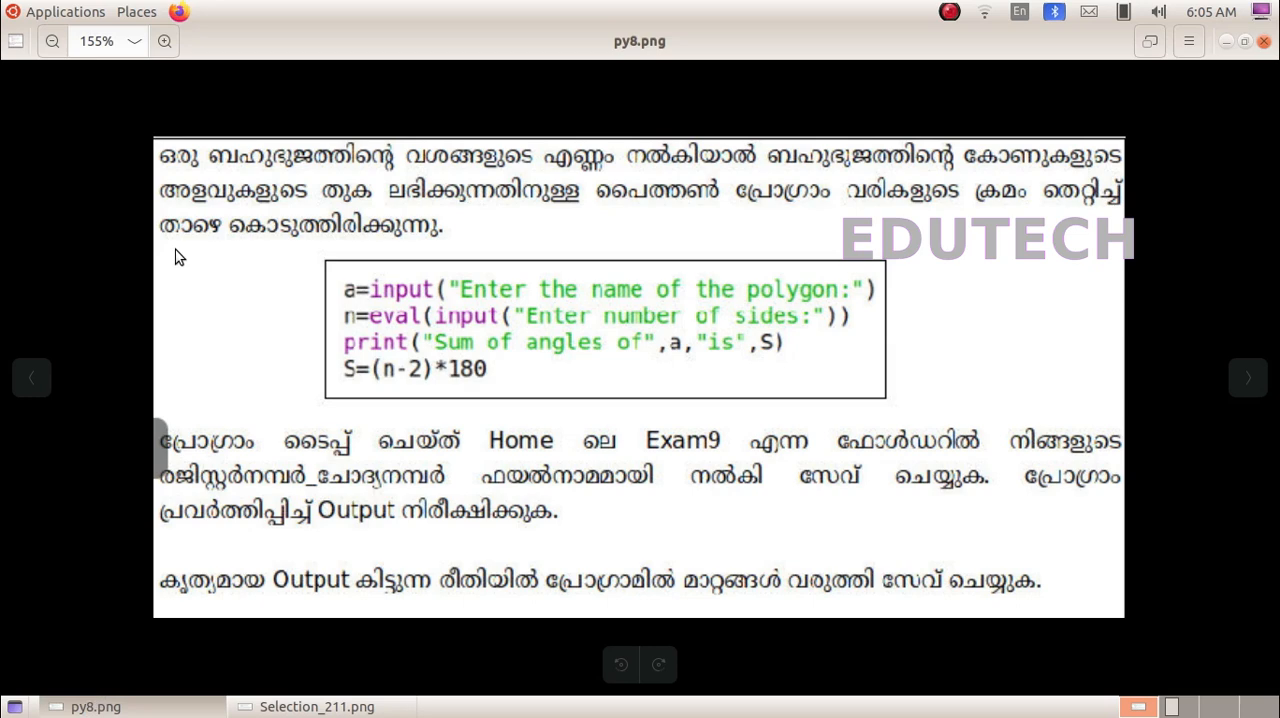
{"action": "mouse_move", "coordinate": [296, 426]}
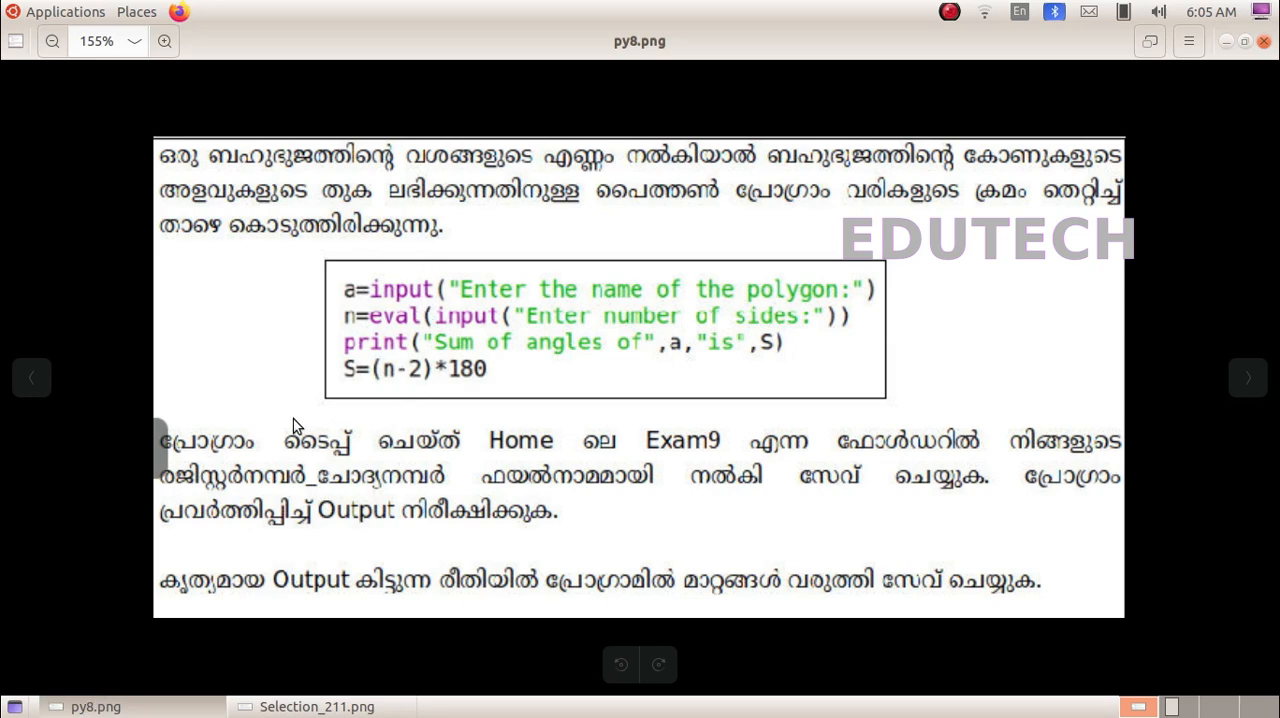
{"action": "mouse_move", "coordinate": [886, 334]}
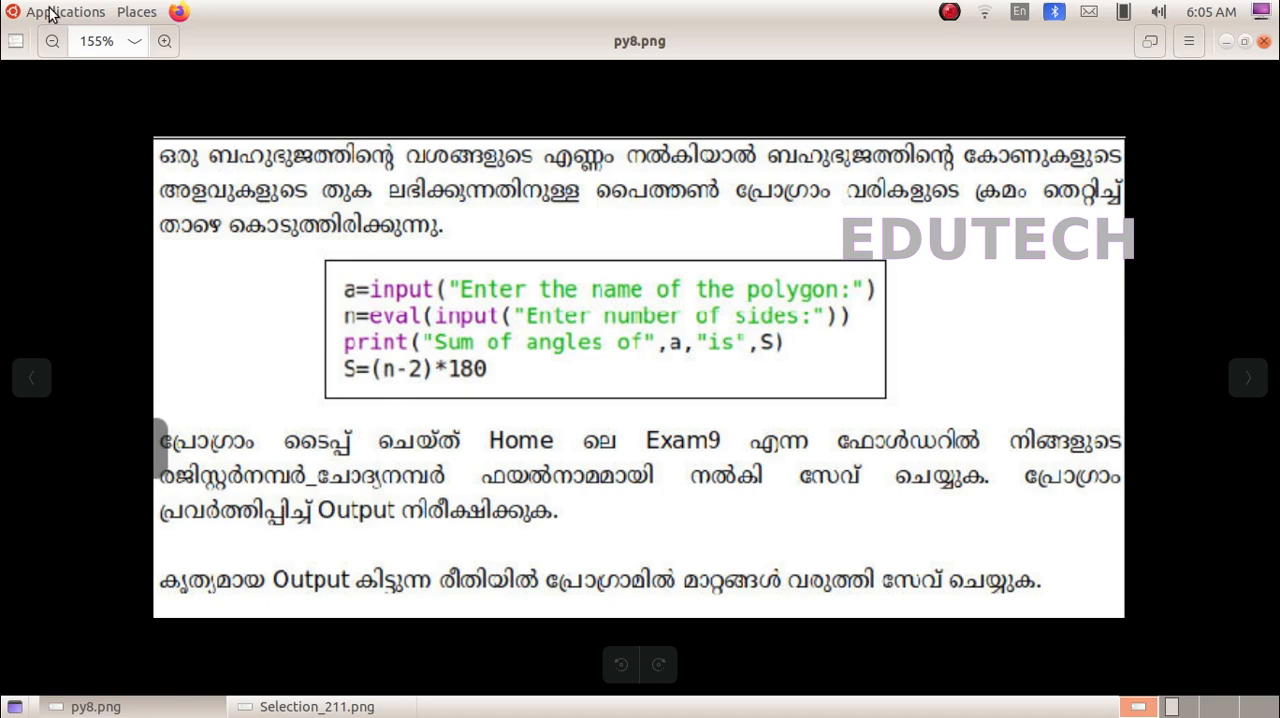
{"action": "left_click", "coordinate": [64, 11]}
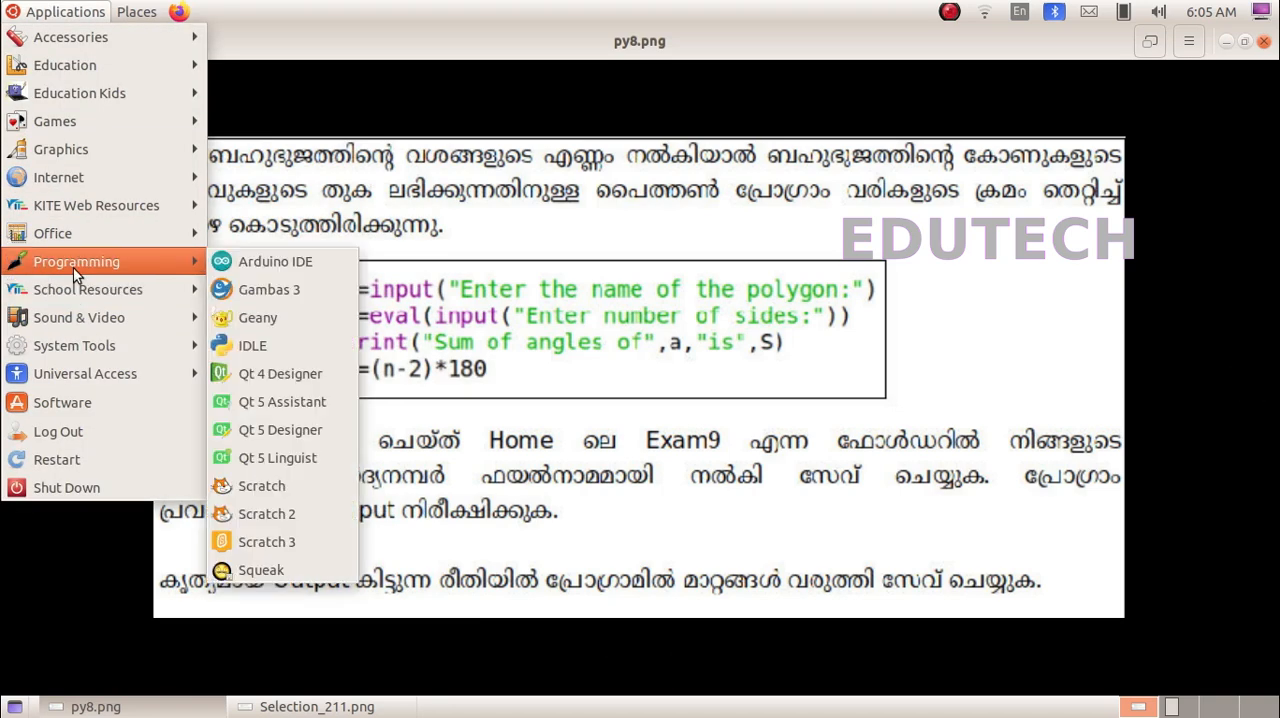
{"action": "left_click", "coordinate": [252, 345]}
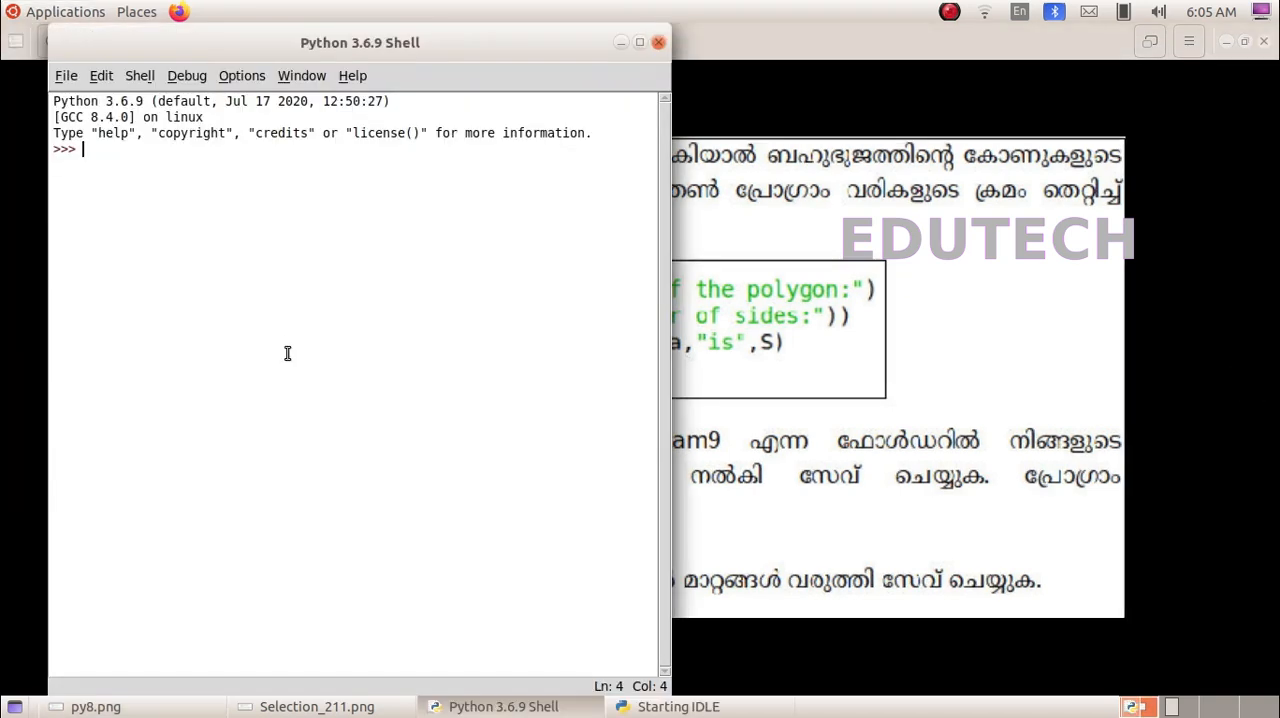
{"action": "left_click", "coordinate": [66, 75]}
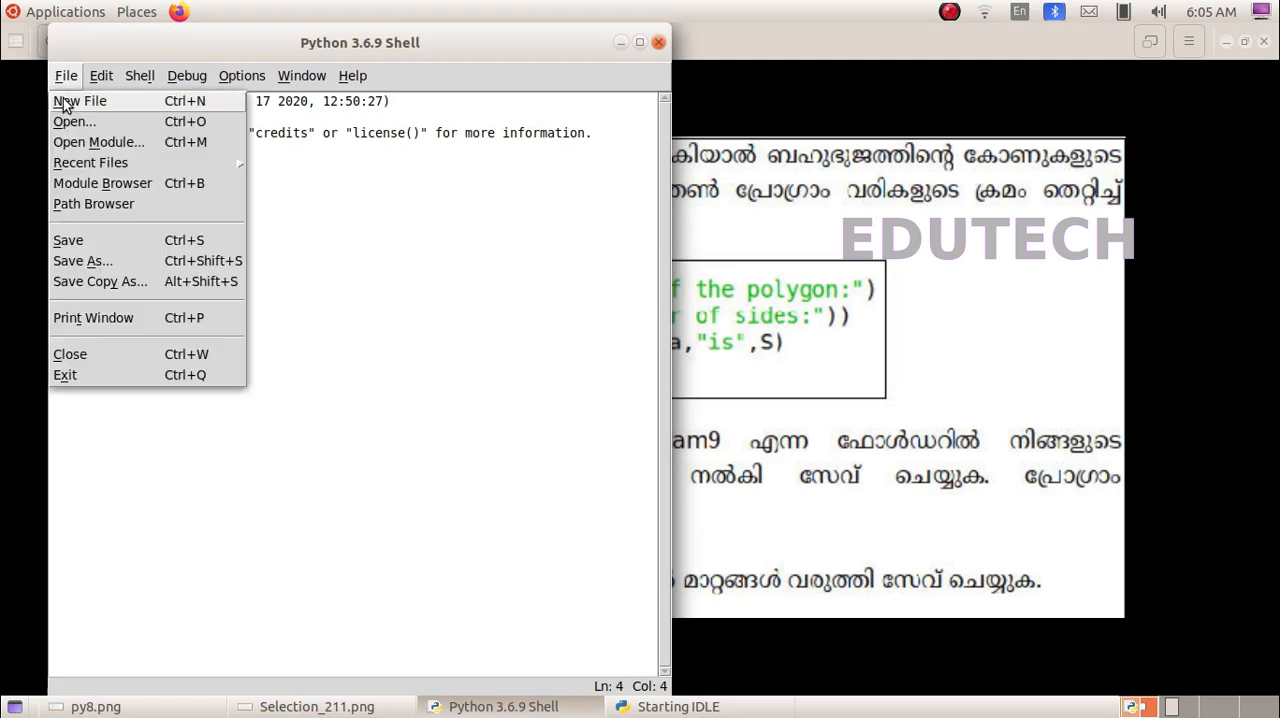
{"action": "left_click", "coordinate": [79, 100]}
{"action": "type", "text": "a=input(\"Enter the na"}
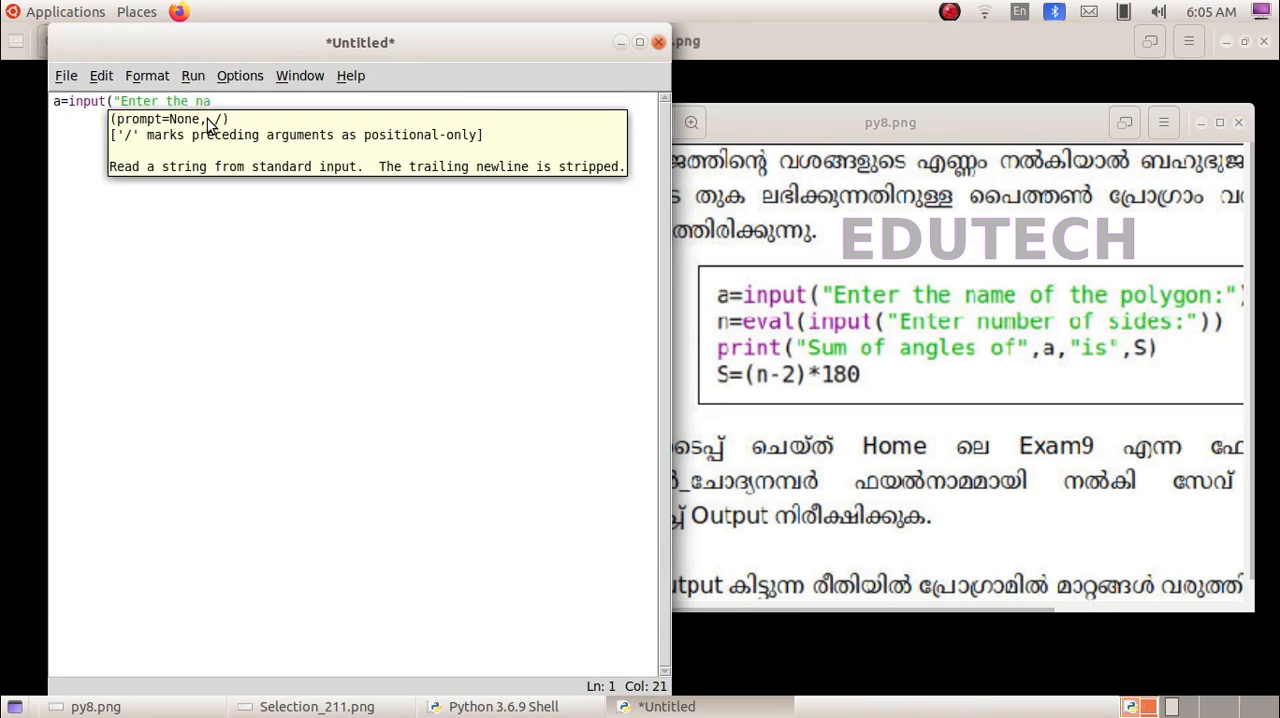
- Type the polygon-name and side-count inputs, the print line, then S=(n-2)*180
{"action": "type", "text": "me of the po"}
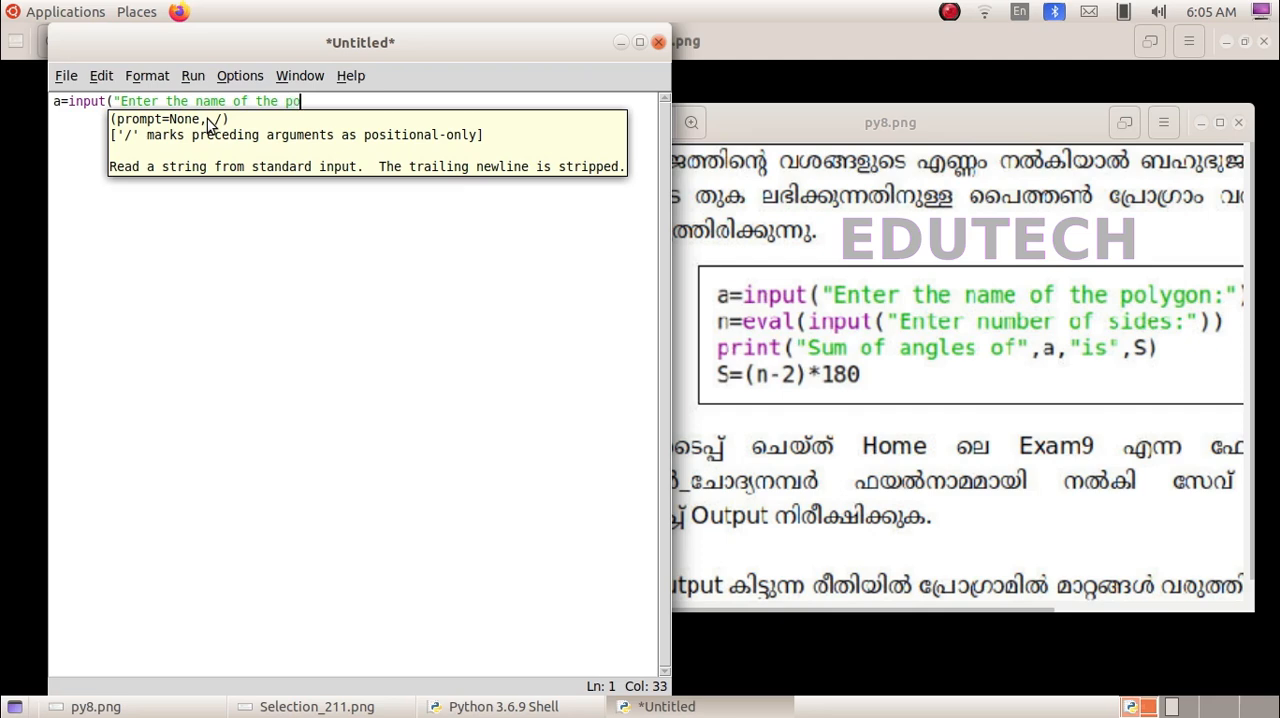
{"action": "type", "text": "lygon"}
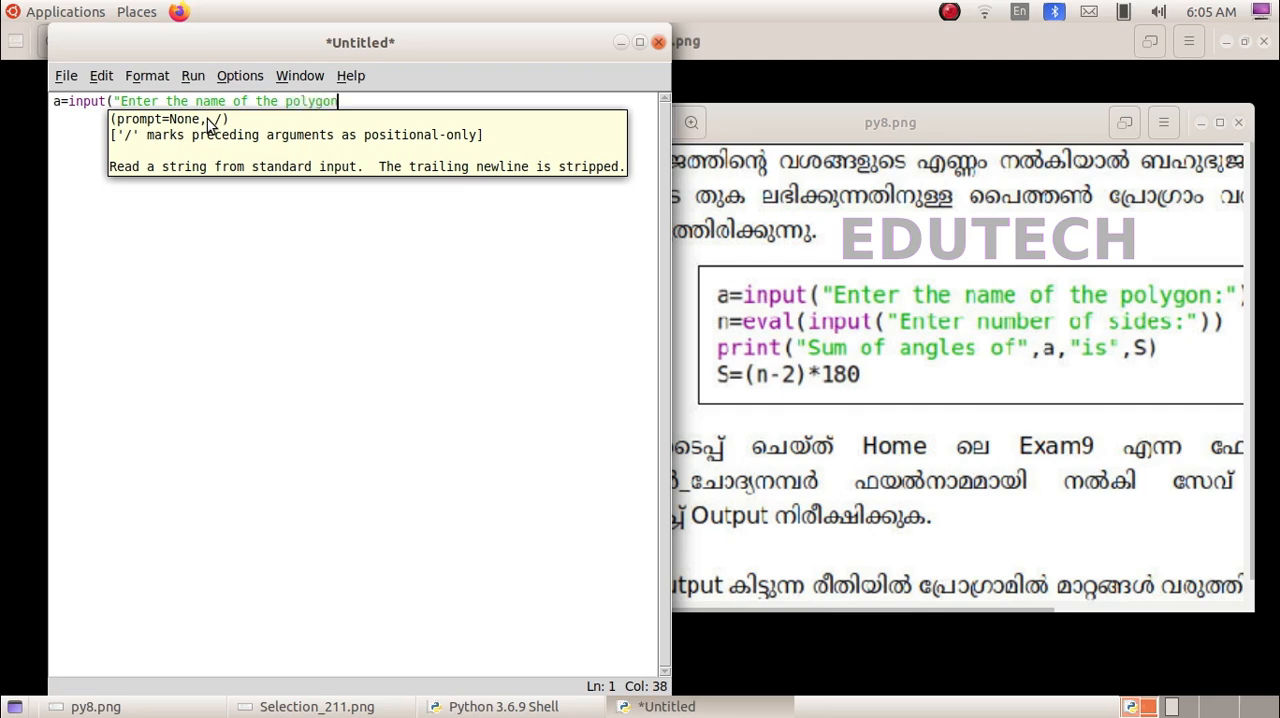
{"action": "type", "text": ":\")"}
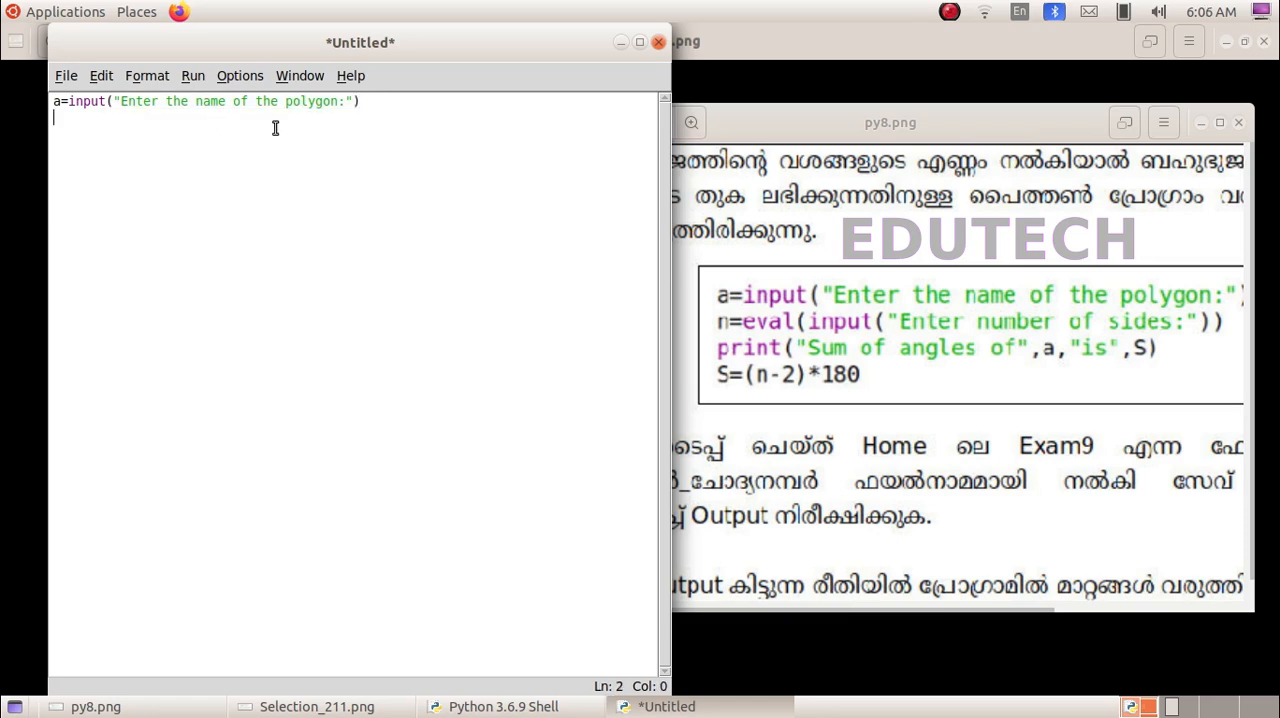
{"action": "type", "text": "n=eval(input(\"Enter number of sides:\"))"}
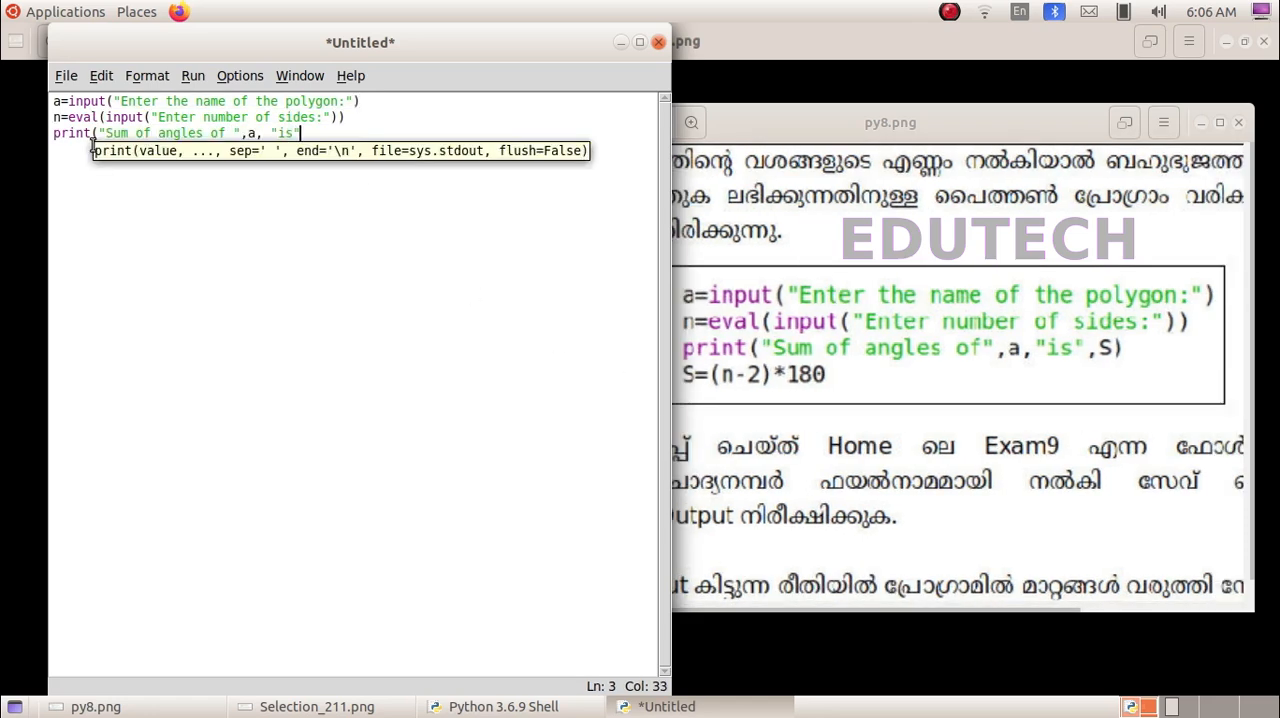
{"action": "type", "text": ",S)"}
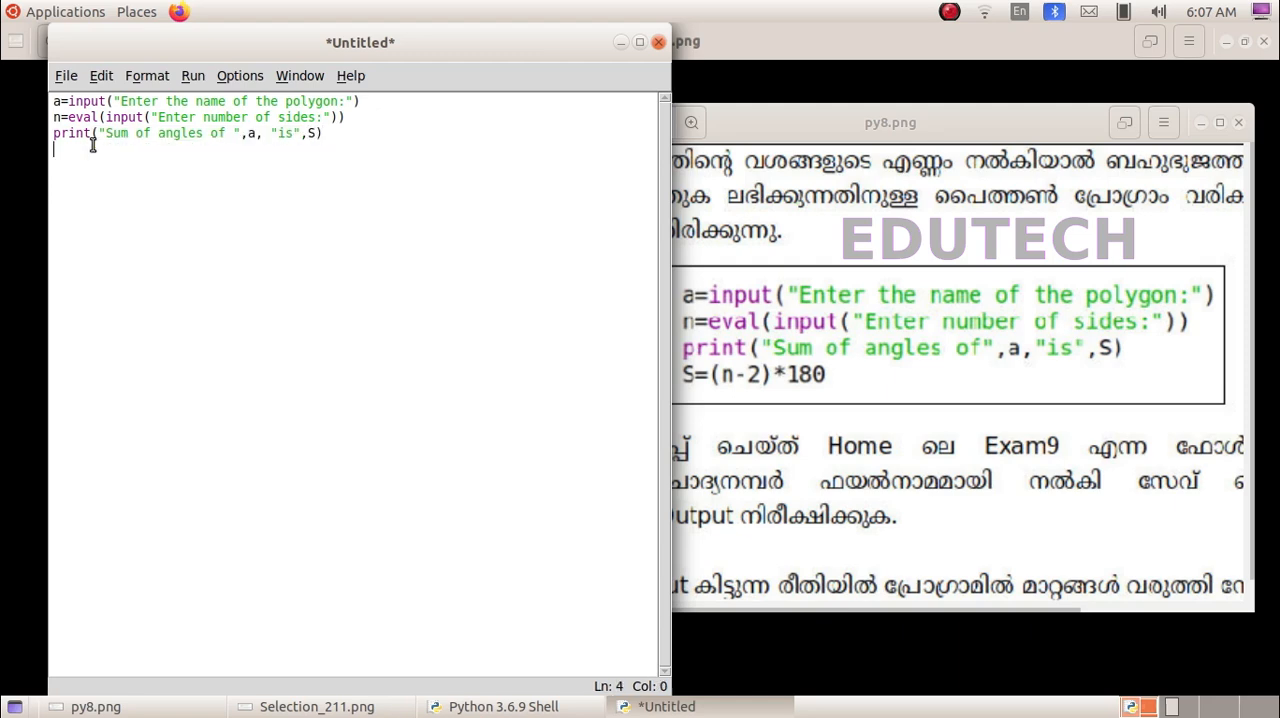
{"action": "type", "text": "S="}
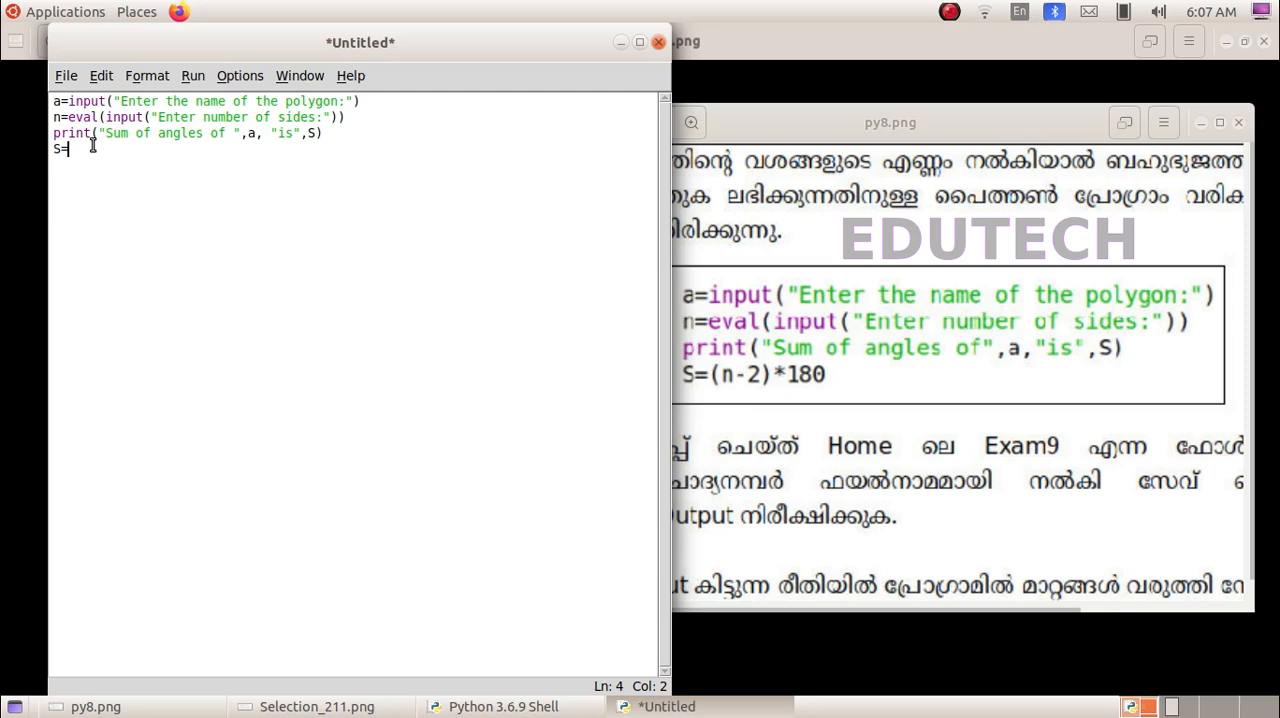
{"action": "type", "text": "(n-2"}
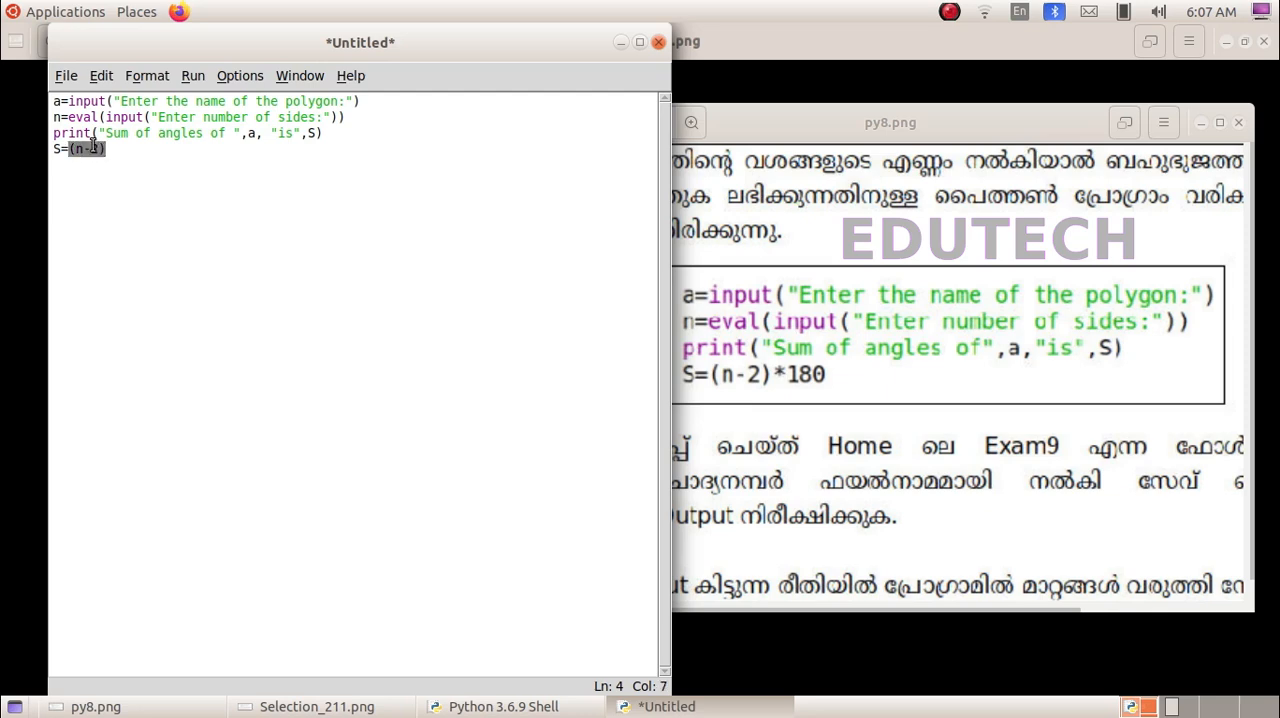
{"action": "type", "text": "*"}
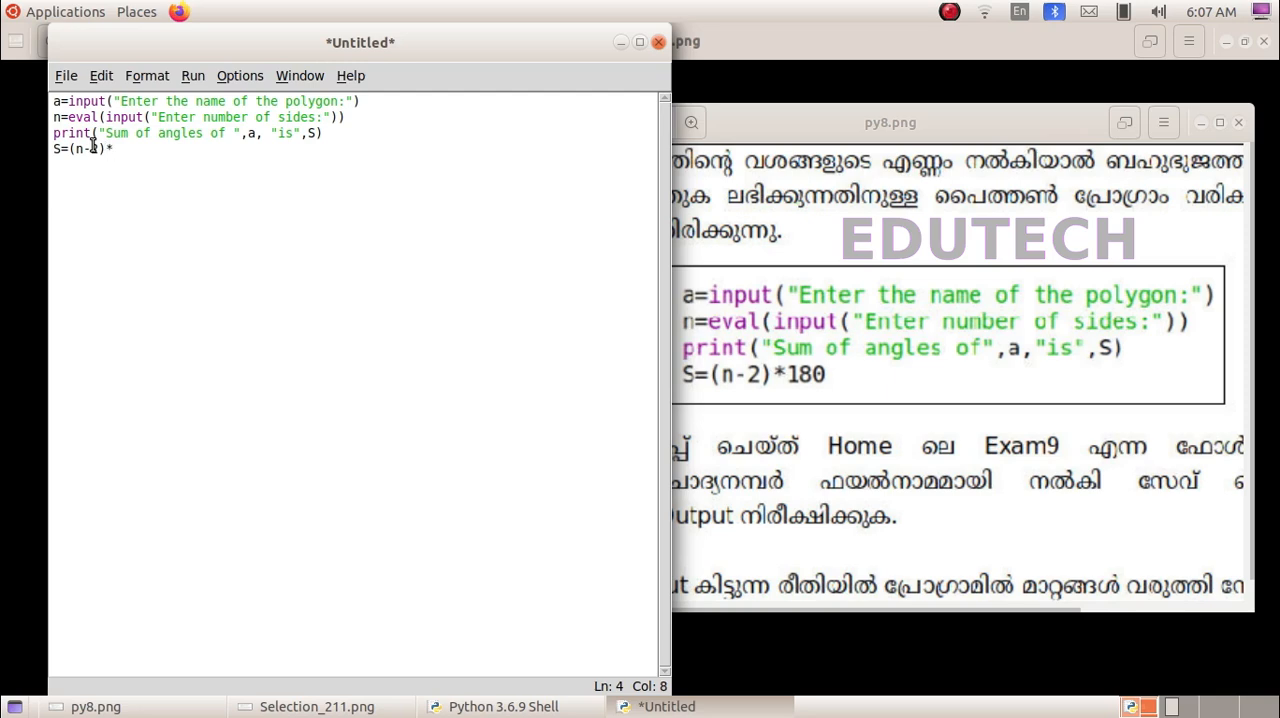
{"action": "type", "text": "180"}
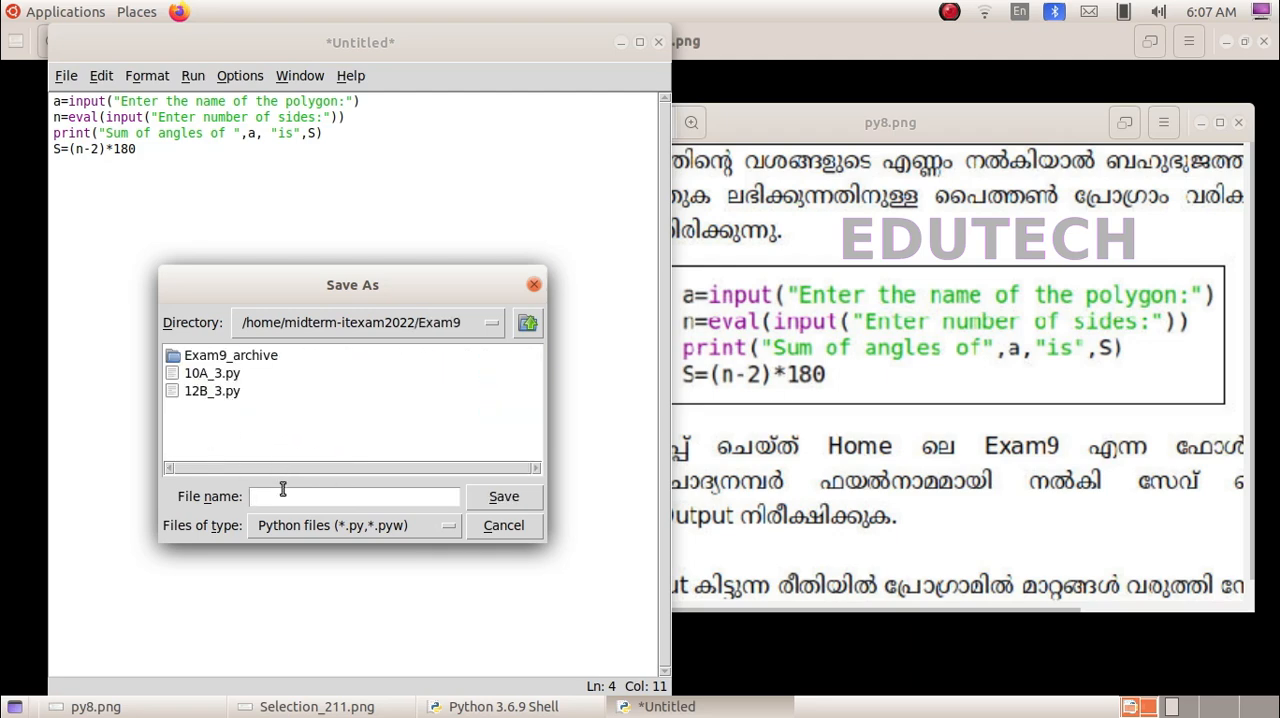
- Enter the file name 13A_3 in the Exam9 Save As dialog and save
{"action": "type", "text": "13"}
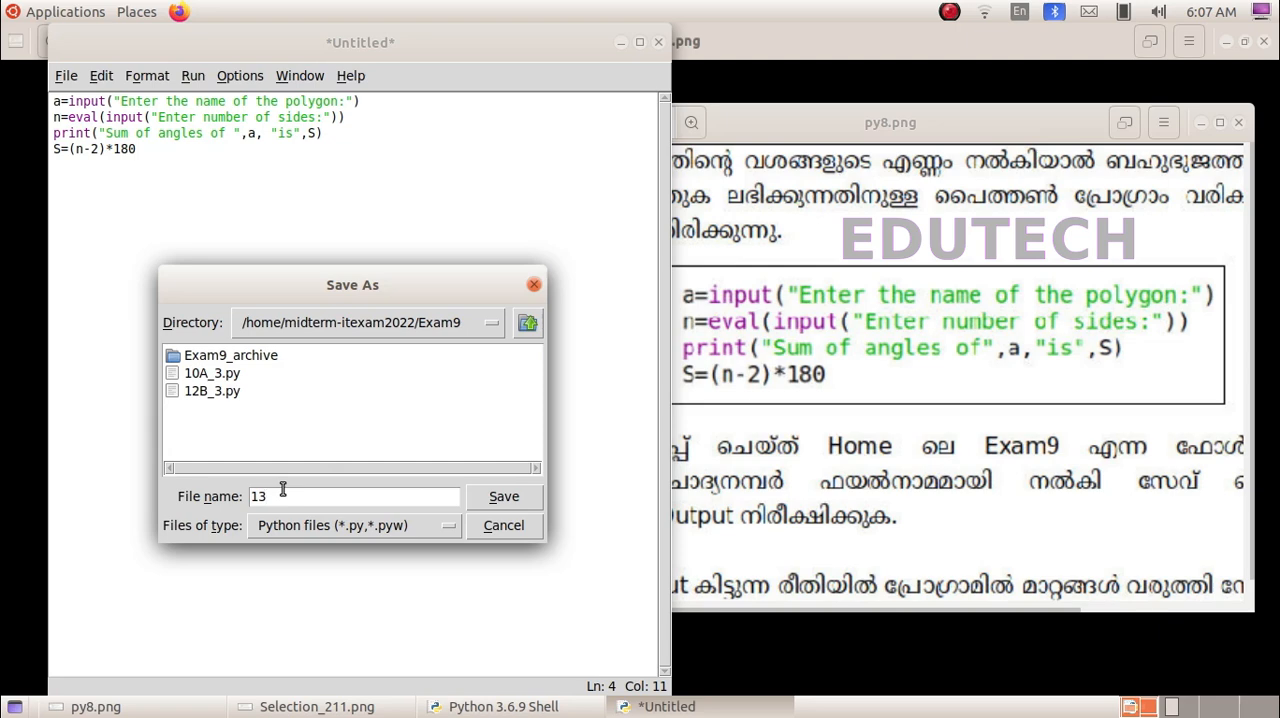
{"action": "type", "text": "A_"}
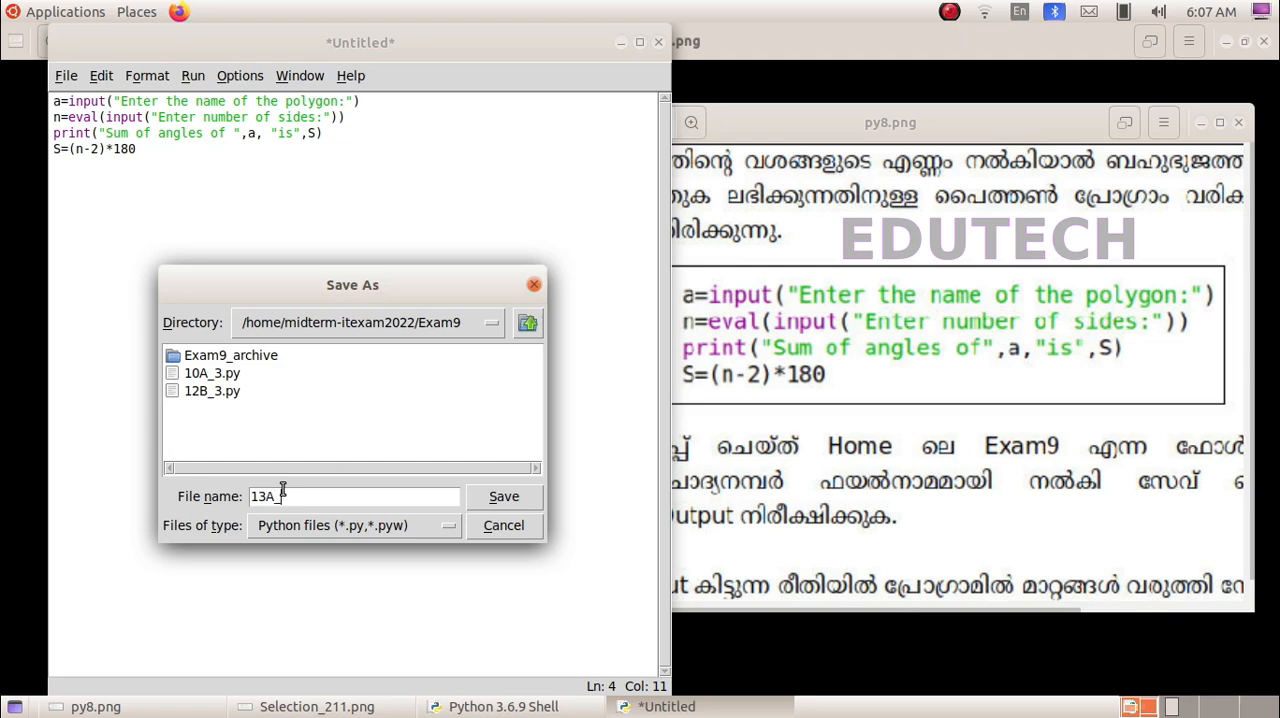
{"action": "type", "text": "5"}
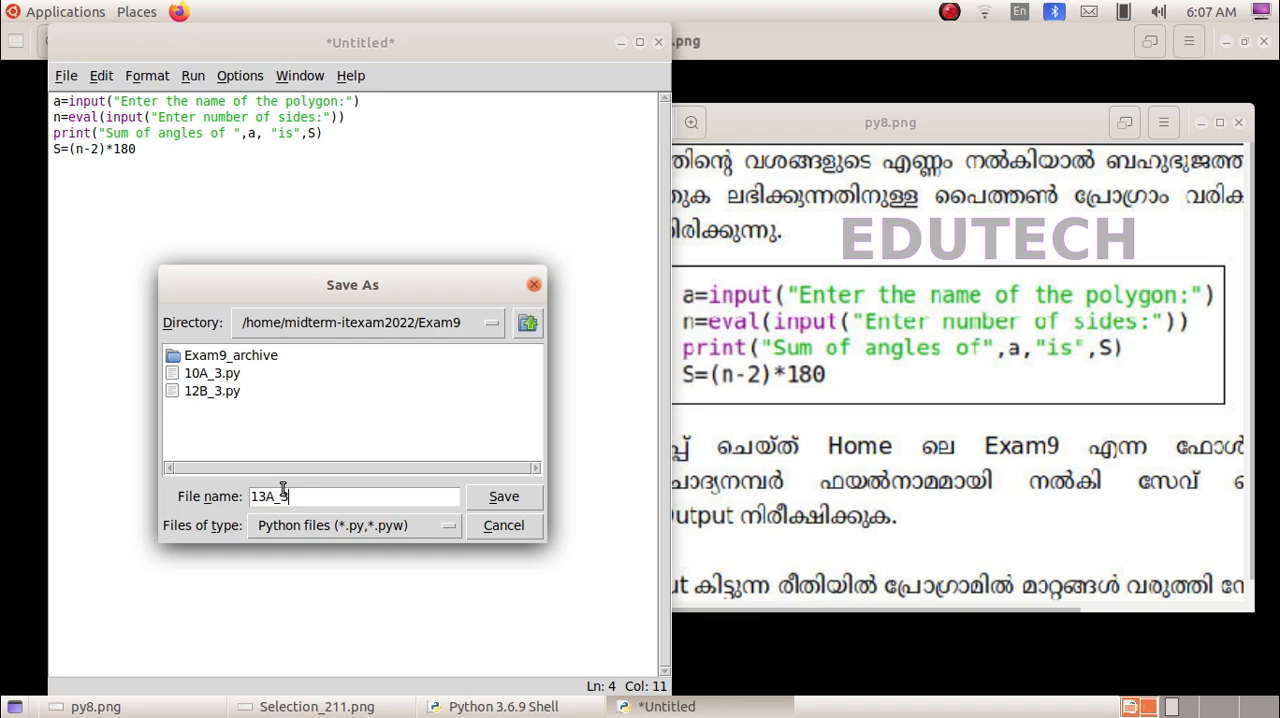
{"action": "left_click", "coordinate": [503, 496]}
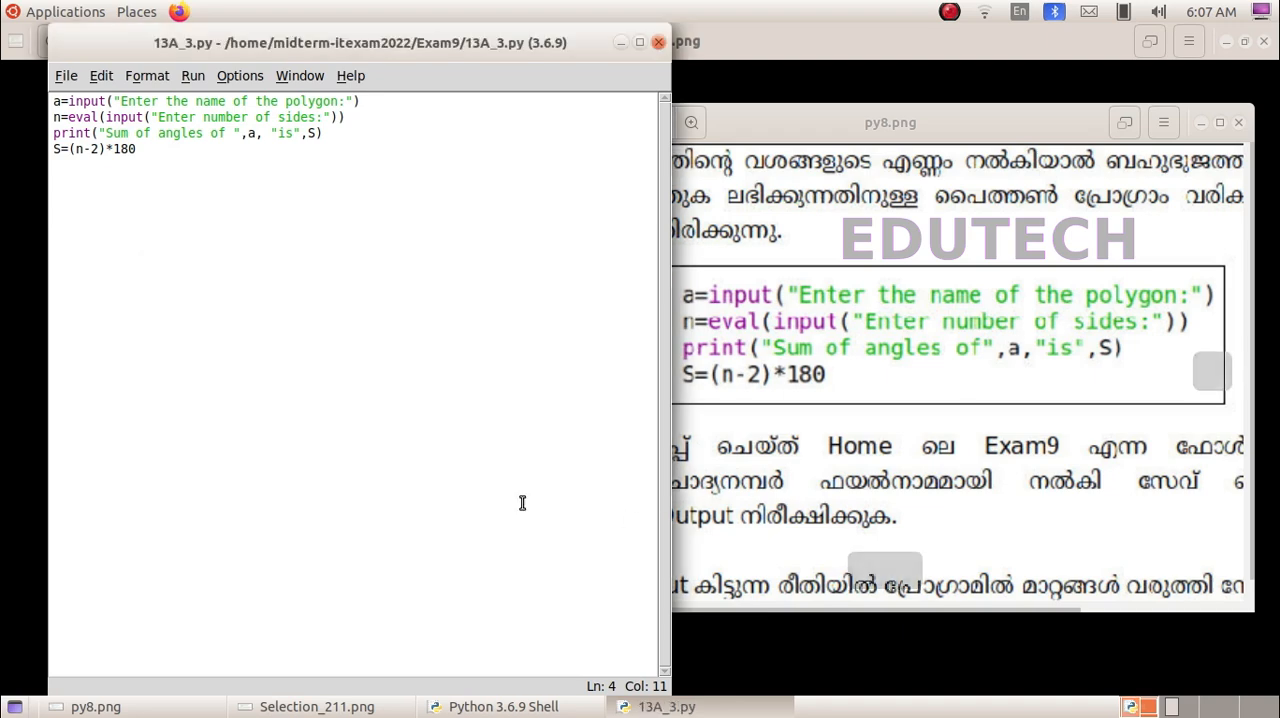
- Run 13A_3.py with hexagon as the polygon name and 6 sides
{"action": "left_click", "coordinate": [193, 75]}
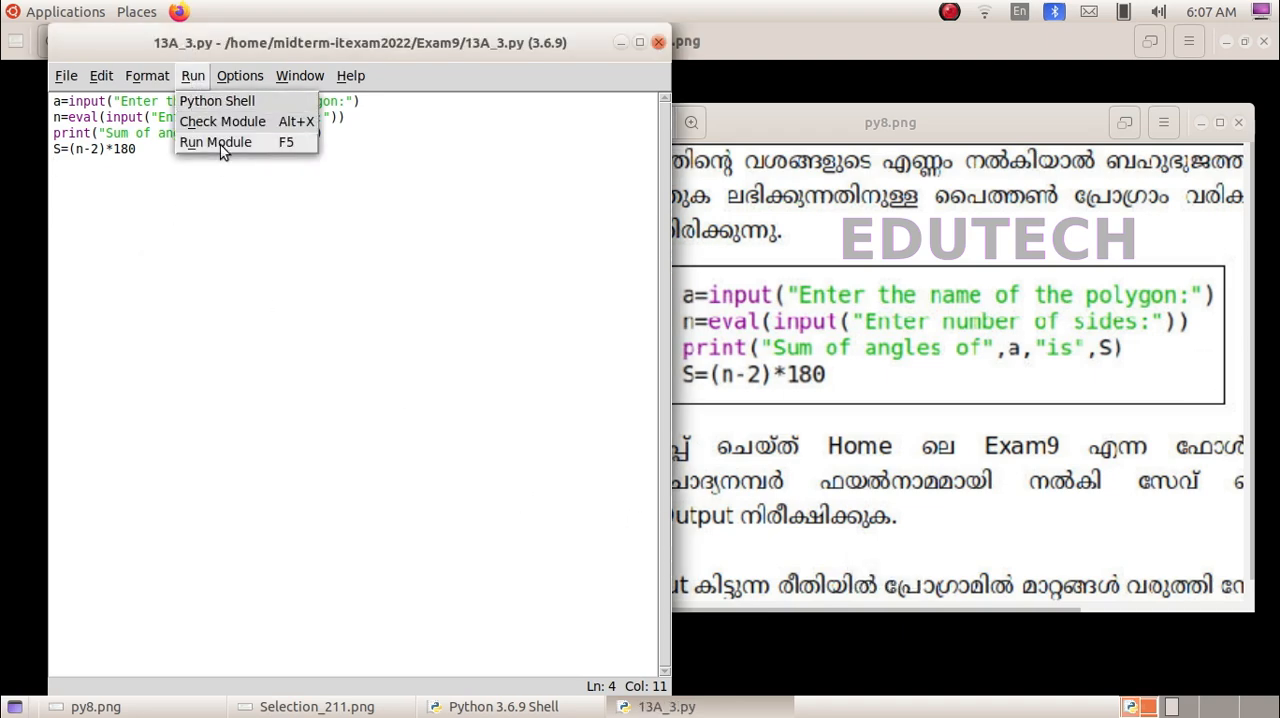
{"action": "left_click", "coordinate": [215, 141]}
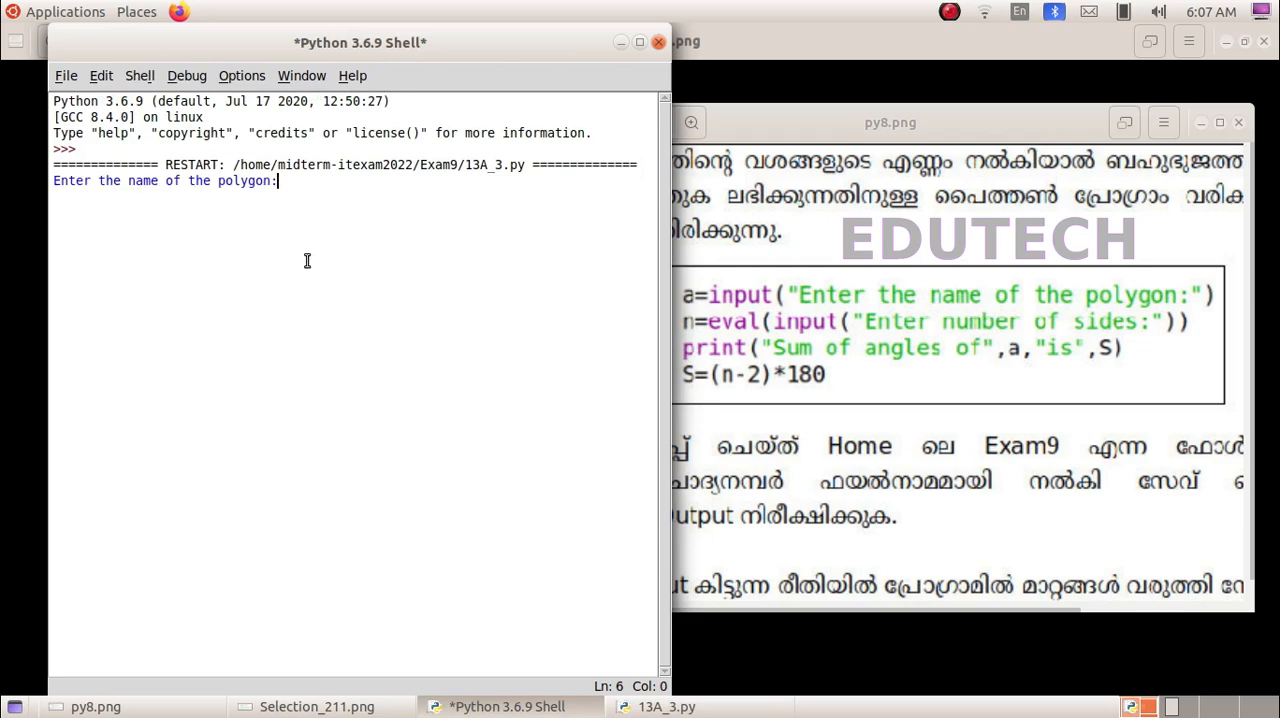
{"action": "type", "text": "hexag"}
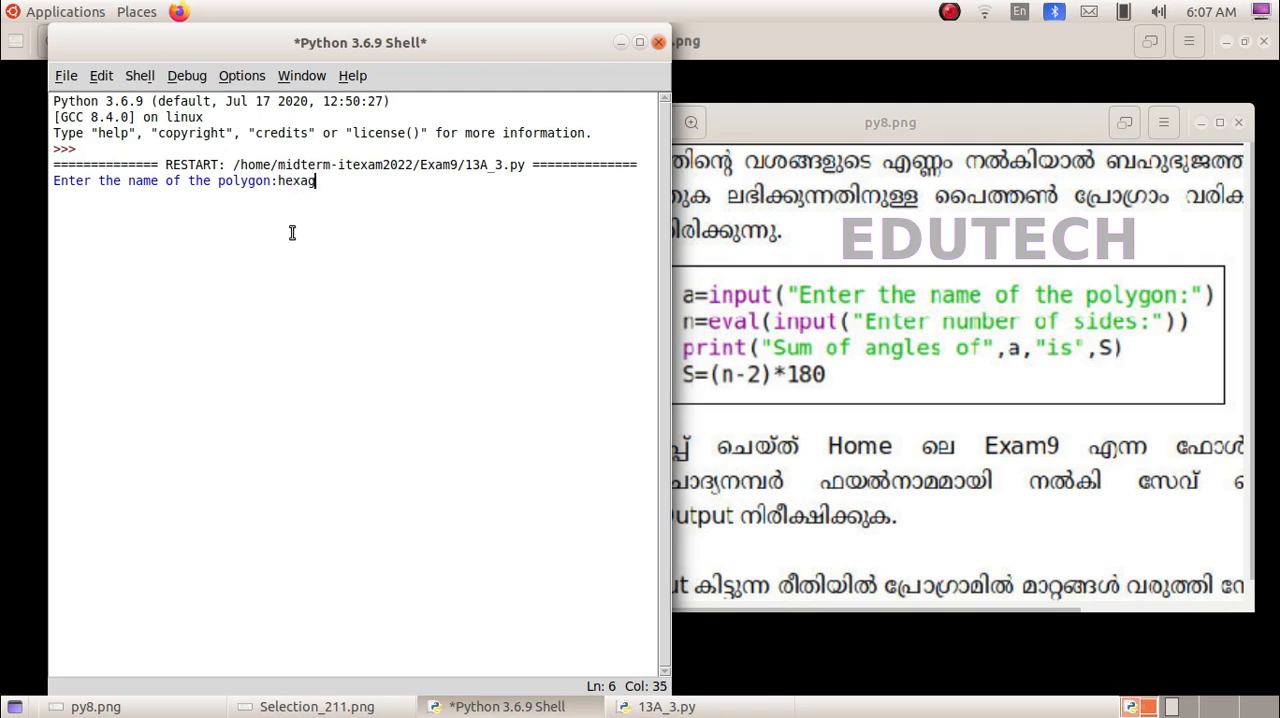
{"action": "type", "text": "on"}
{"action": "type", "text": "6"}
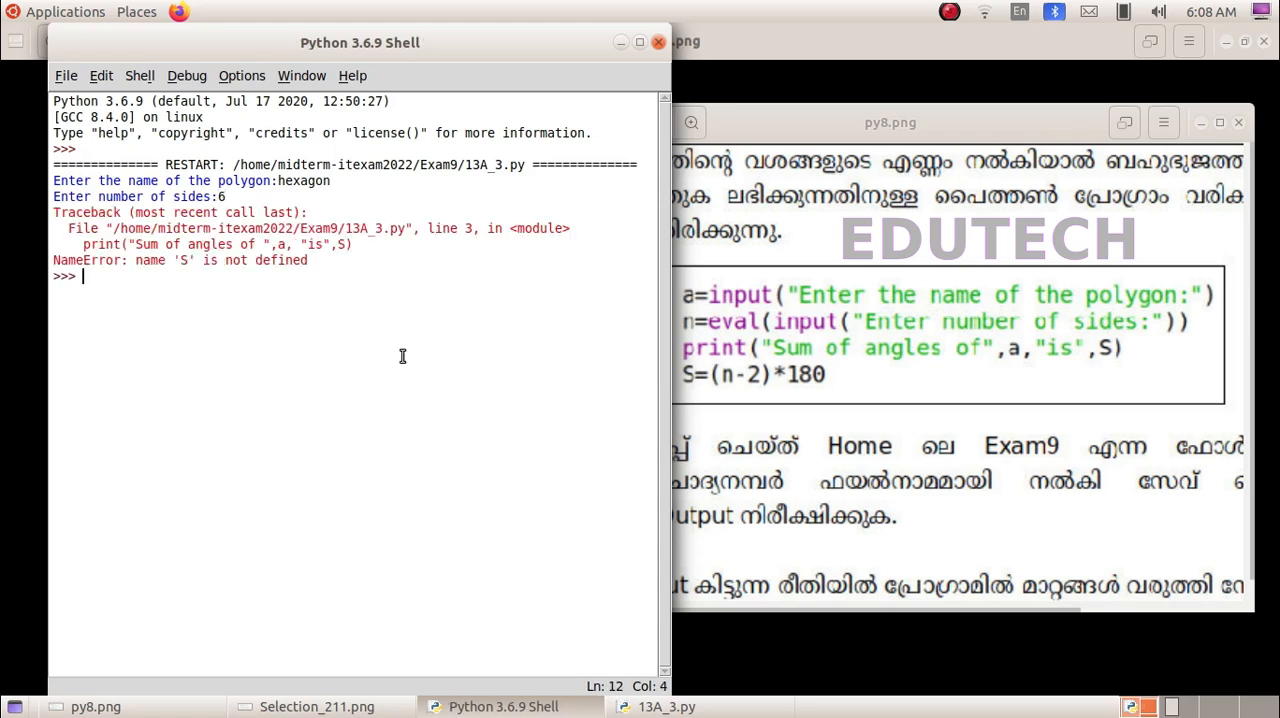
{"action": "mouse_move", "coordinate": [297, 271]}
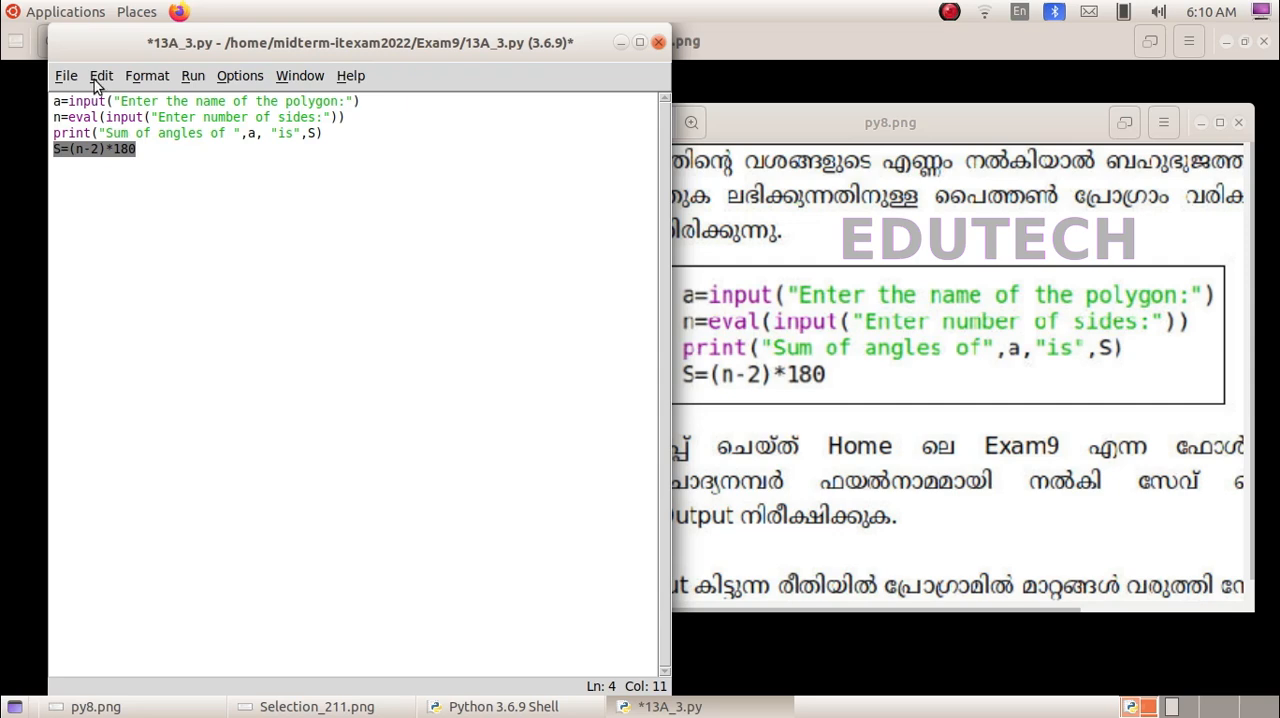
- Move S=(n-2)*180 above the print line, then save and rerun the module
{"action": "key", "text": "Delete"}
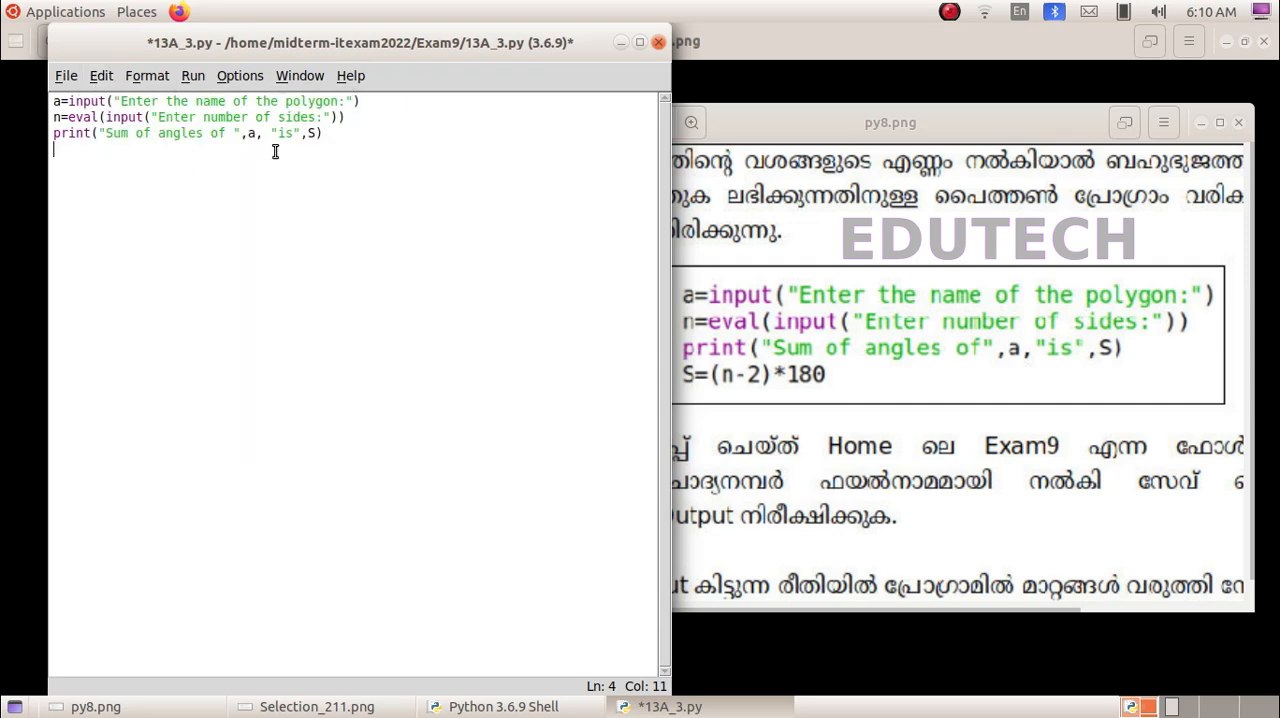
{"action": "left_click", "coordinate": [348, 117]}
{"action": "type", "text": "S=(n-2)*180"}
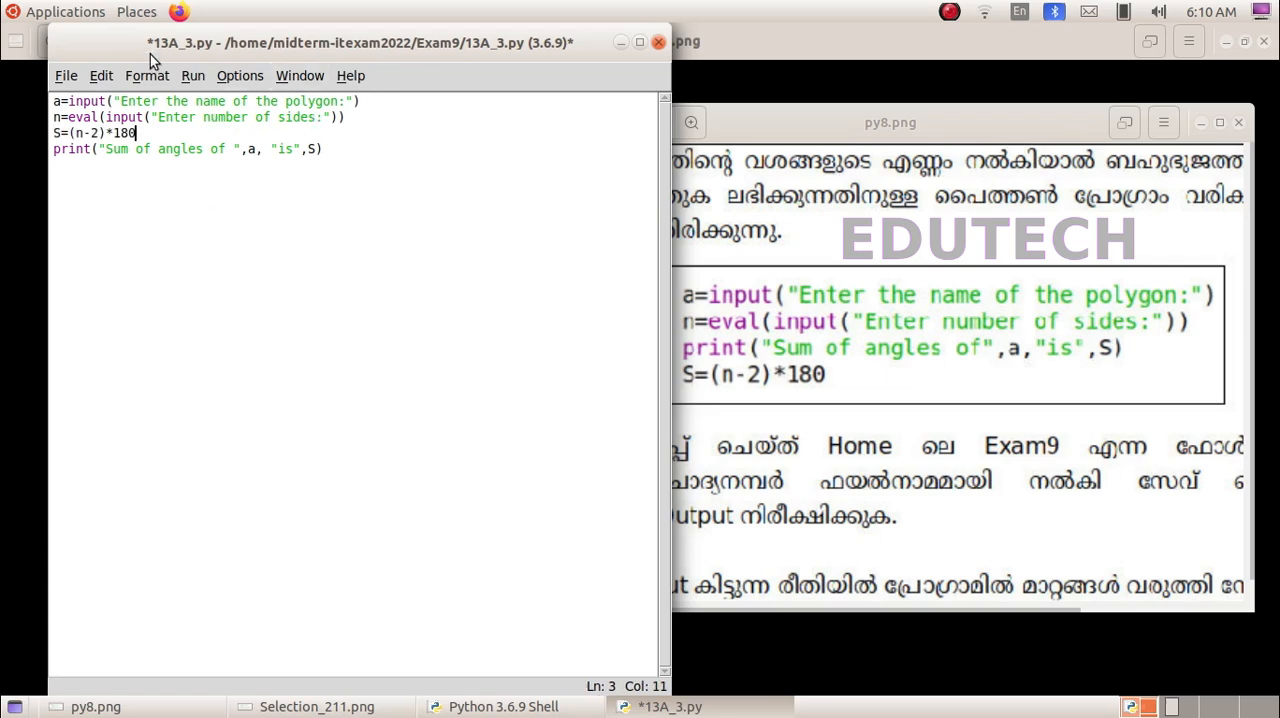
{"action": "left_click", "coordinate": [192, 75]}
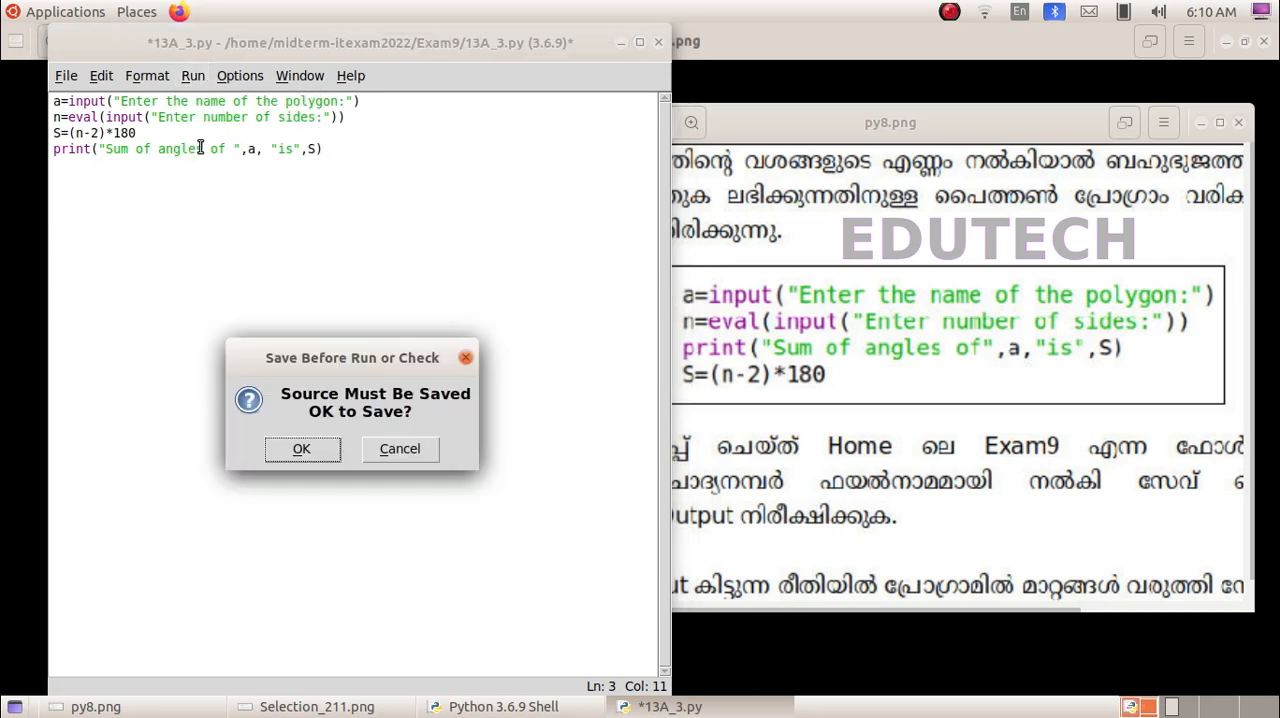
{"action": "left_click", "coordinate": [301, 448]}
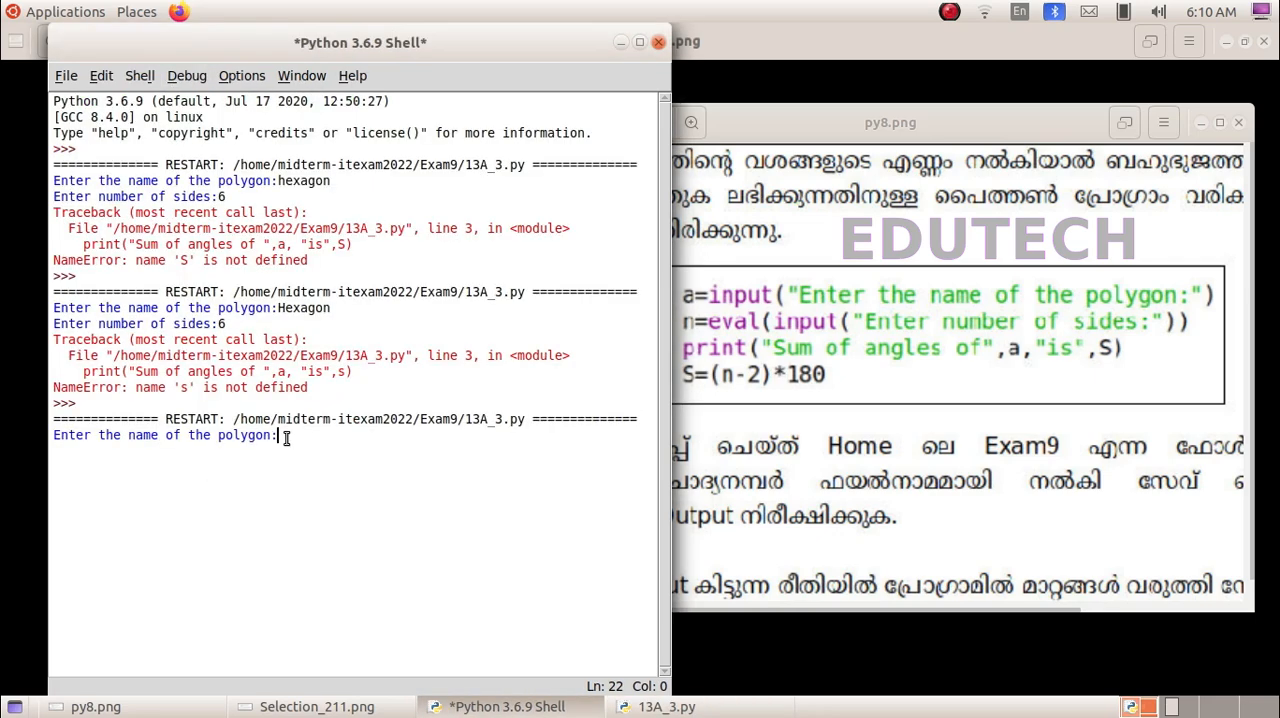
- Enter Hexagon and 6 to get 'Sum of angles of Hexagon is 720'
{"action": "type", "text": "H"}
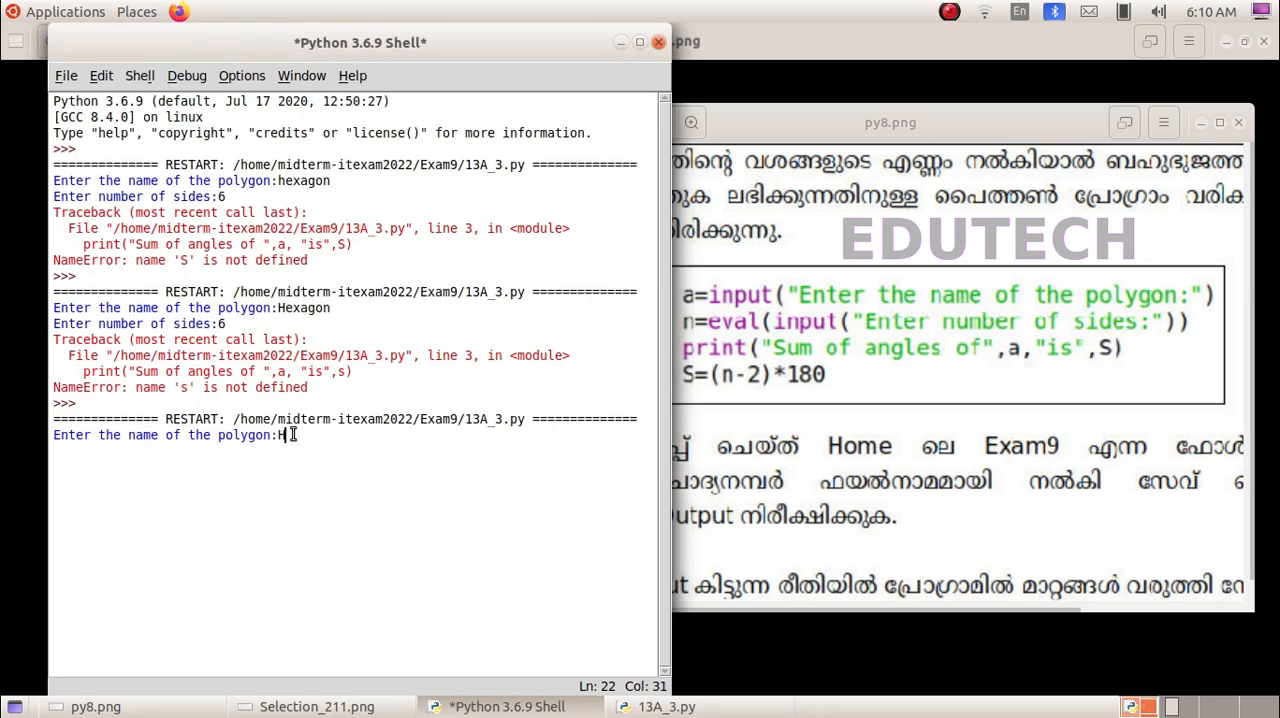
{"action": "type", "text": "exagon"}
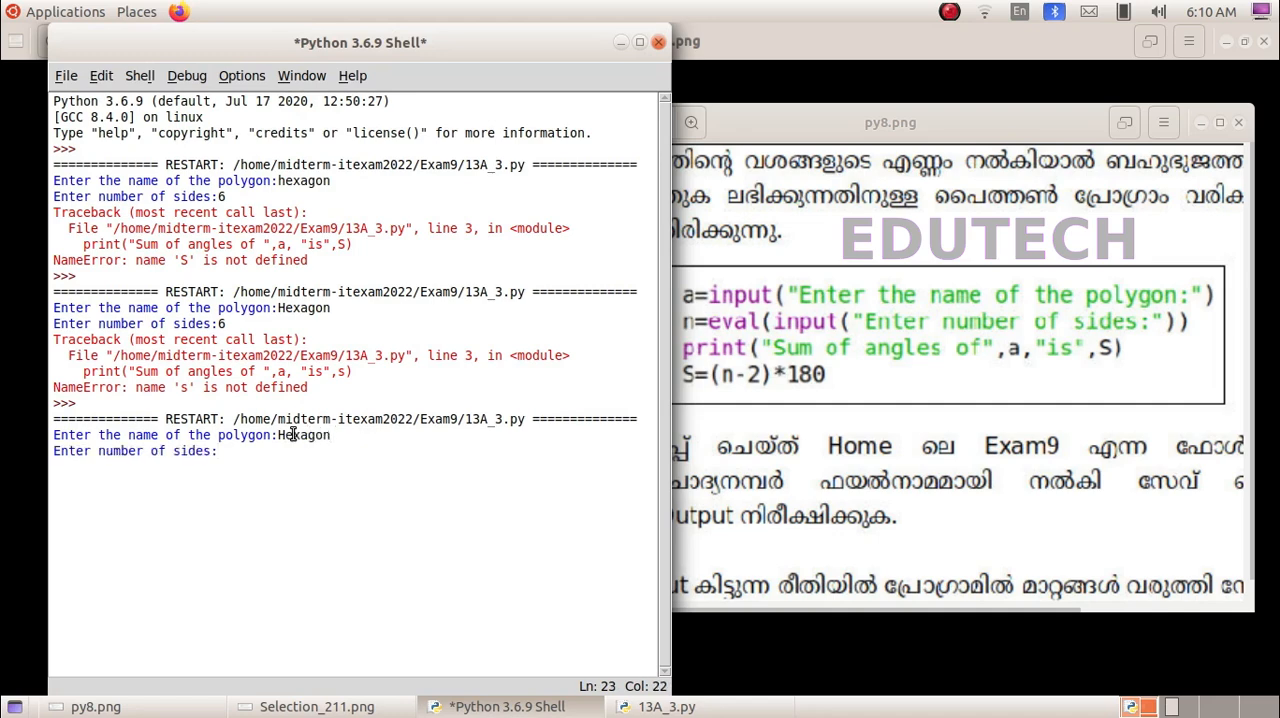
{"action": "key", "text": "Return"}
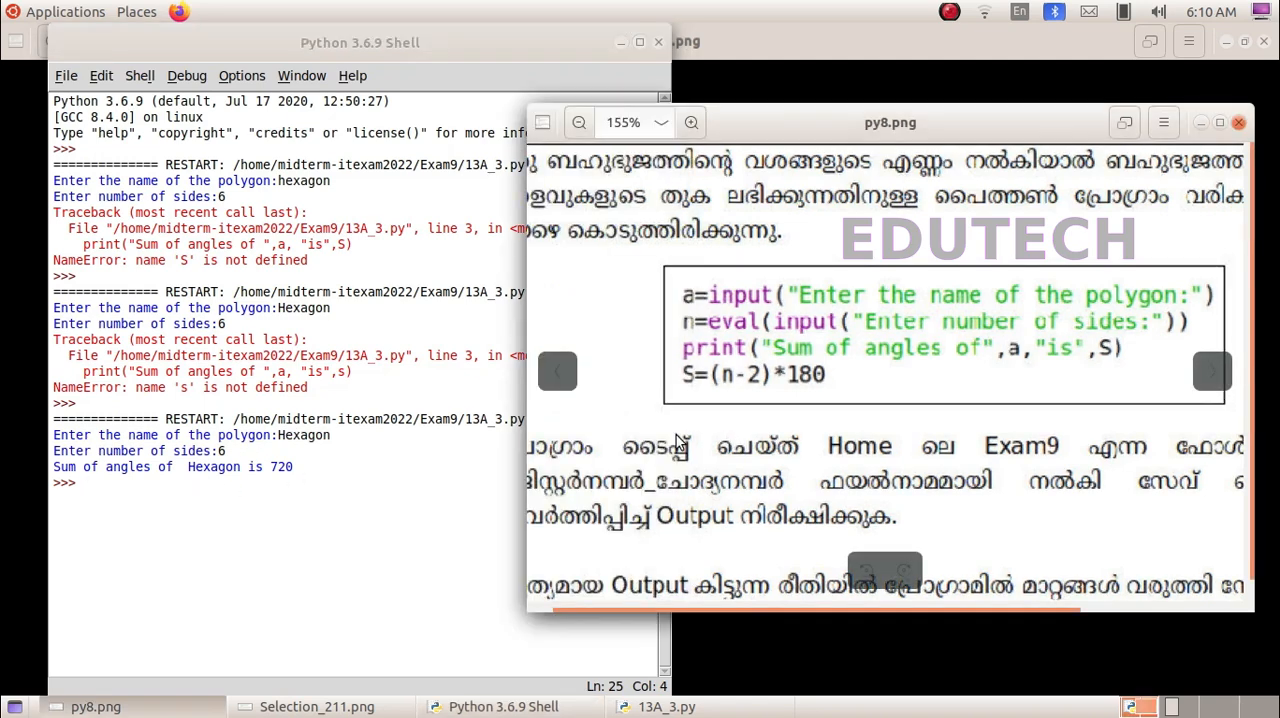
{"action": "left_click", "coordinate": [655, 706]}
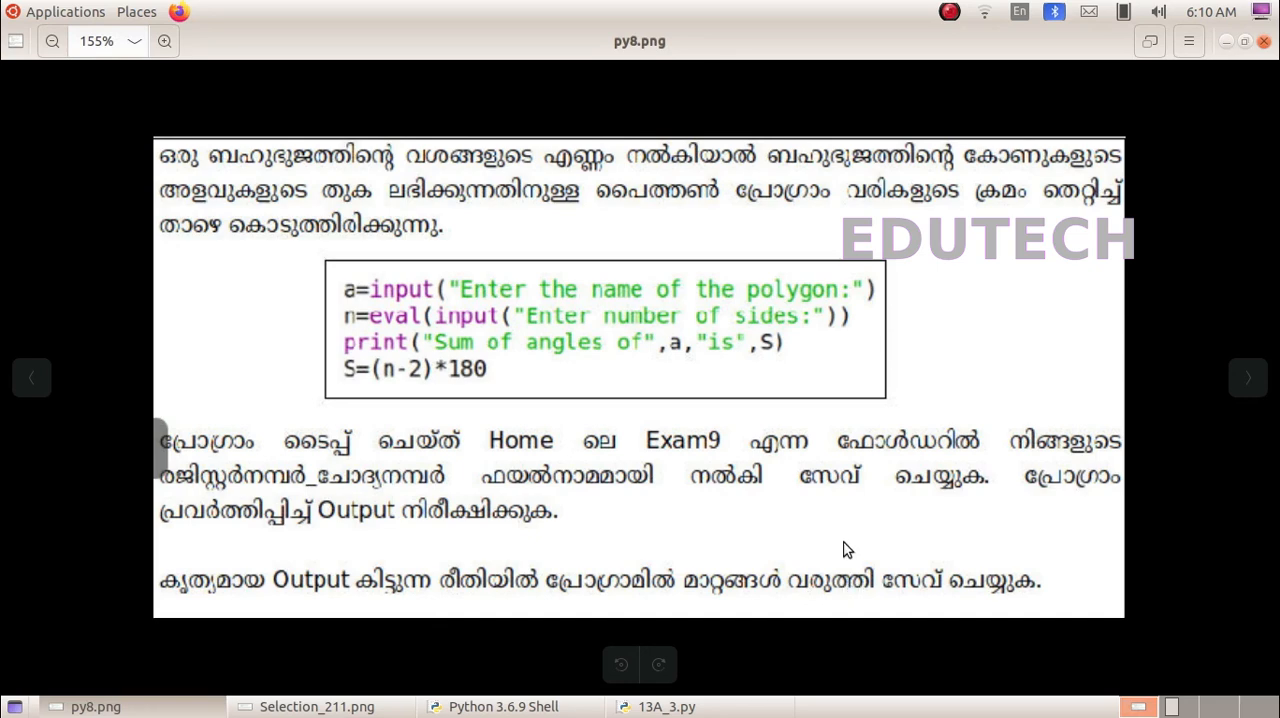
{"action": "mouse_move", "coordinate": [712, 312]}
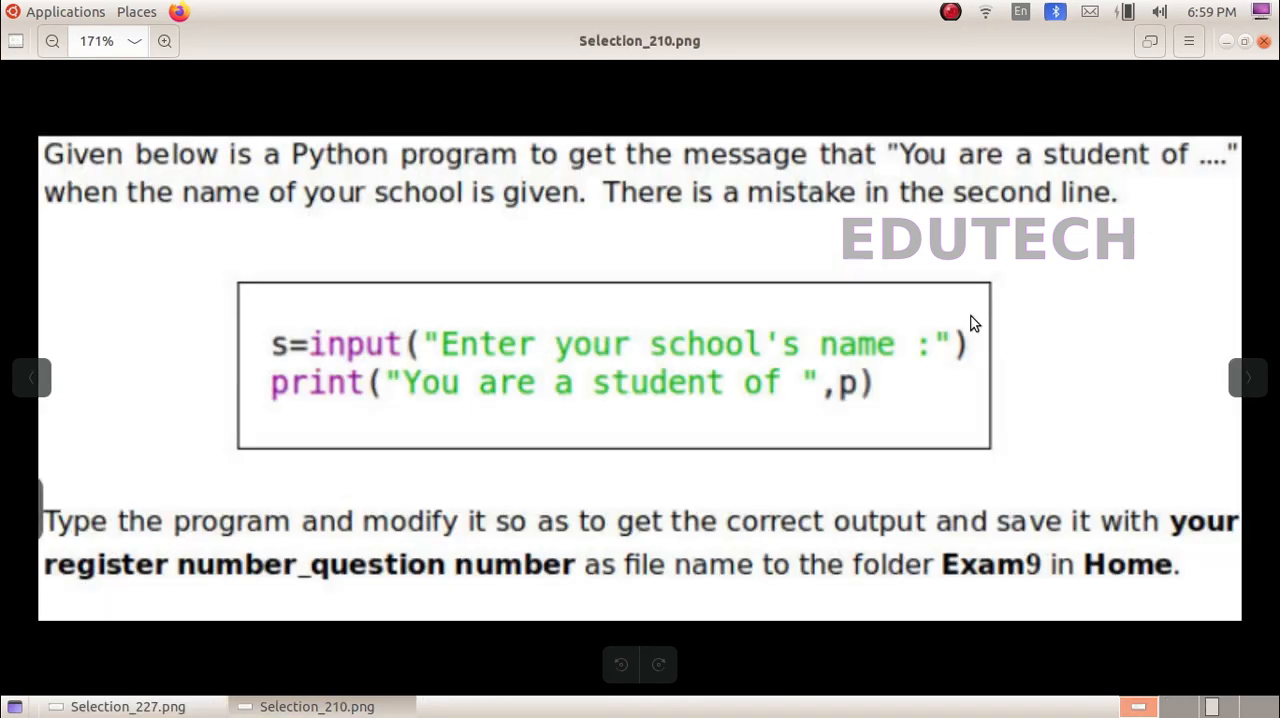
{"action": "mouse_move", "coordinate": [980, 310]}
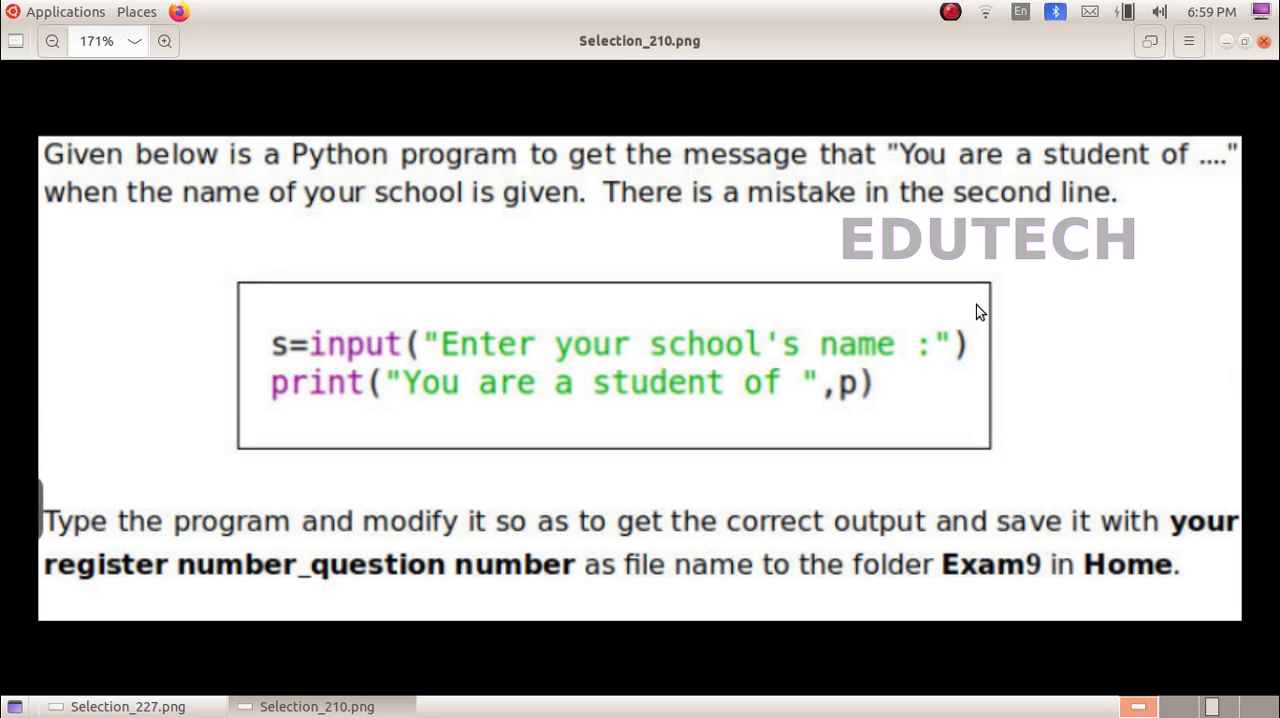
{"action": "mouse_move", "coordinate": [585, 253]}
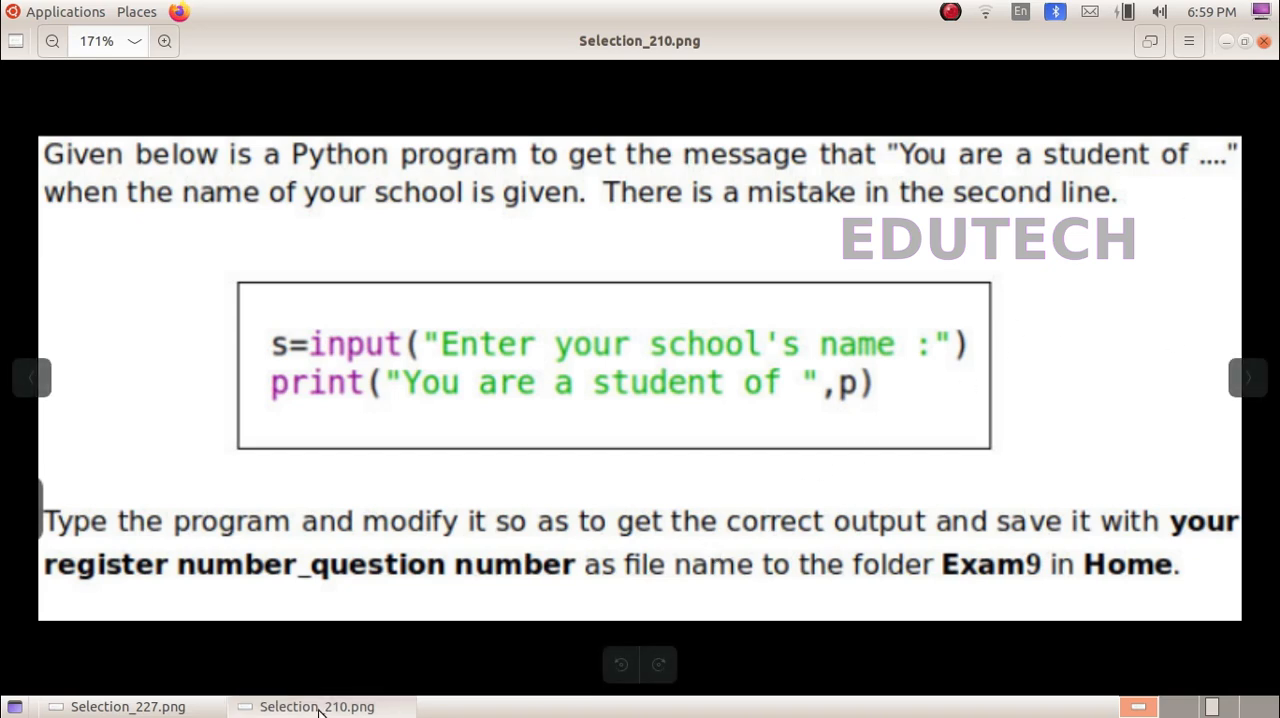
- Display the school-name question image and open the Applications menu
{"action": "left_click", "coordinate": [128, 706]}
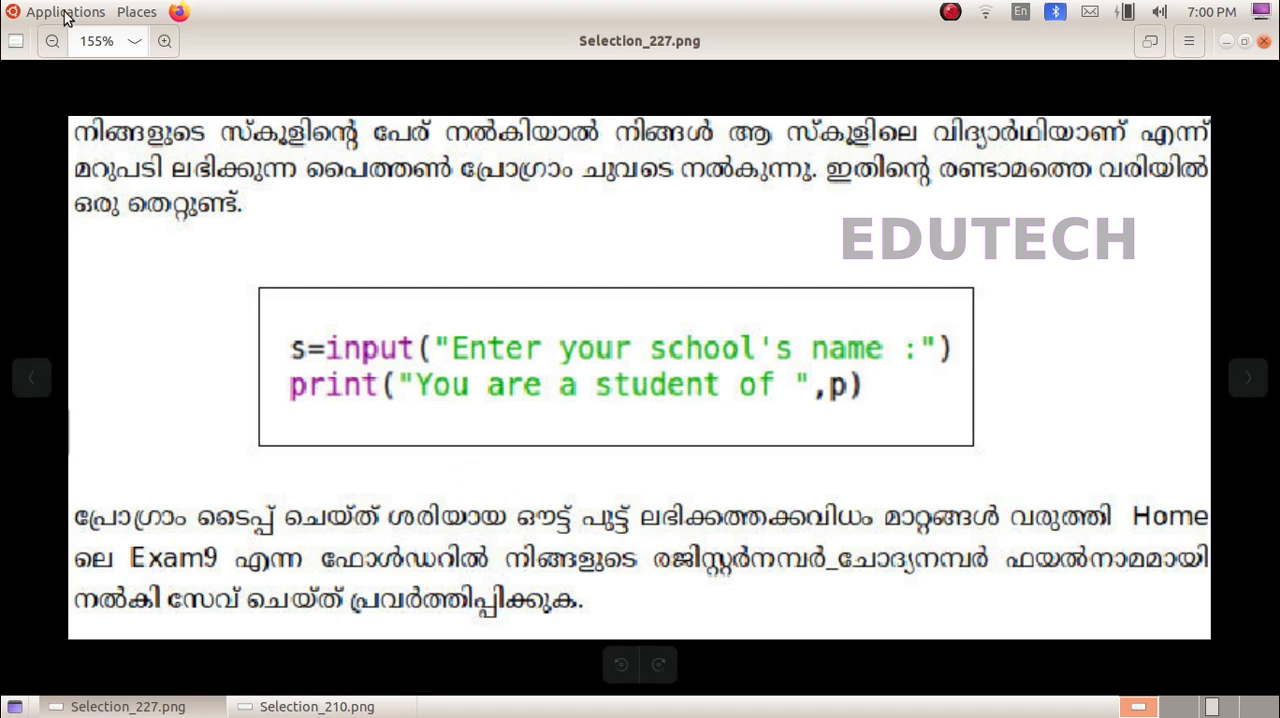
{"action": "left_click", "coordinate": [64, 11]}
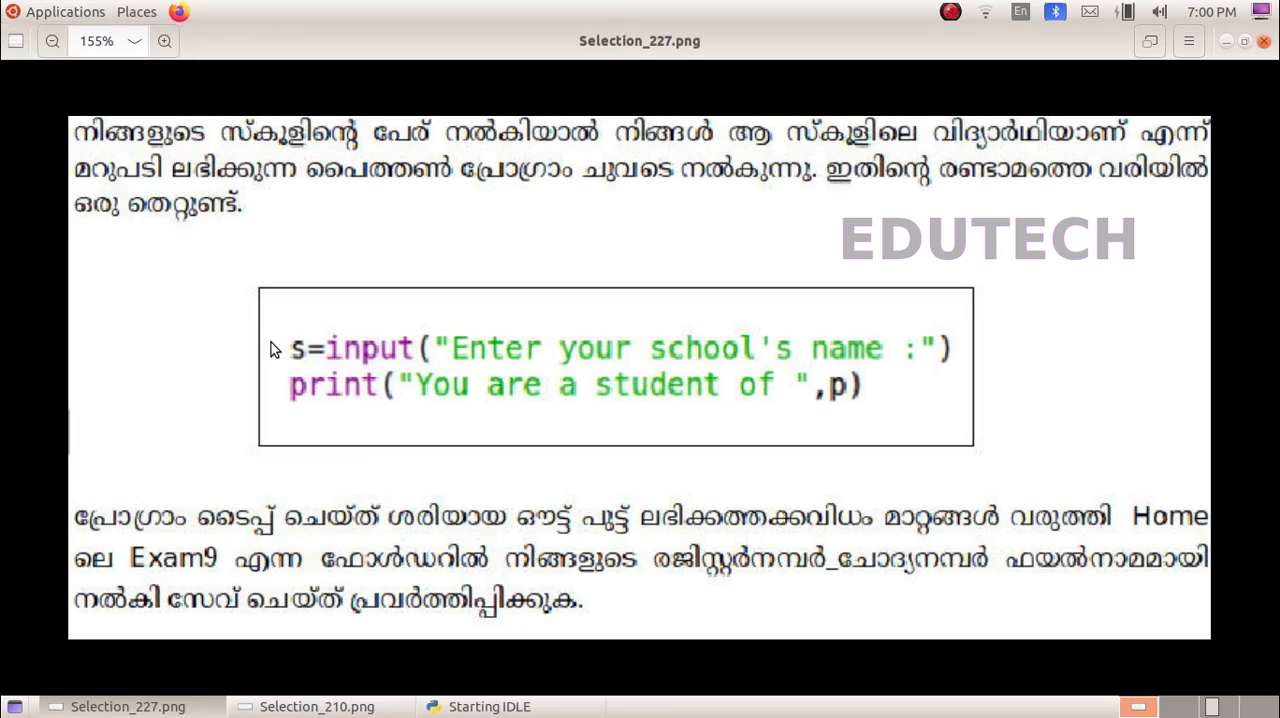
- Start a new IDLE file and type s=input("Enter your school's name:")
{"action": "left_click", "coordinate": [66, 75]}
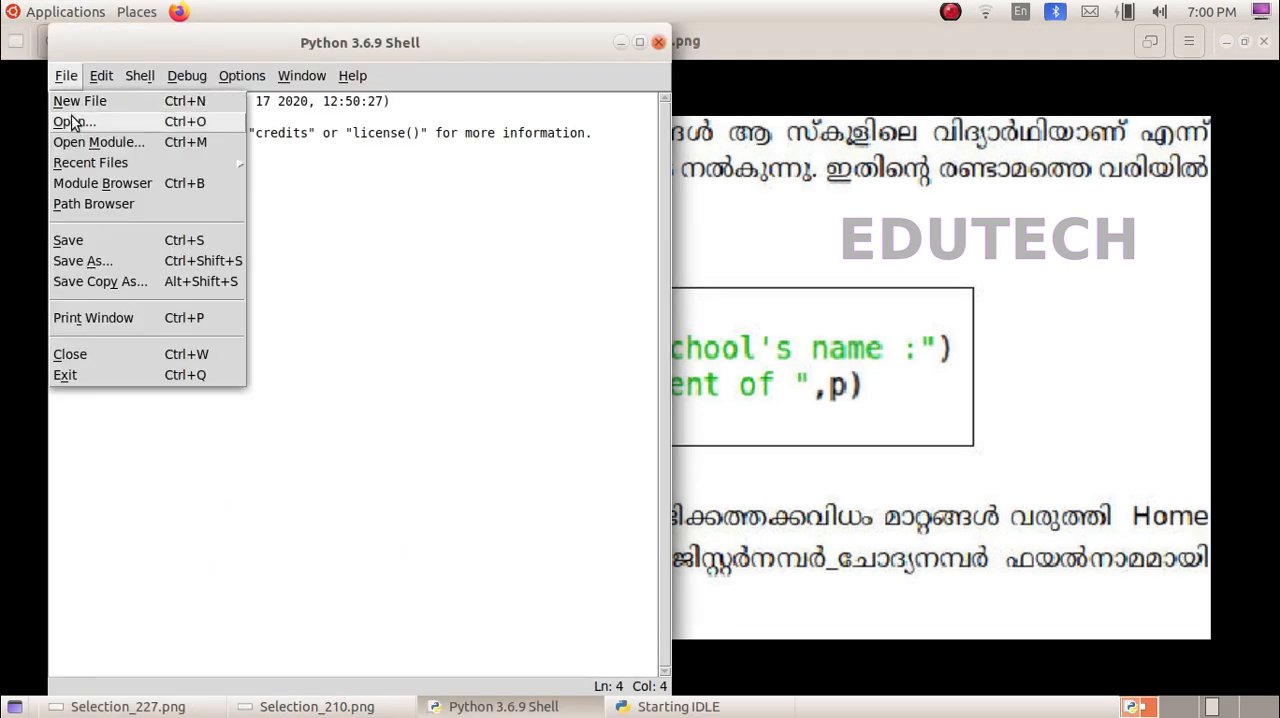
{"action": "left_click", "coordinate": [79, 100]}
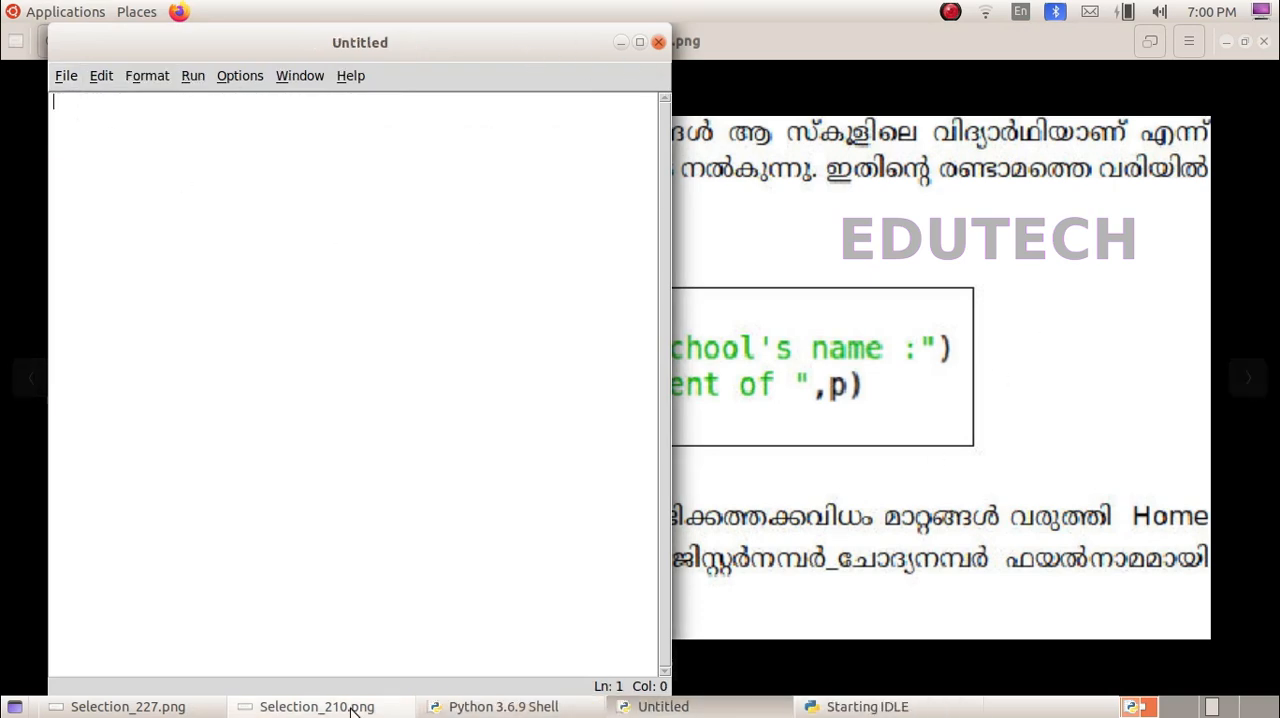
{"action": "type", "text": "s"}
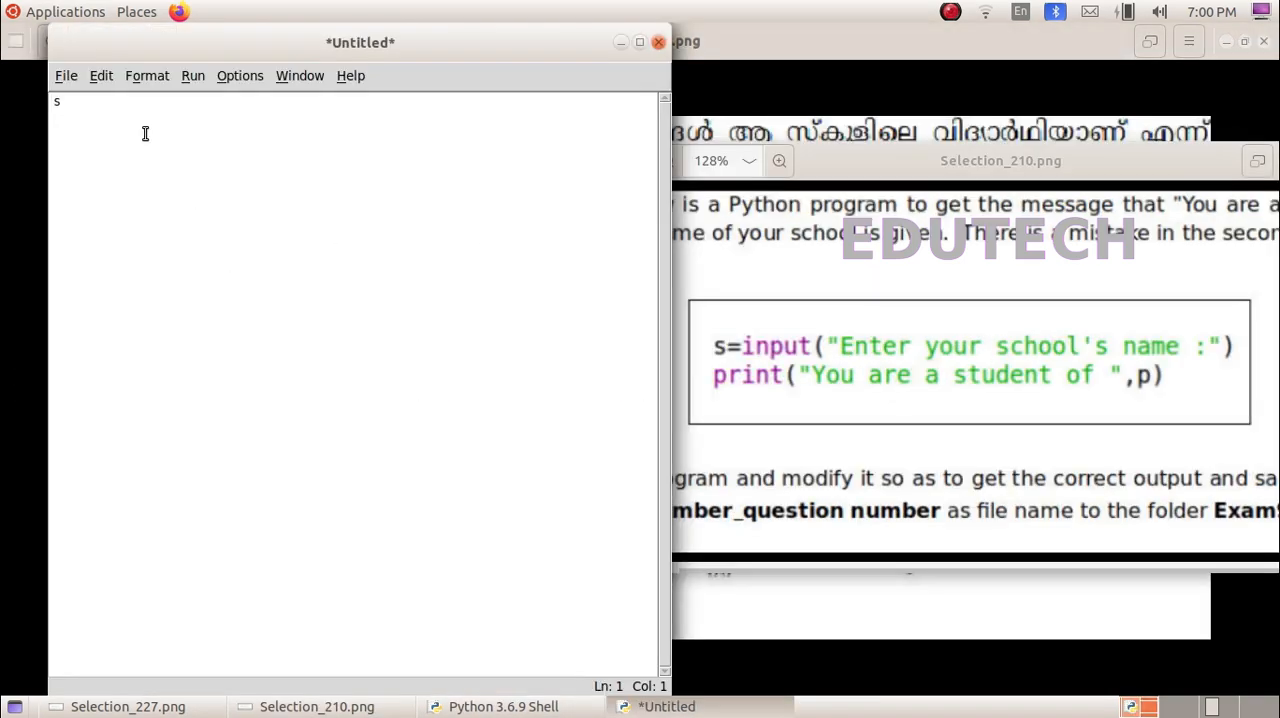
{"action": "type", "text": "=in"}
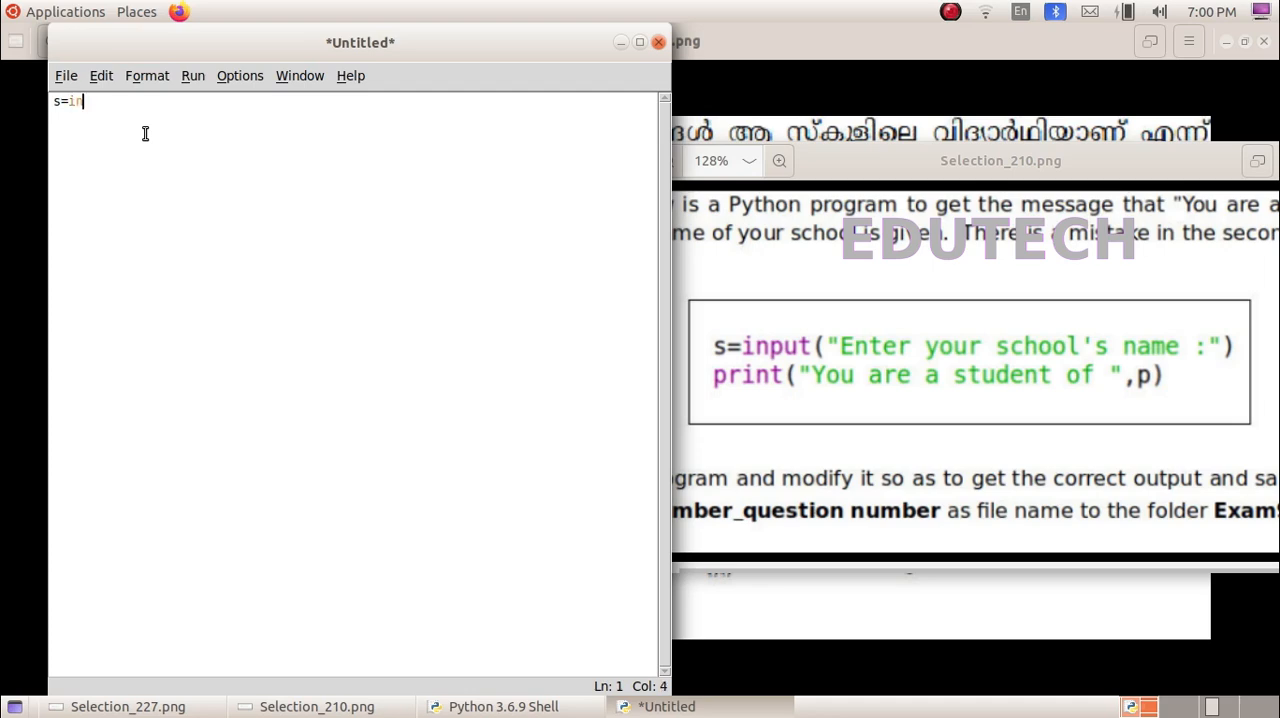
{"action": "type", "text": "put"}
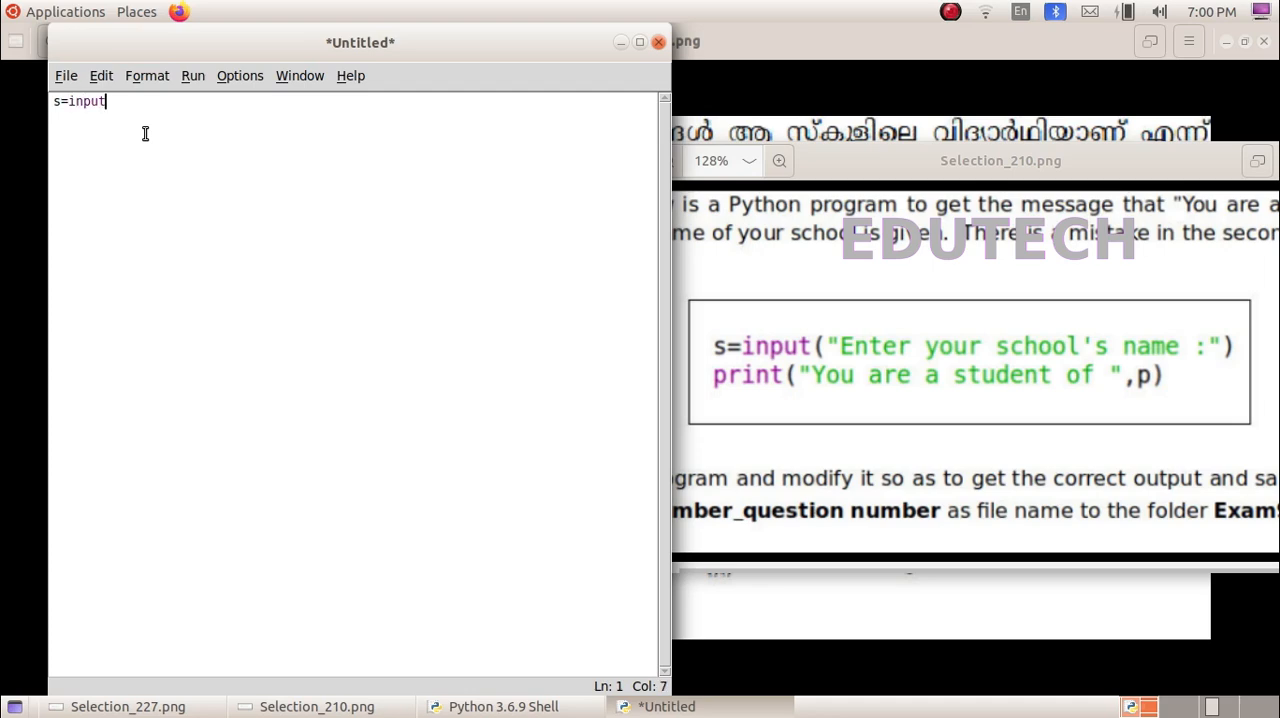
{"action": "type", "text": "(\""}
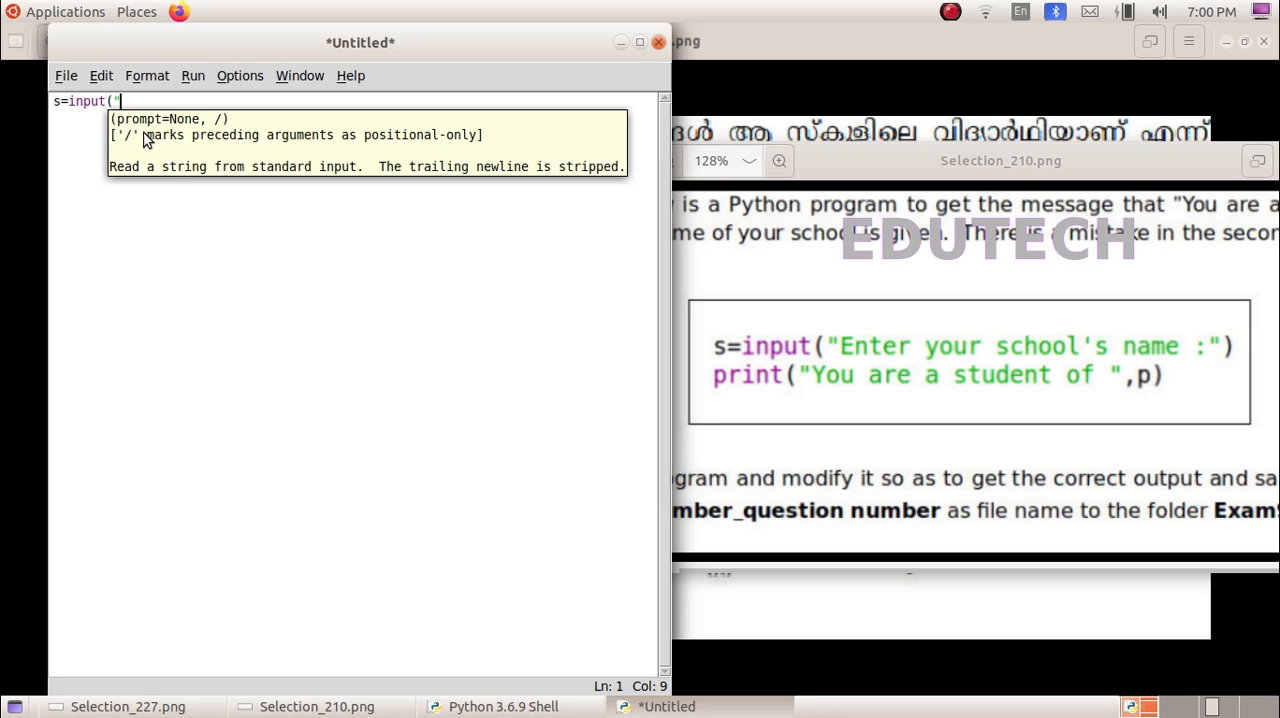
{"action": "type", "text": "Enter y"}
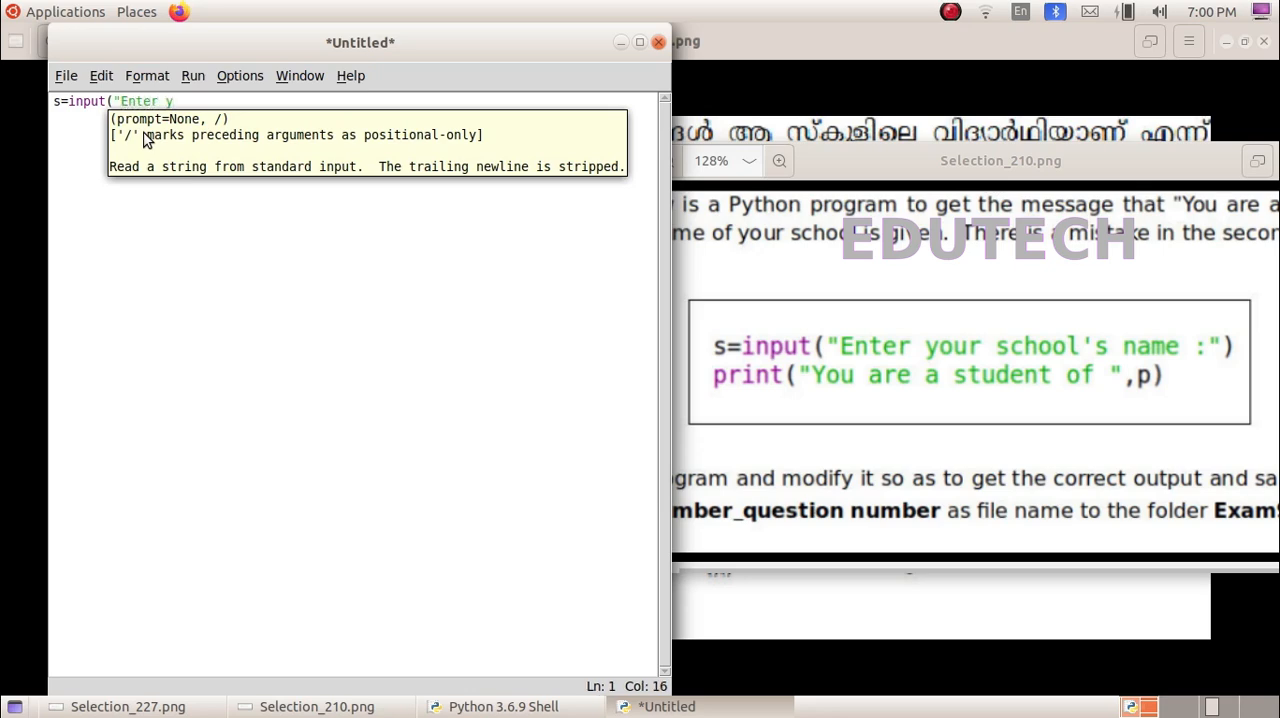
{"action": "type", "text": "our"}
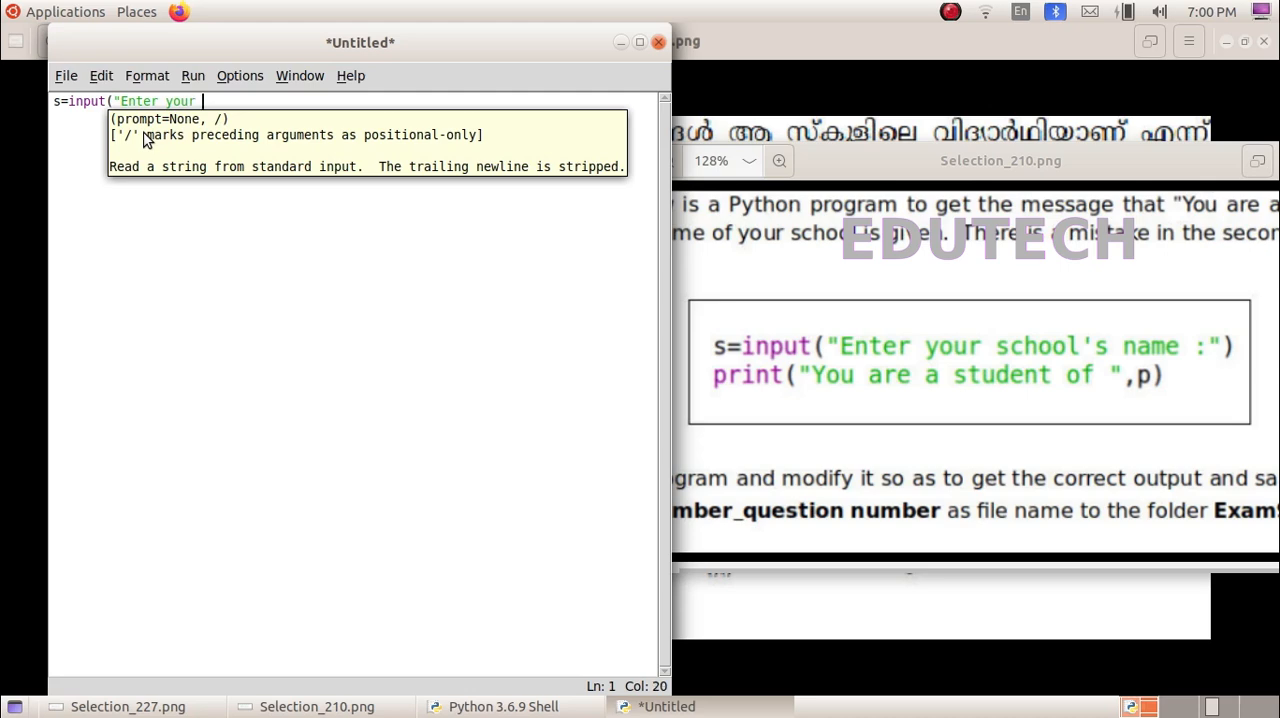
{"action": "type", "text": "schoo"}
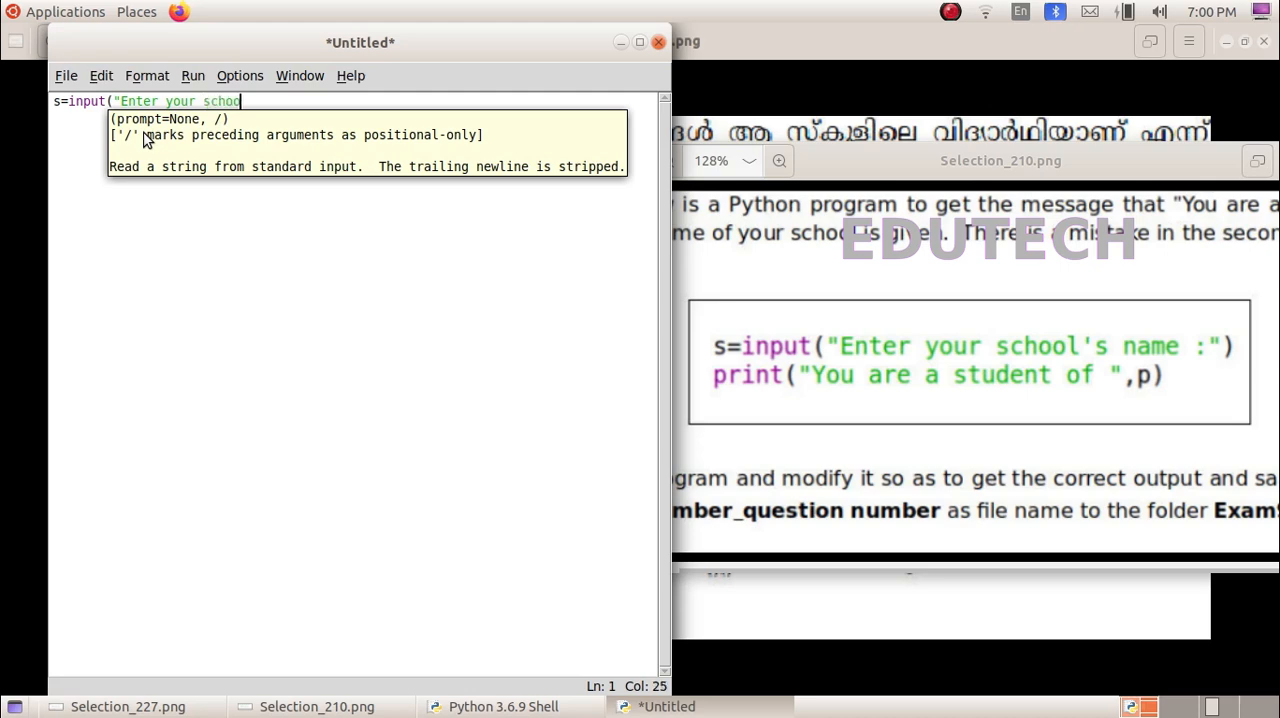
{"action": "type", "text": "l"}
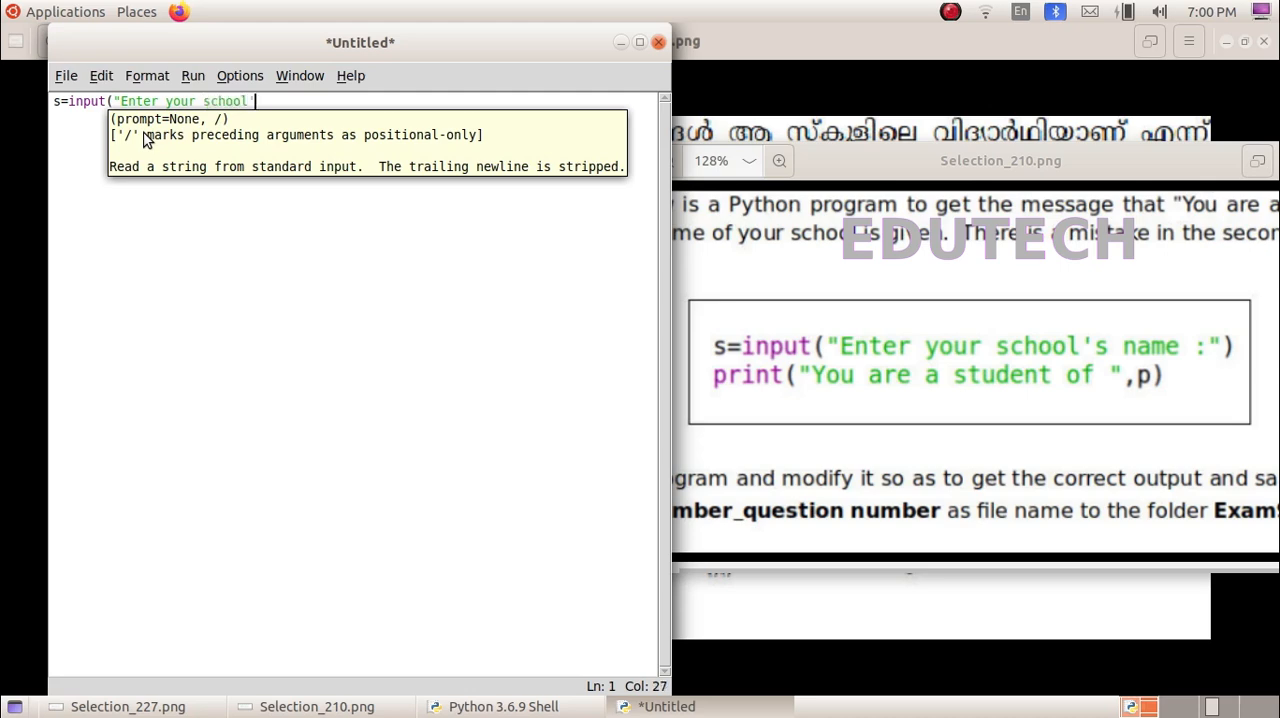
{"action": "type", "text": "'s n"}
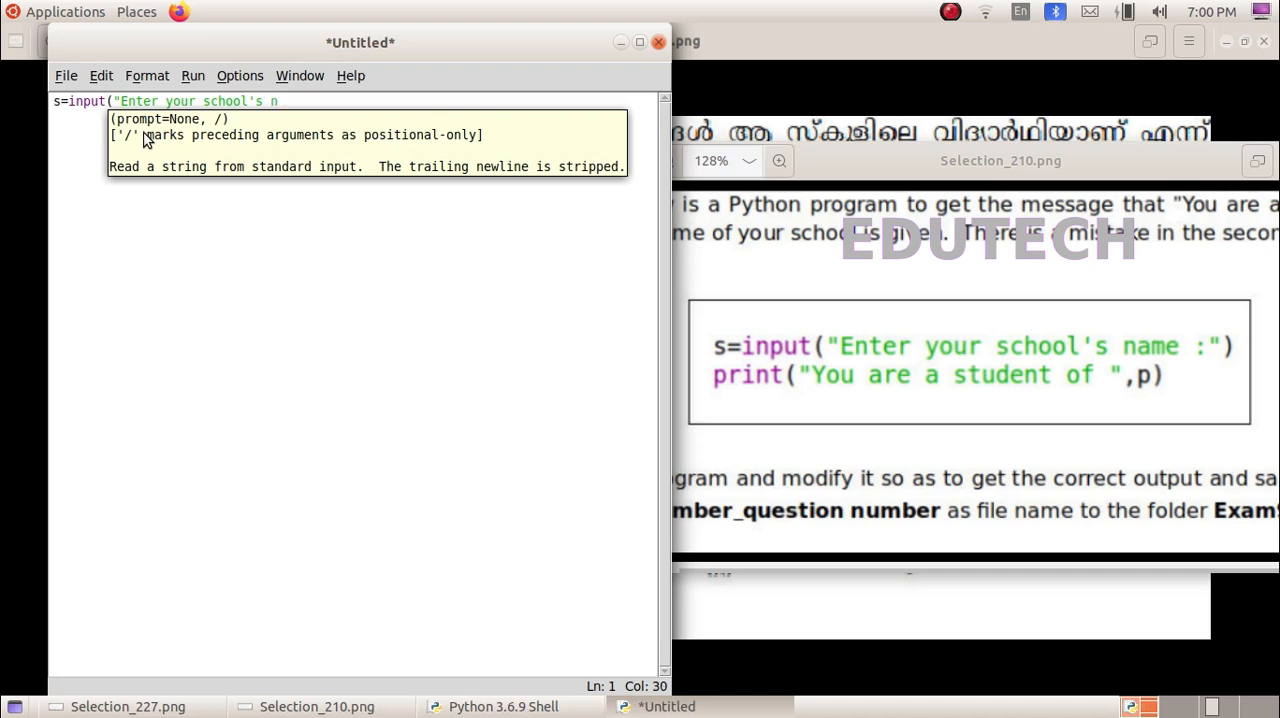
{"action": "type", "text": "ame"}
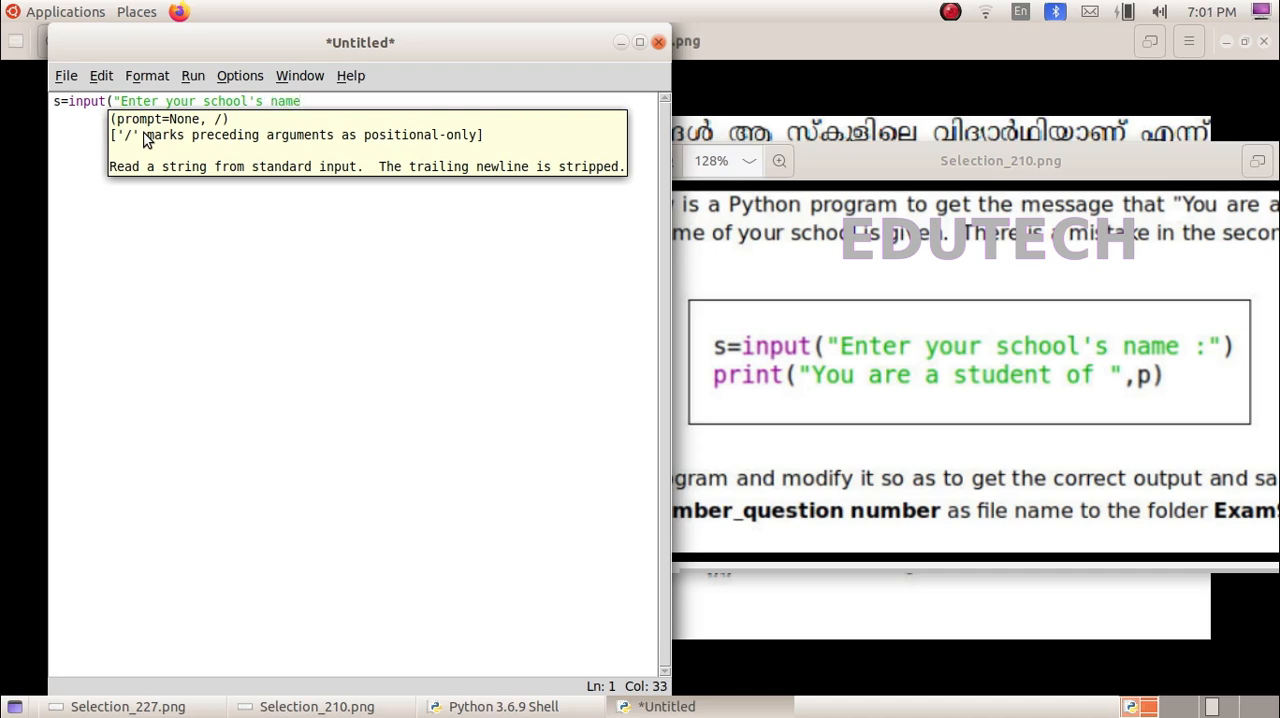
{"action": "type", "text": ":"}
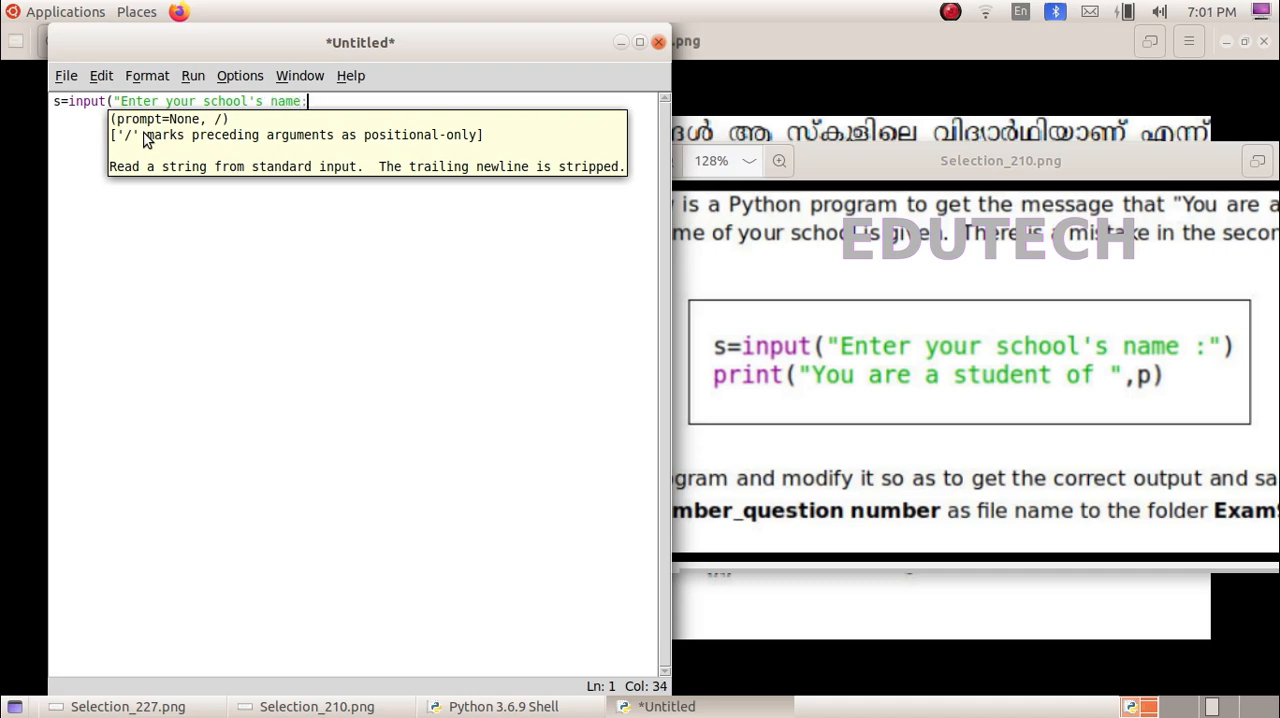
{"action": "type", "text": "\""}
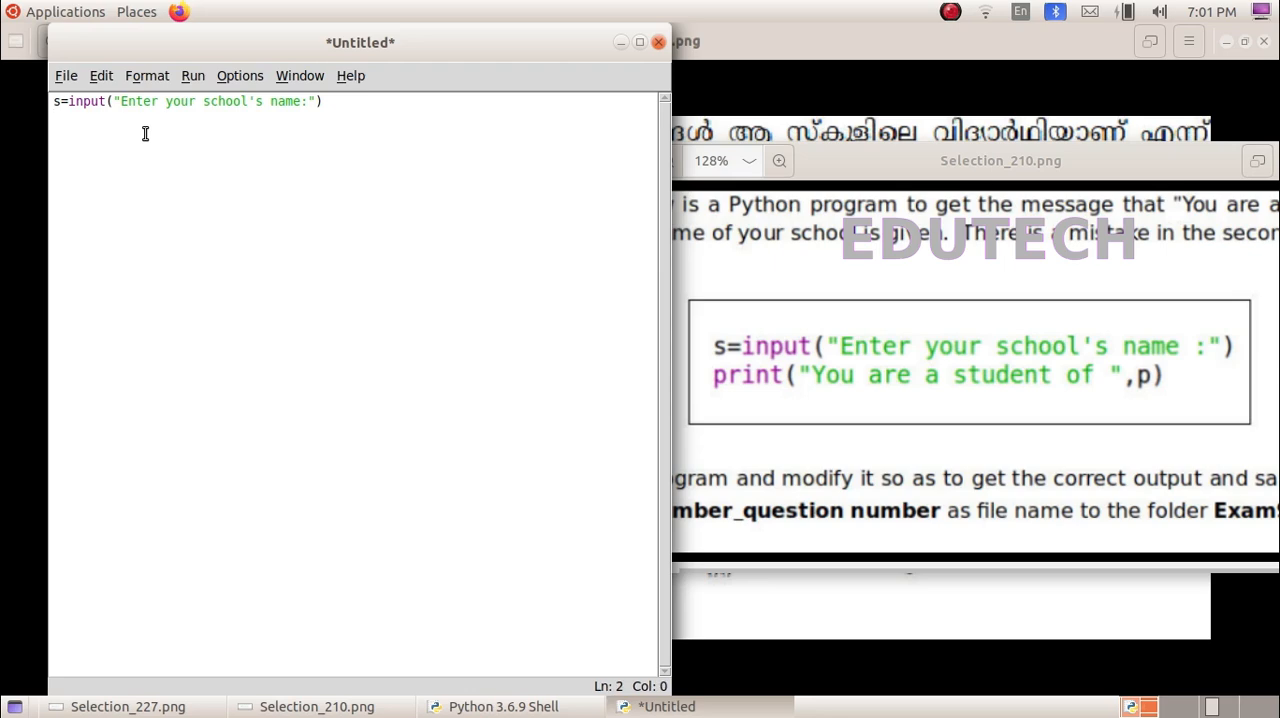
- Add the second line print("you are a student of",p)
{"action": "type", "text": "p"}
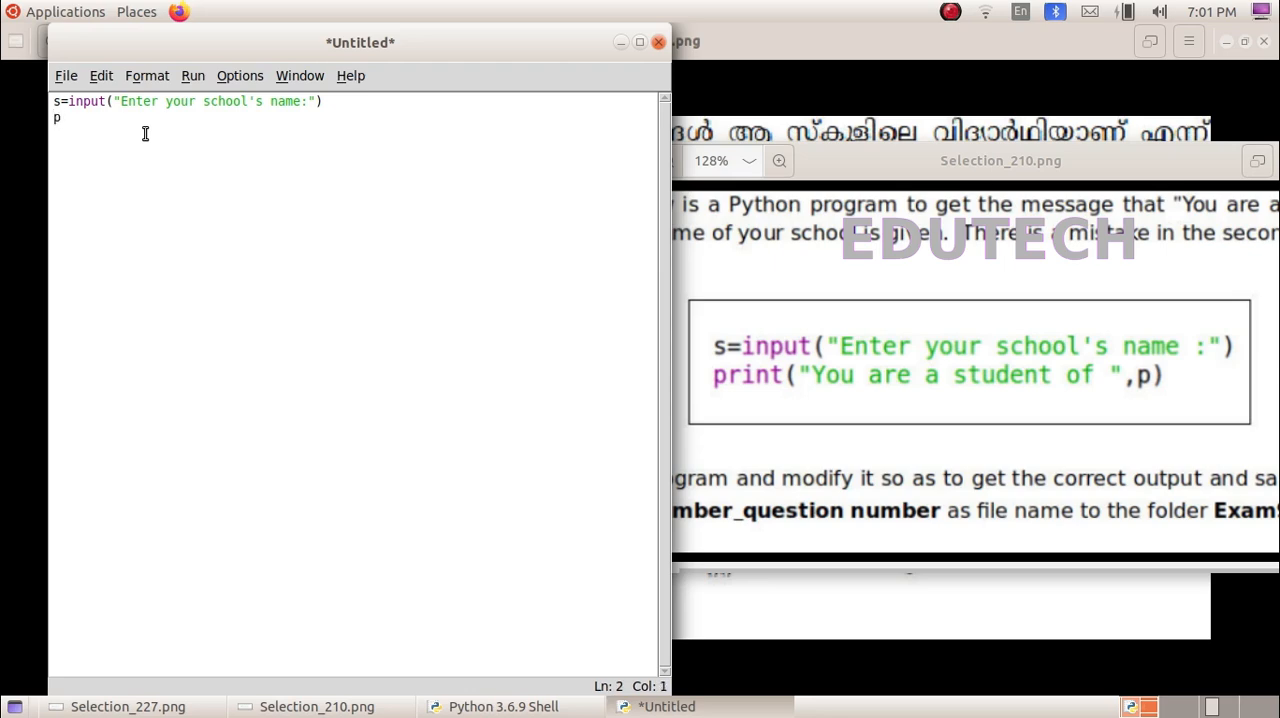
{"action": "type", "text": "rin"}
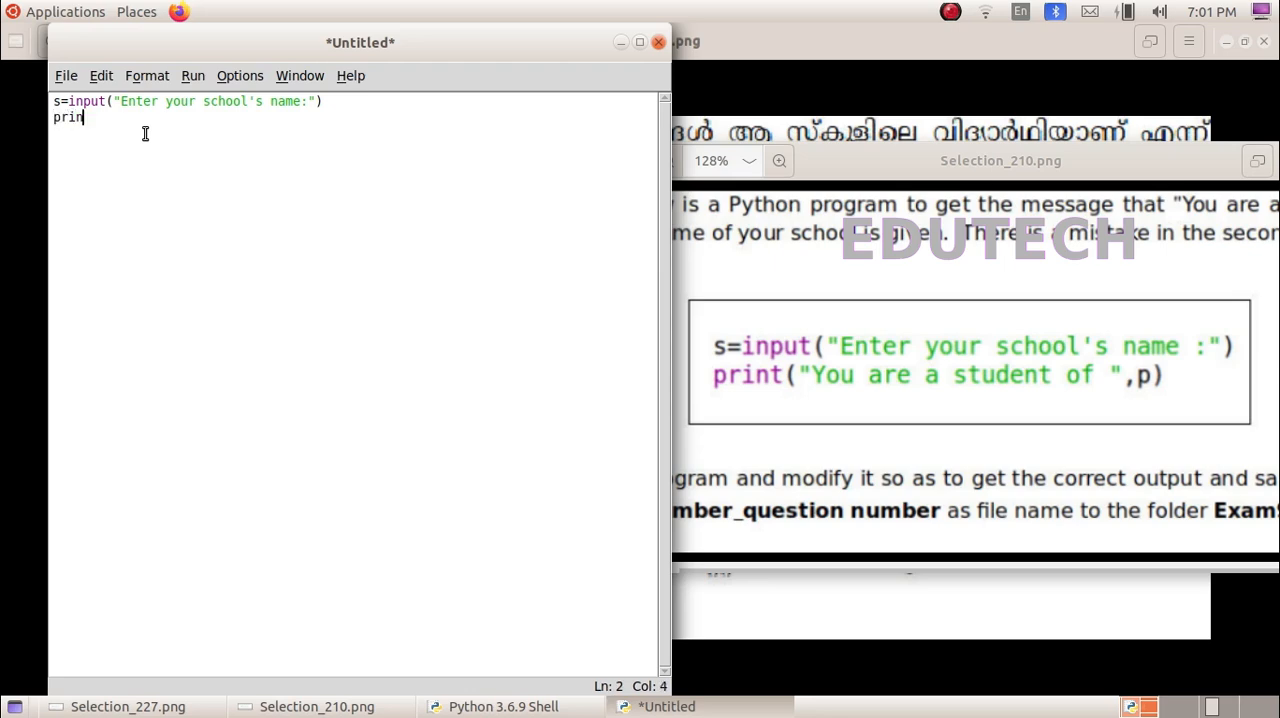
{"action": "type", "text": "t("}
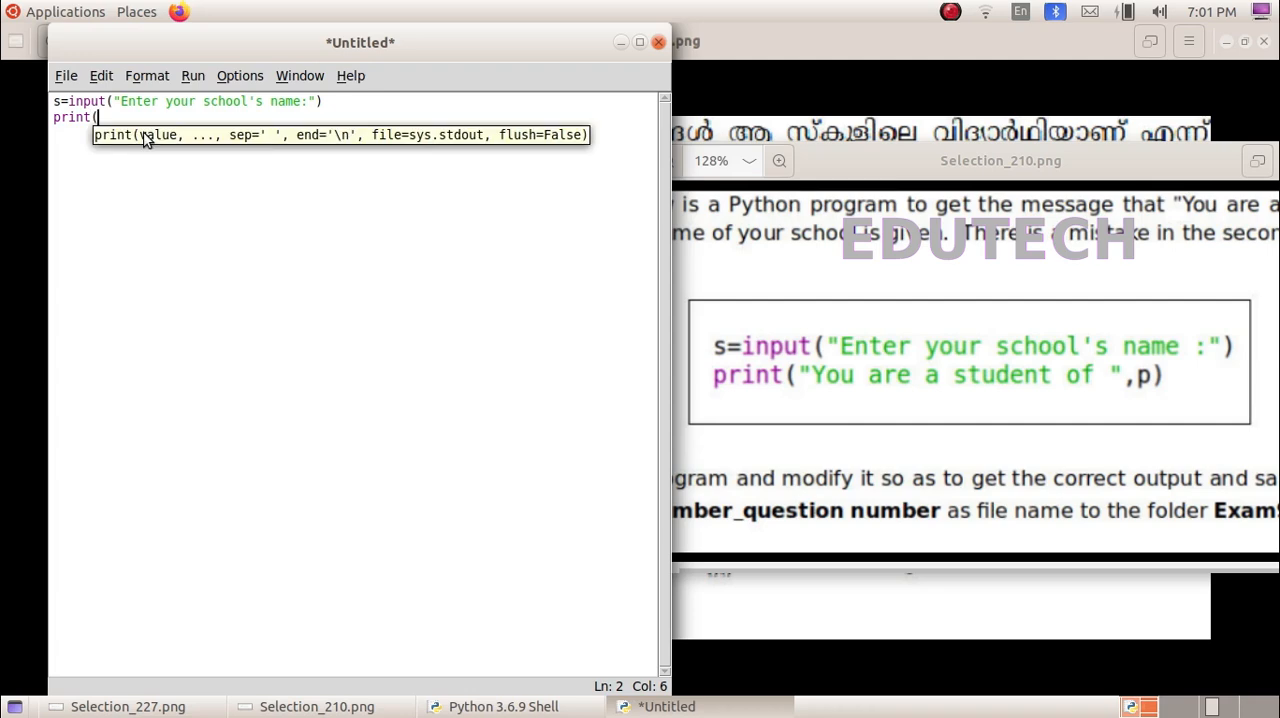
{"action": "type", "text": "\"you ar"}
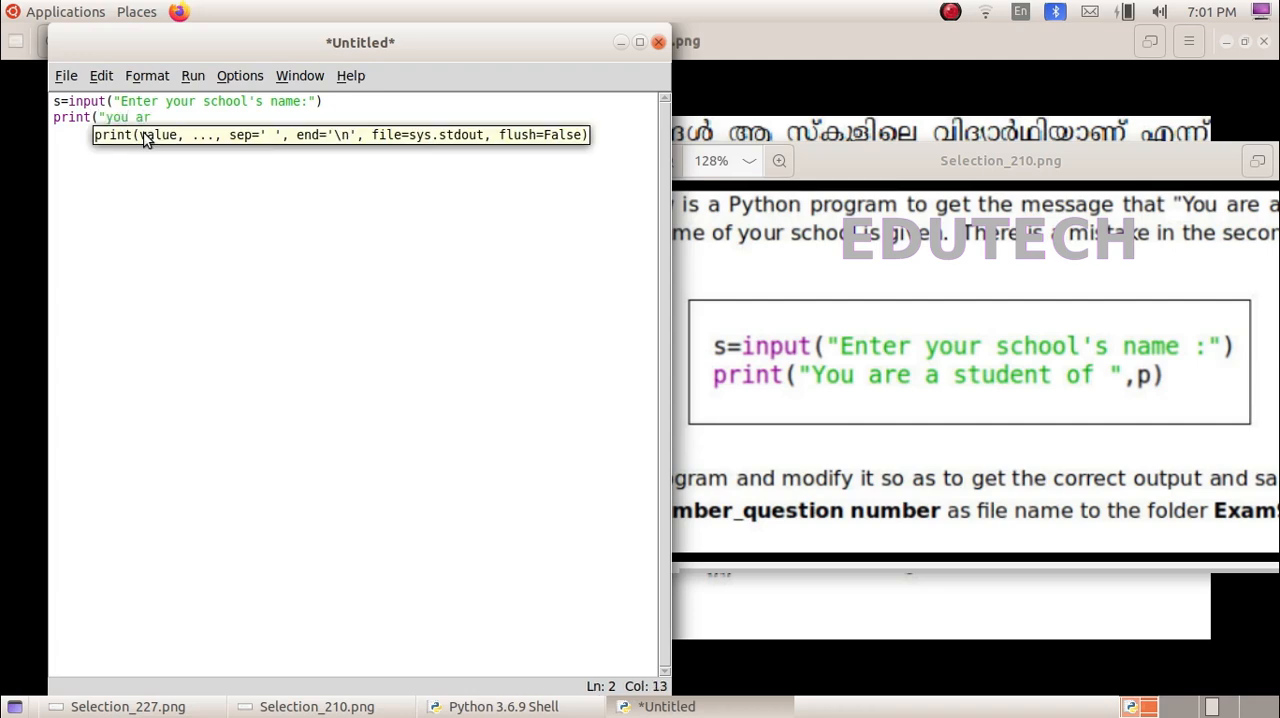
{"action": "type", "text": "e a"}
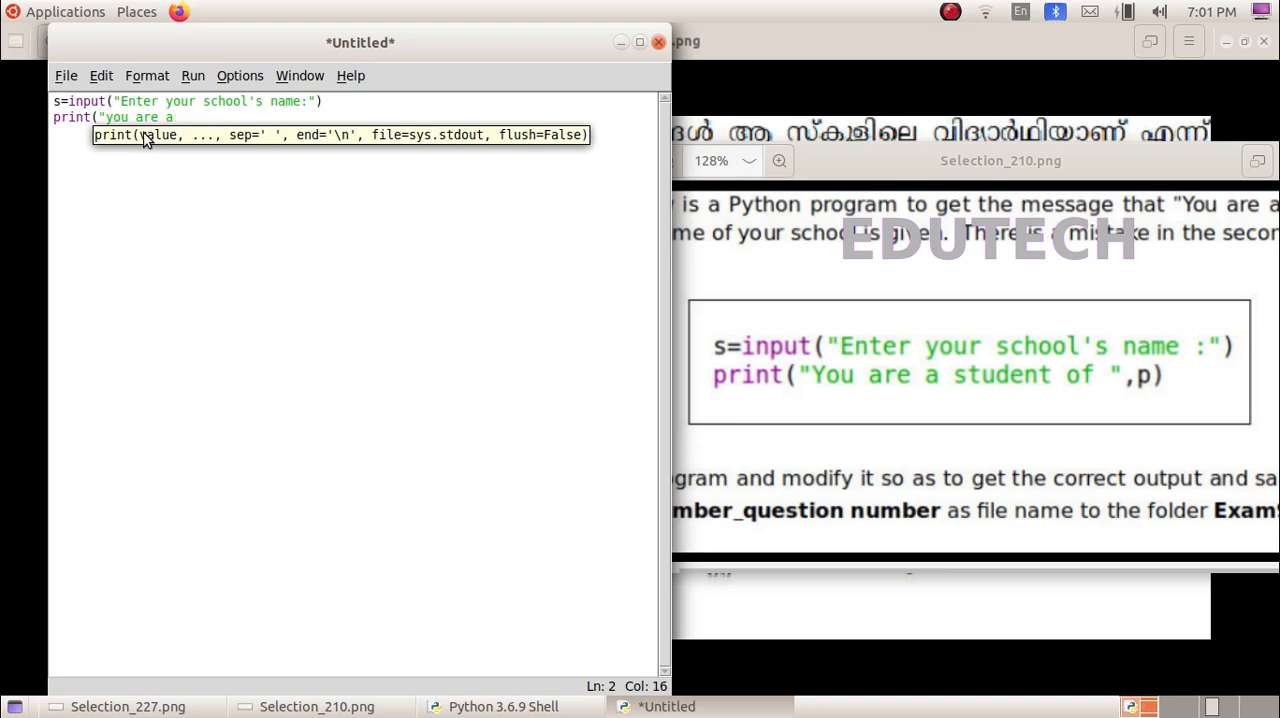
{"action": "type", "text": "st"}
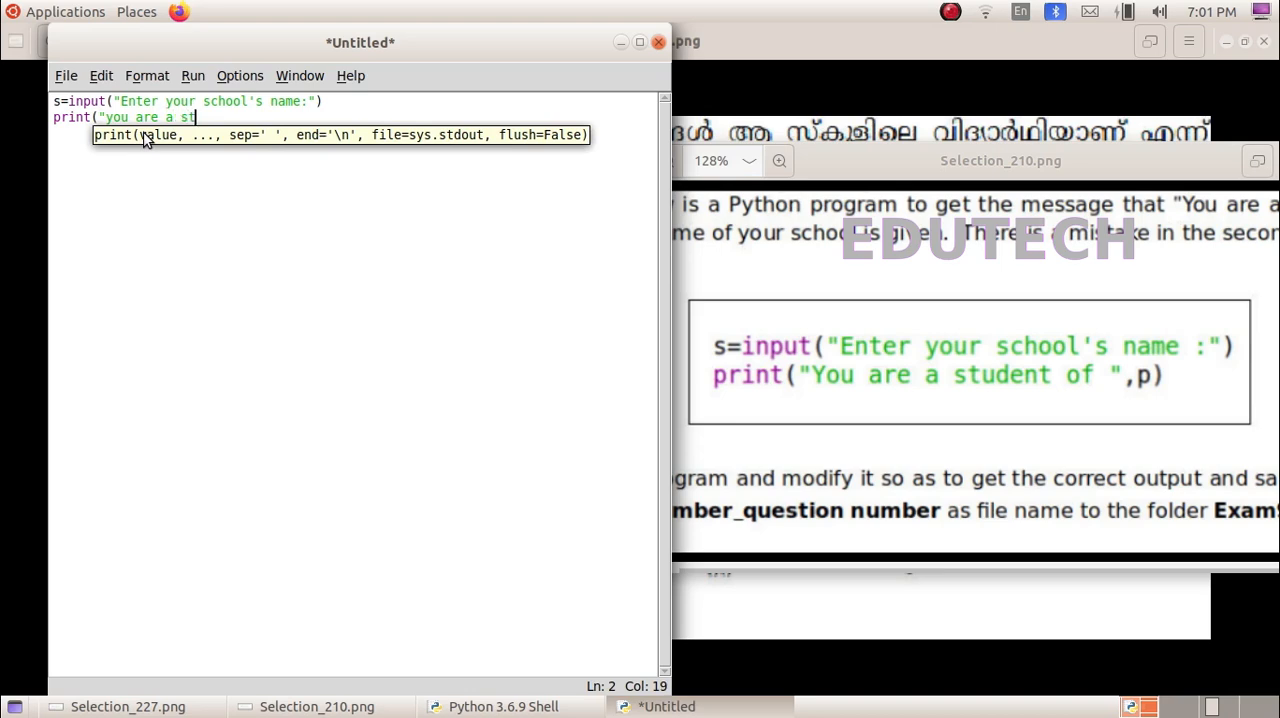
{"action": "type", "text": "udent"}
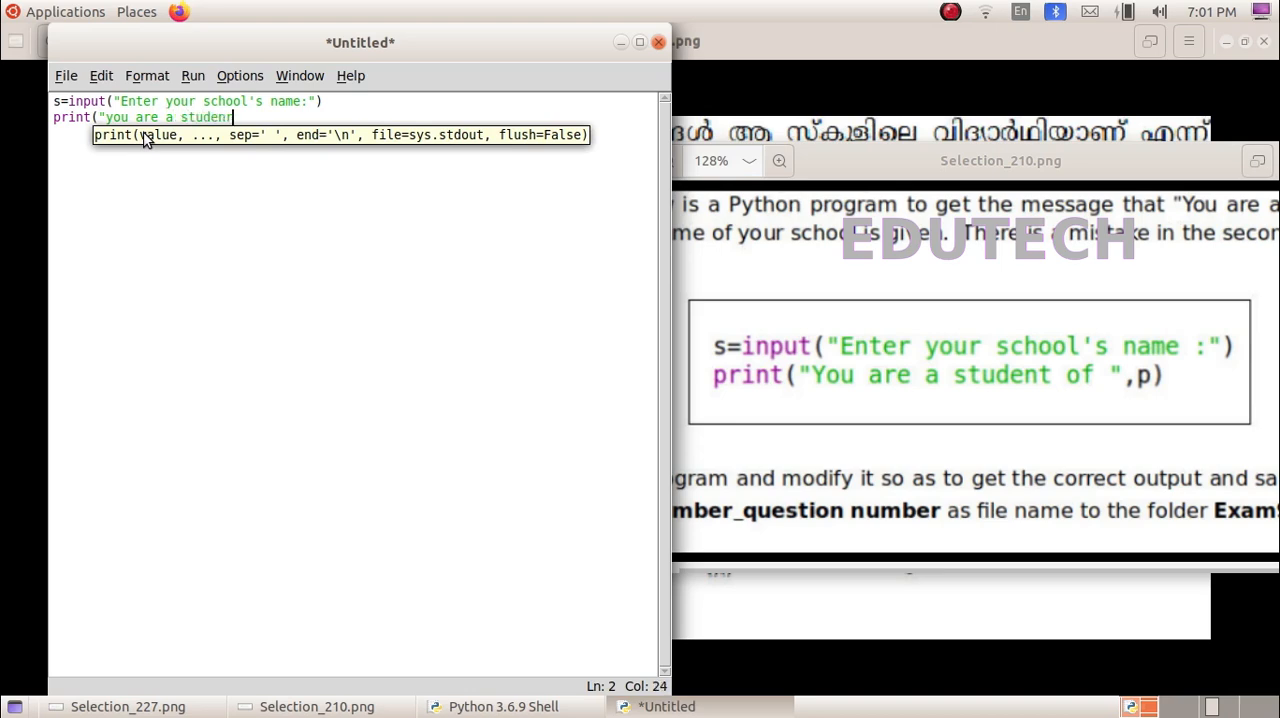
{"action": "type", "text": "\" \""}
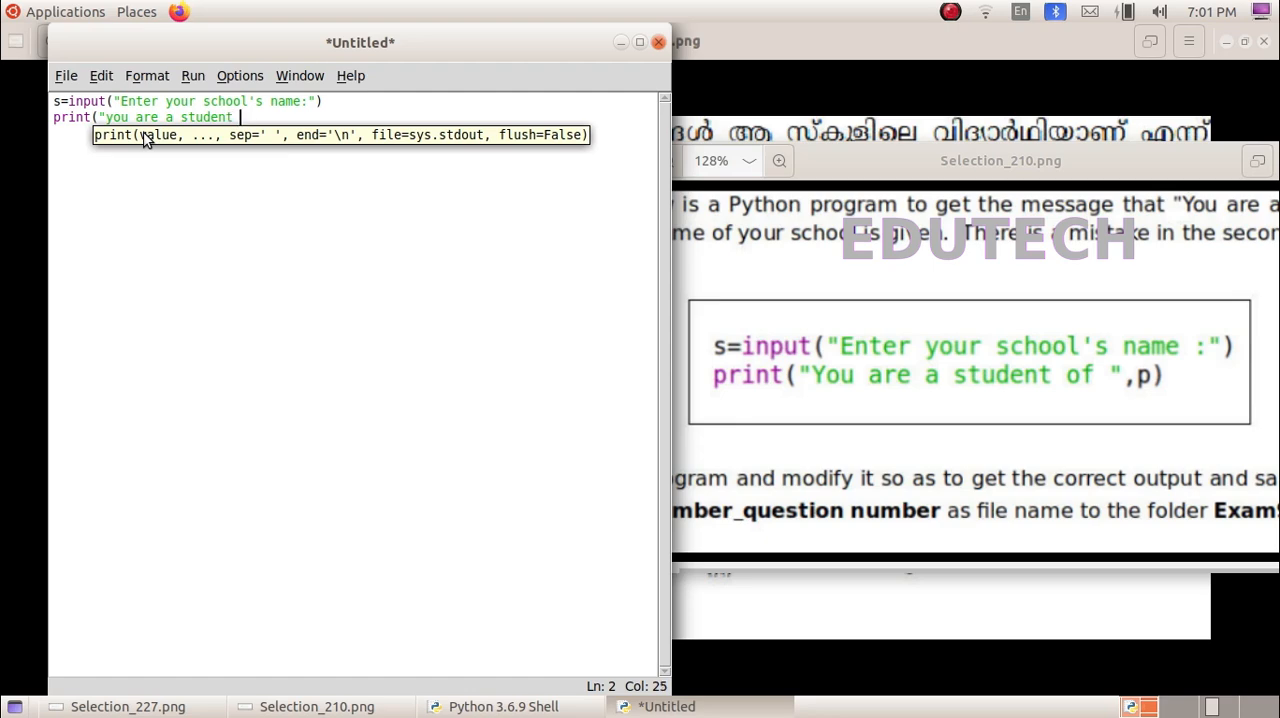
{"action": "type", "text": "of"}
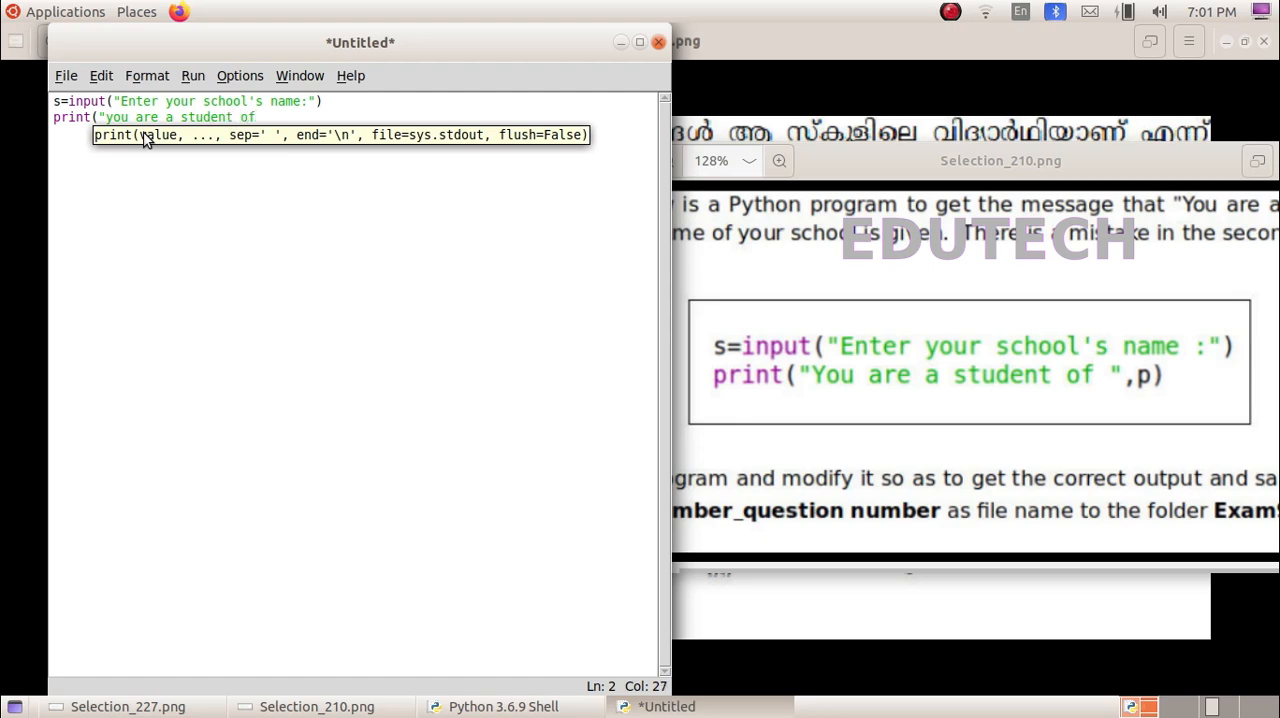
{"action": "type", "text": ","}
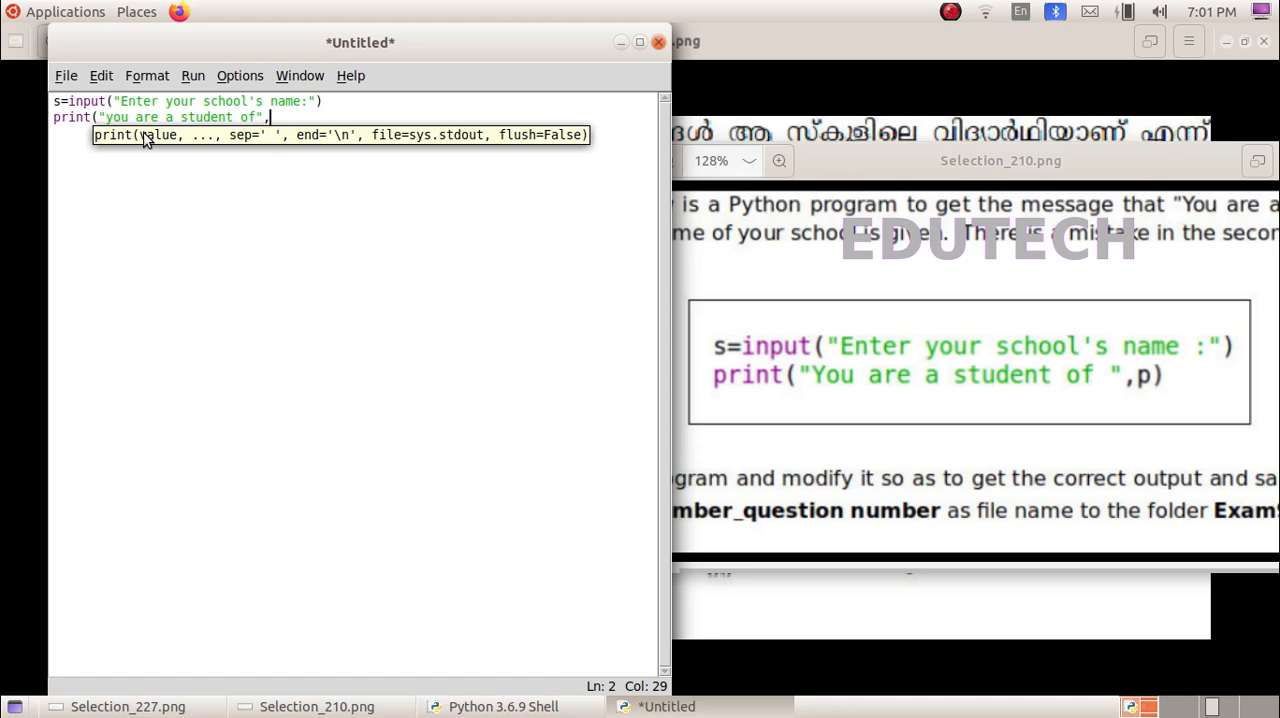
{"action": "type", "text": "p)"}
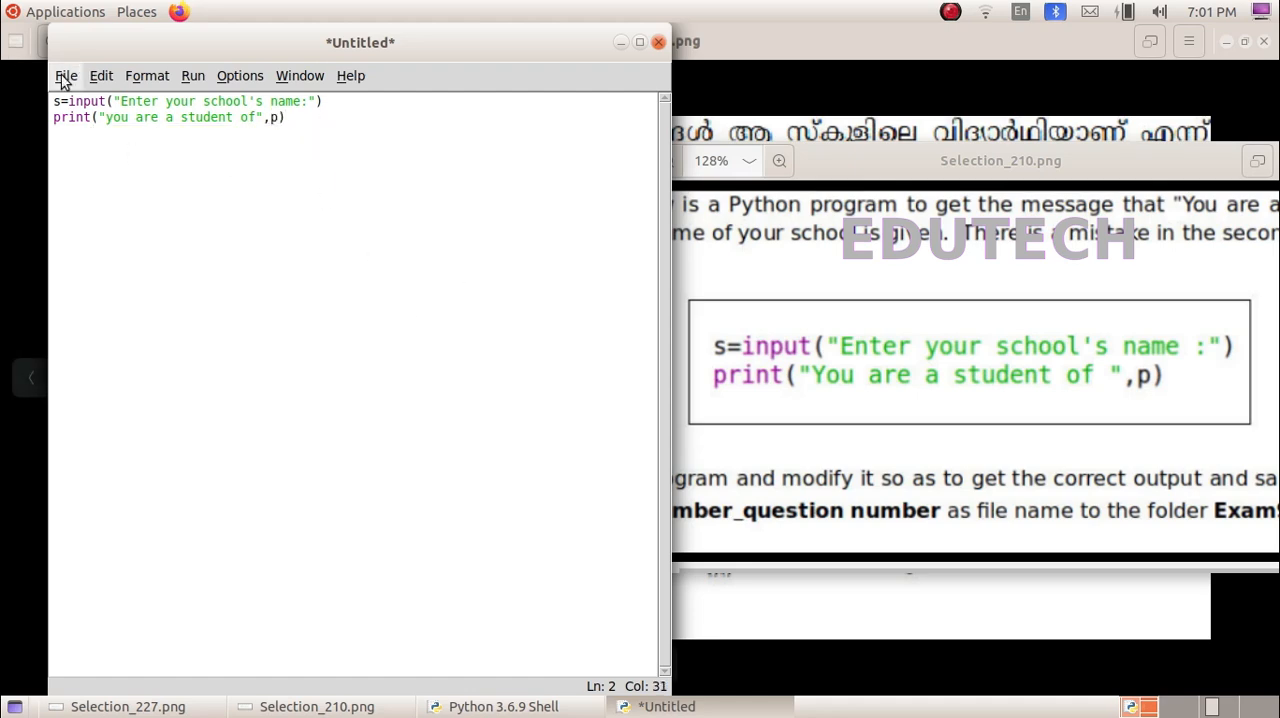
- Save the two-line school-name script under the name 13C_3 in Exam9
{"action": "left_click", "coordinate": [66, 75]}
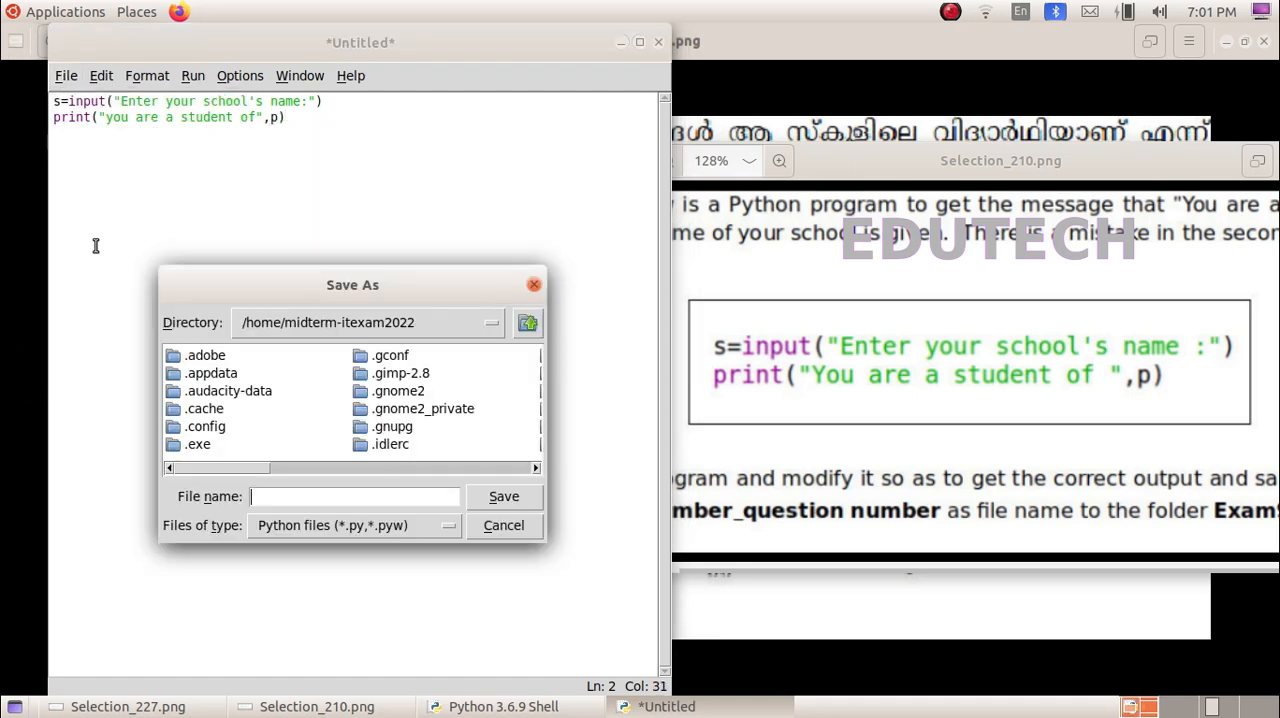
{"action": "scroll", "scroll_direction": "down", "scroll_amount": 3}
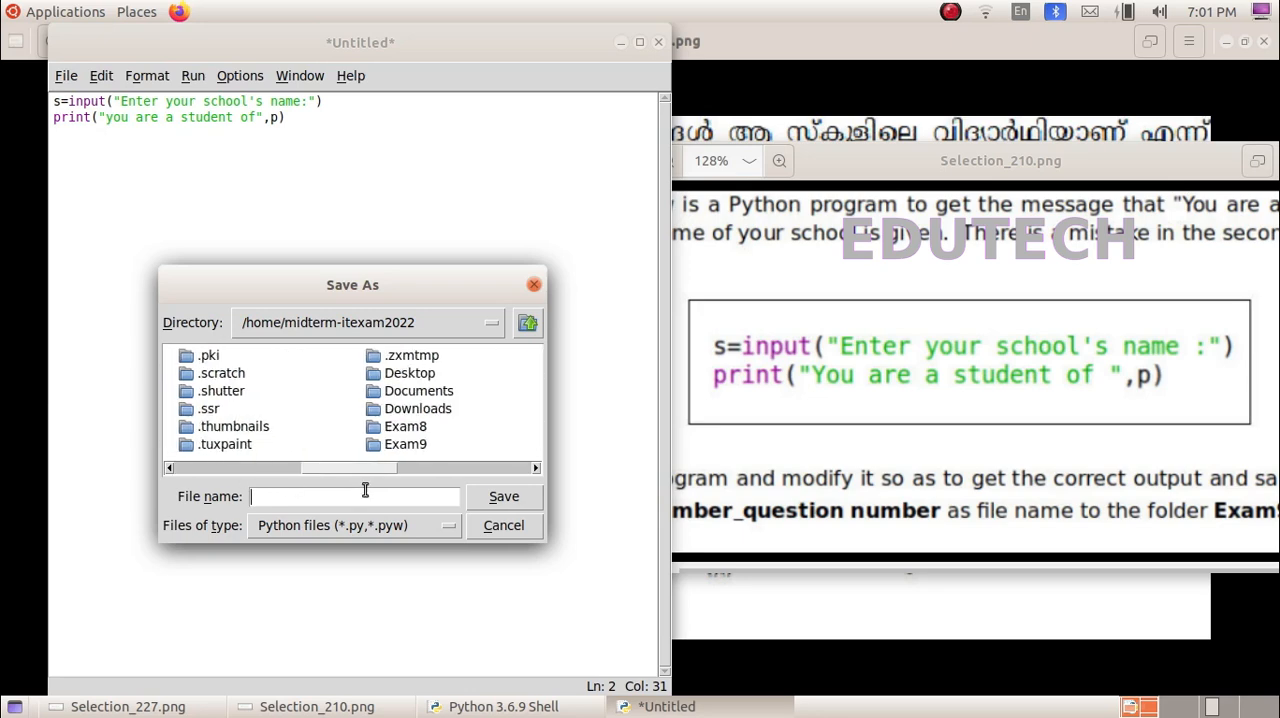
{"action": "double_click", "coordinate": [405, 443]}
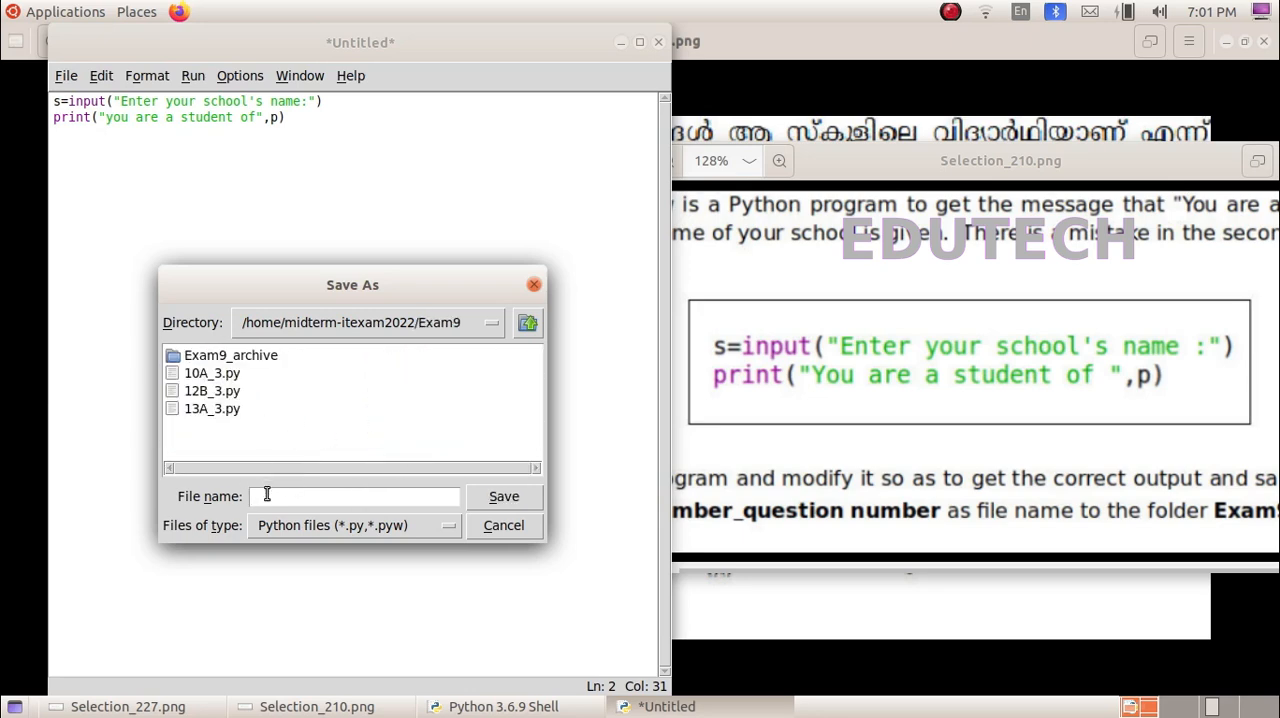
{"action": "type", "text": "1"}
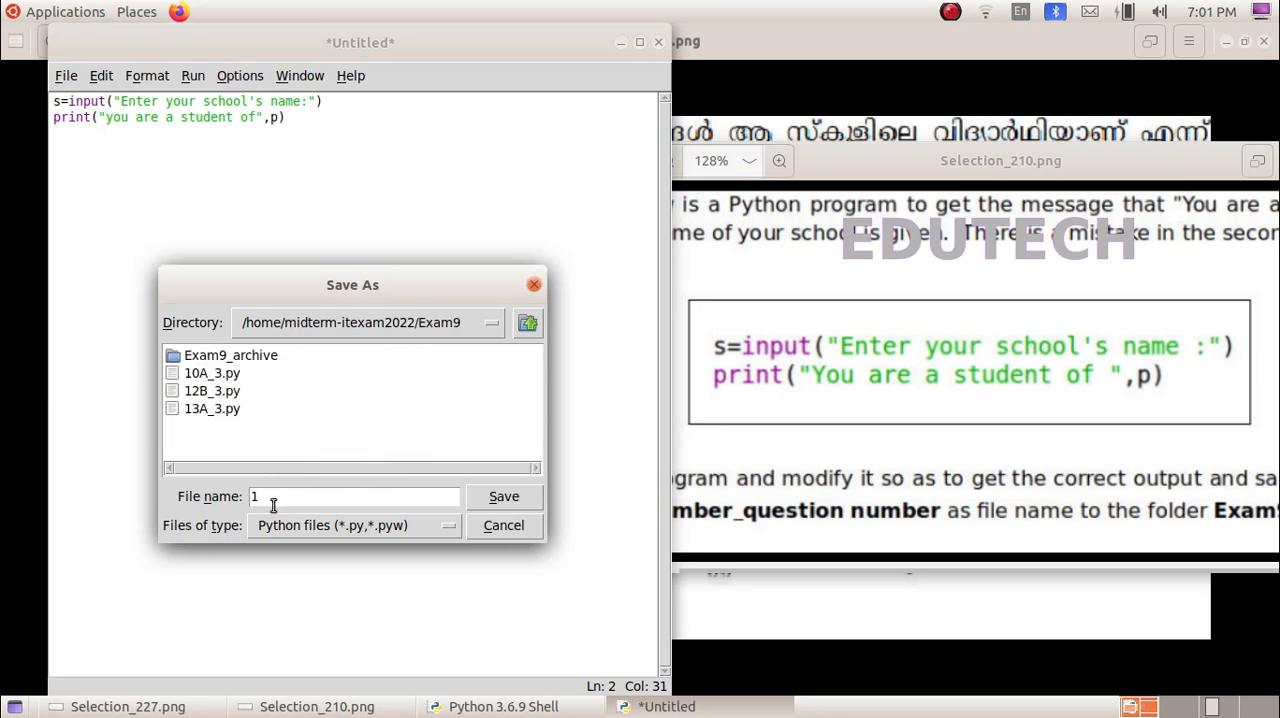
{"action": "type", "text": "3C_3"}
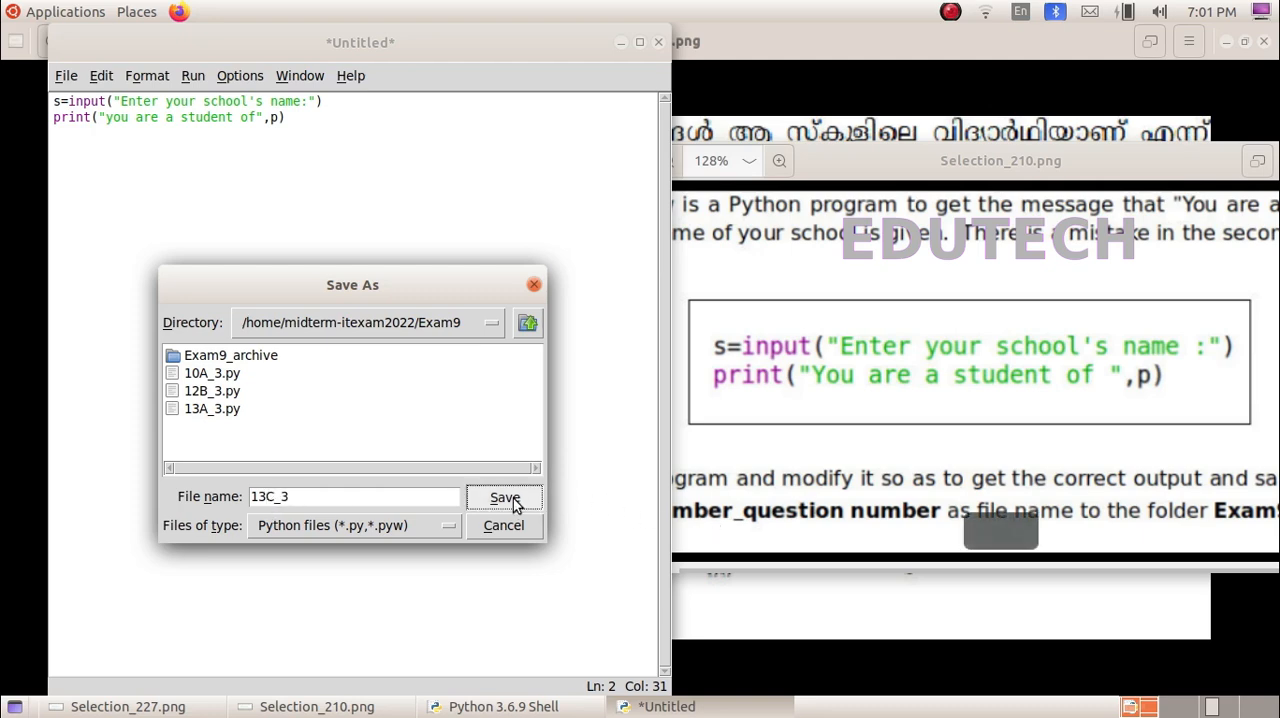
{"action": "left_click", "coordinate": [192, 75]}
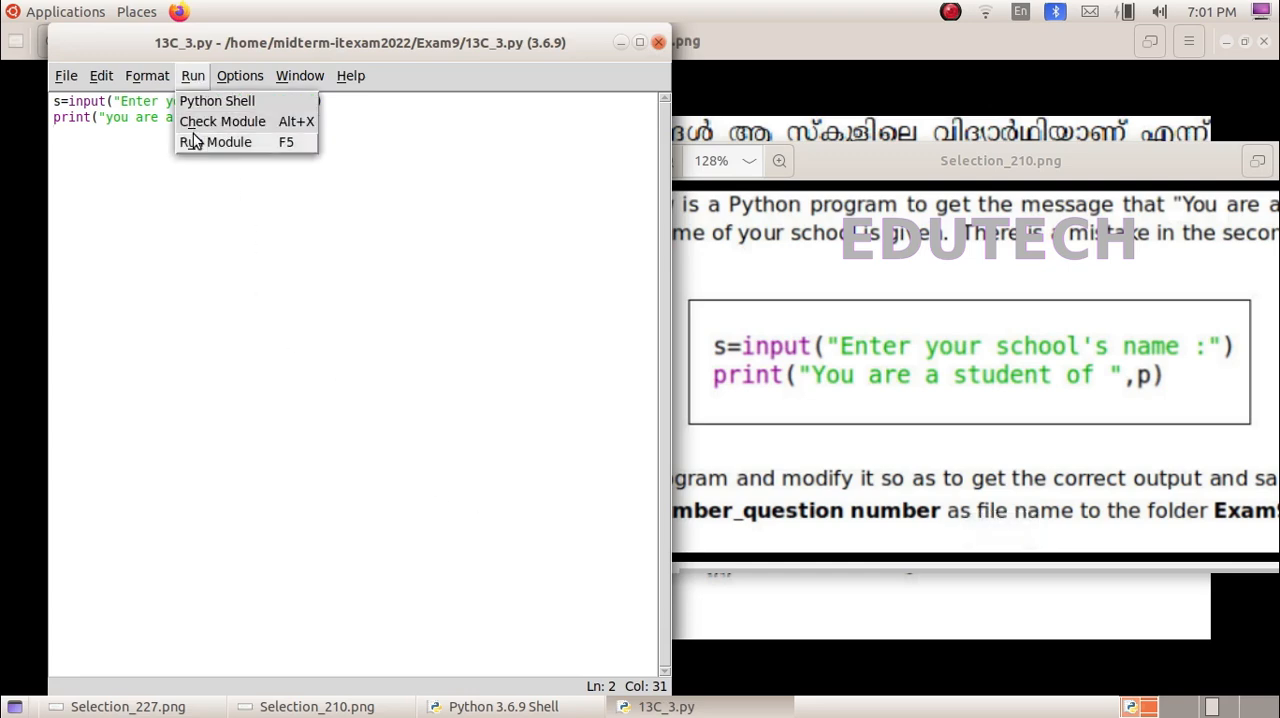
- Run 13C_3.py, hit the NameError for p, and return to the editor
{"action": "left_click", "coordinate": [215, 141]}
{"action": "type", "text": "MKH MMO VHSS"}
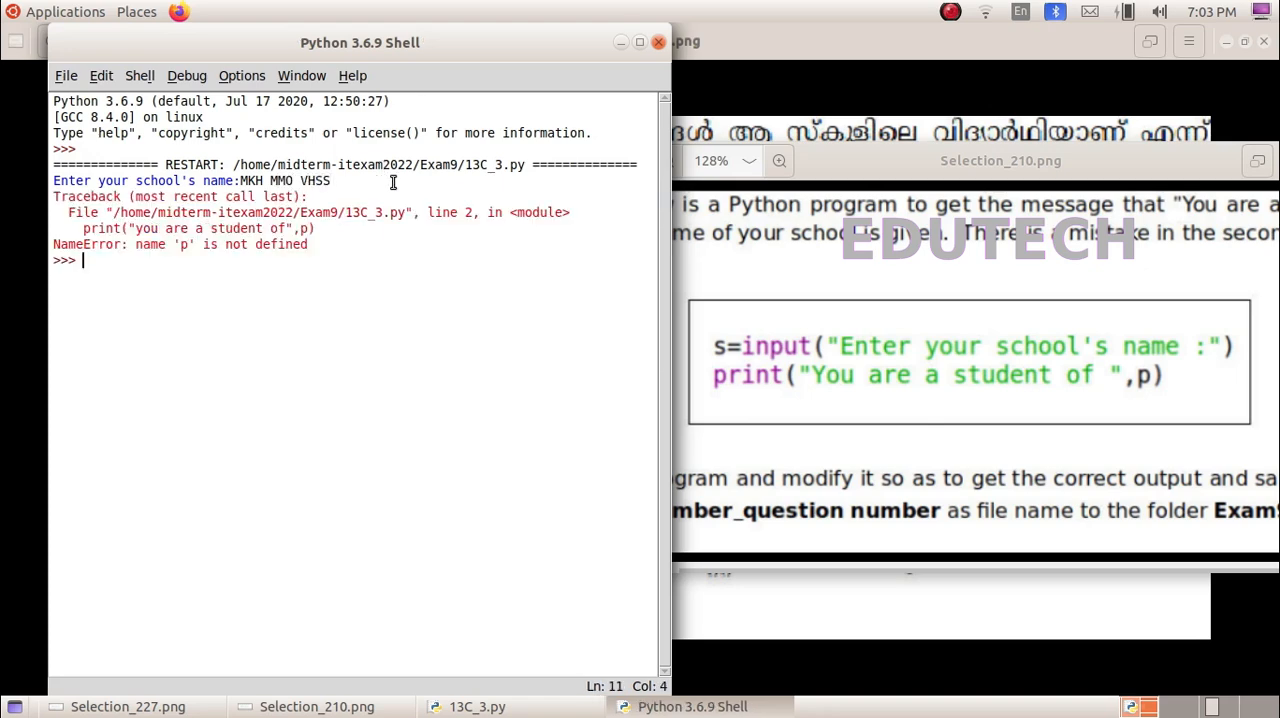
{"action": "left_click", "coordinate": [477, 706]}
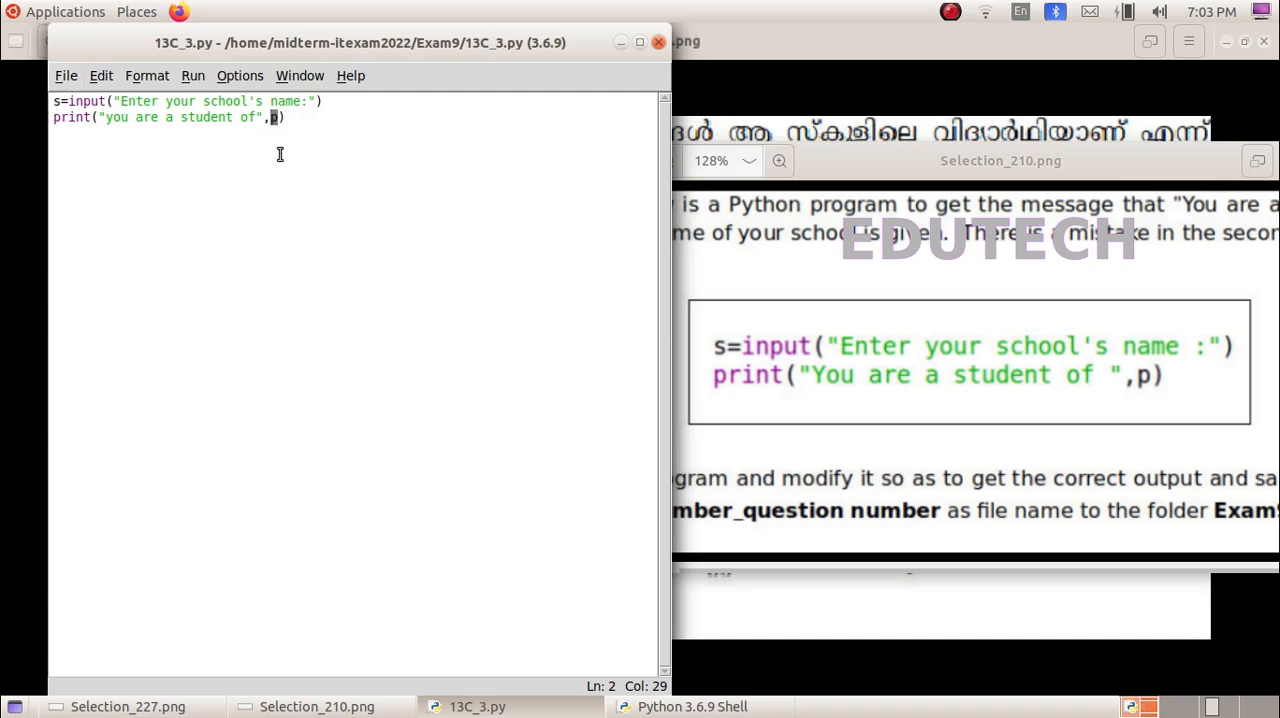
- Change p to s in the print line, then save and run 13C_3.py
{"action": "type", "text": "S"}
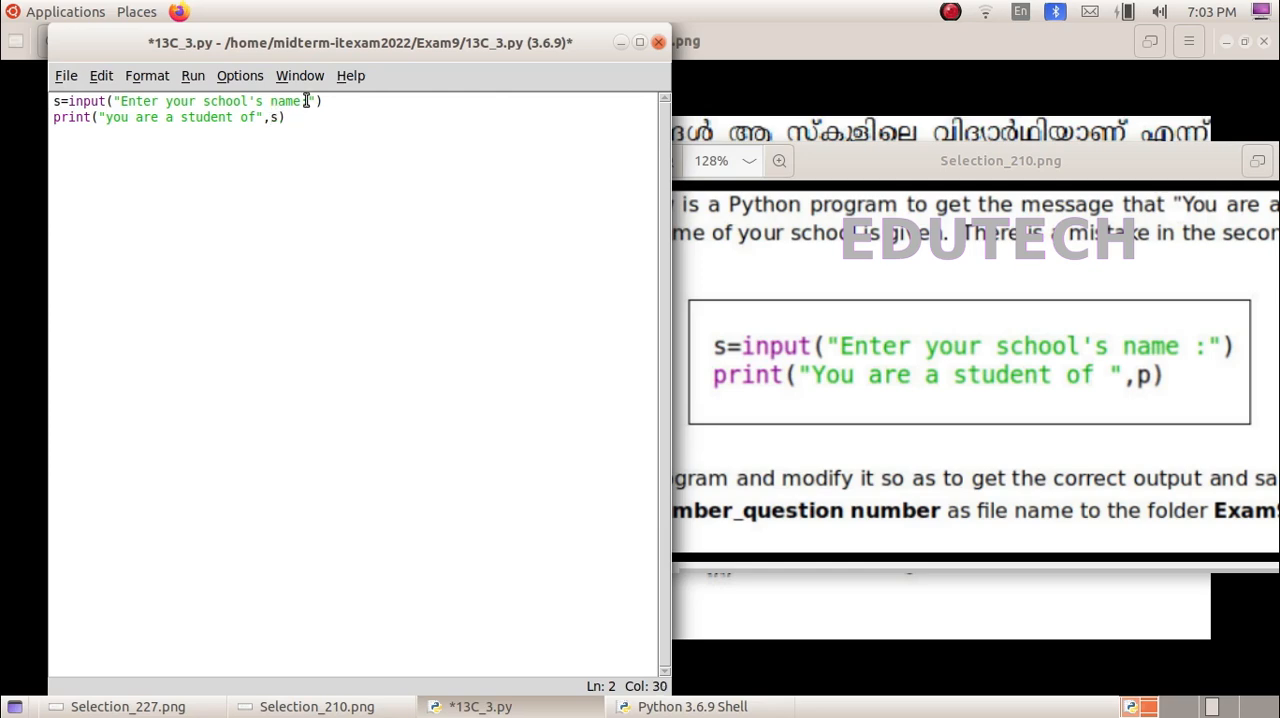
{"action": "left_click", "coordinate": [192, 75]}
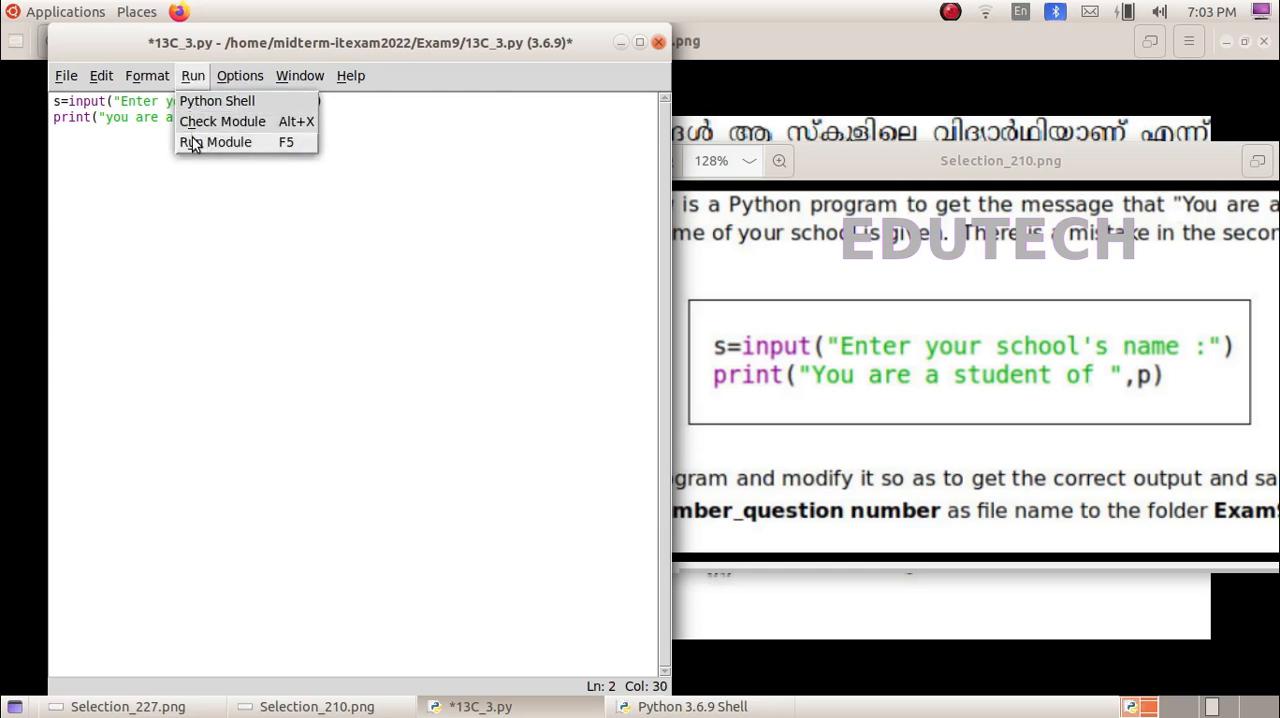
{"action": "left_click", "coordinate": [215, 141]}
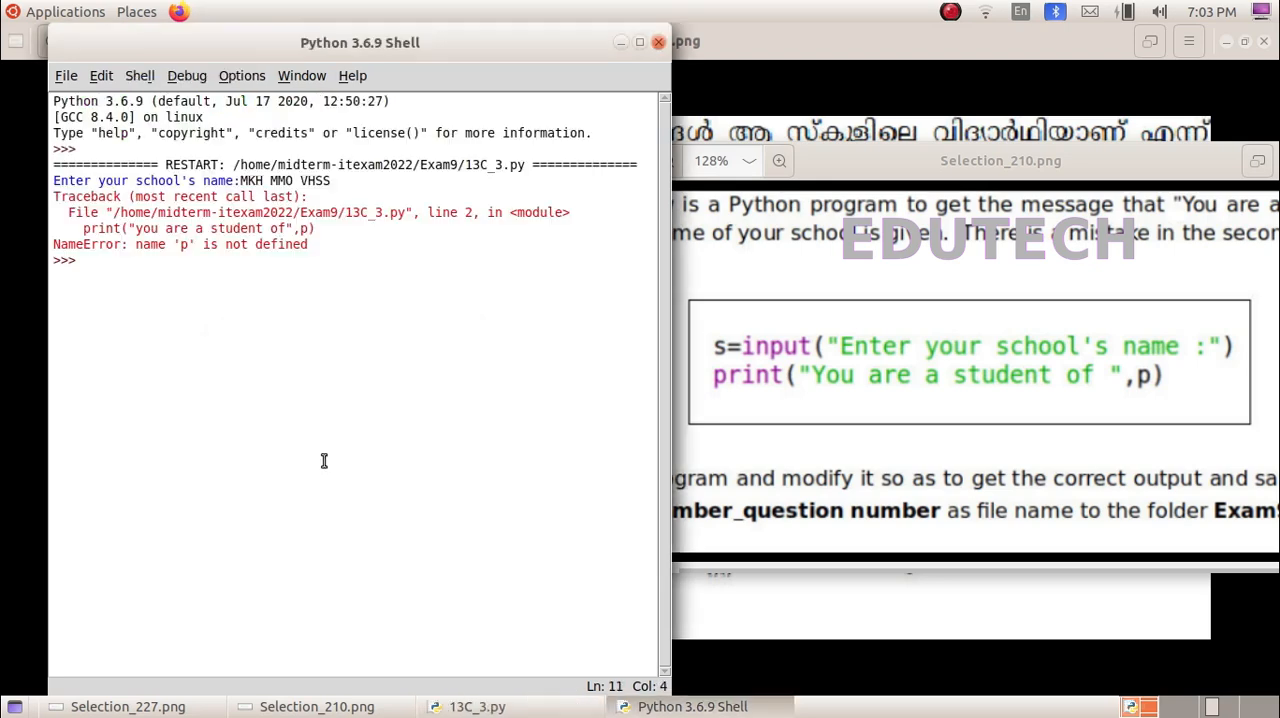
{"action": "key", "text": "F5"}
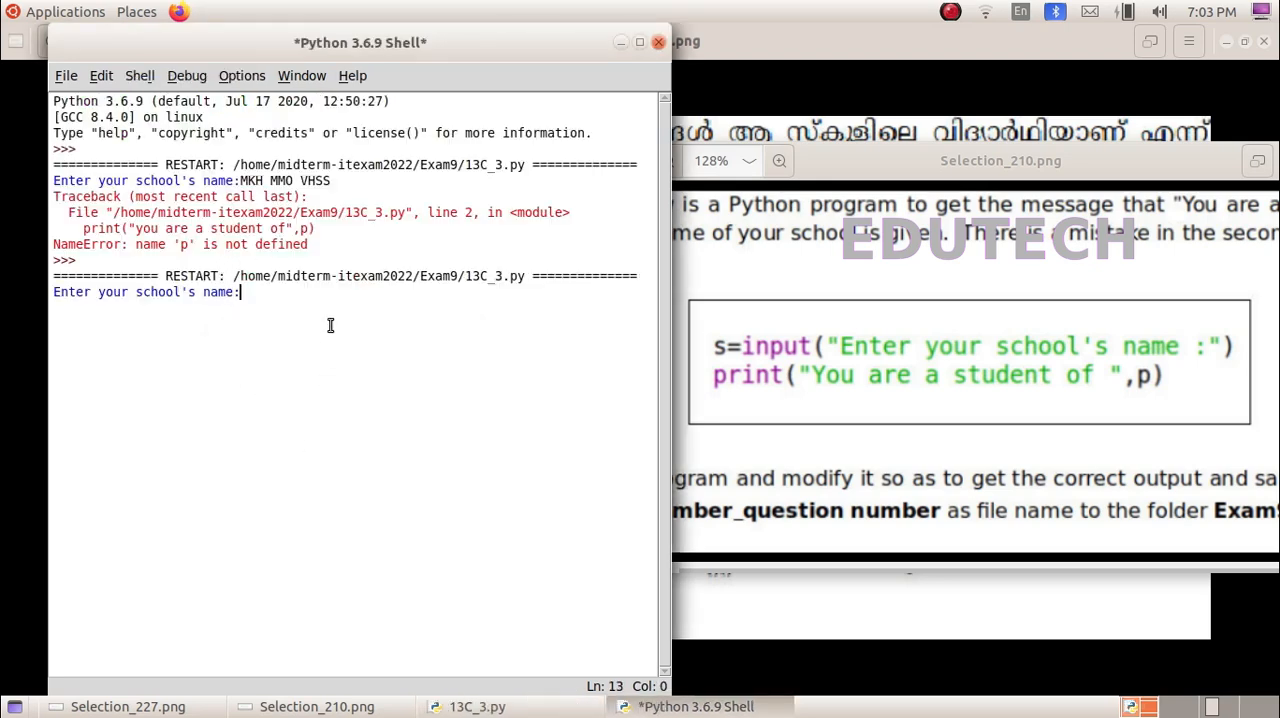
- Enter the school name 'MKH MMO VHSS' at the program's prompt
{"action": "type", "text": "MKH M"}
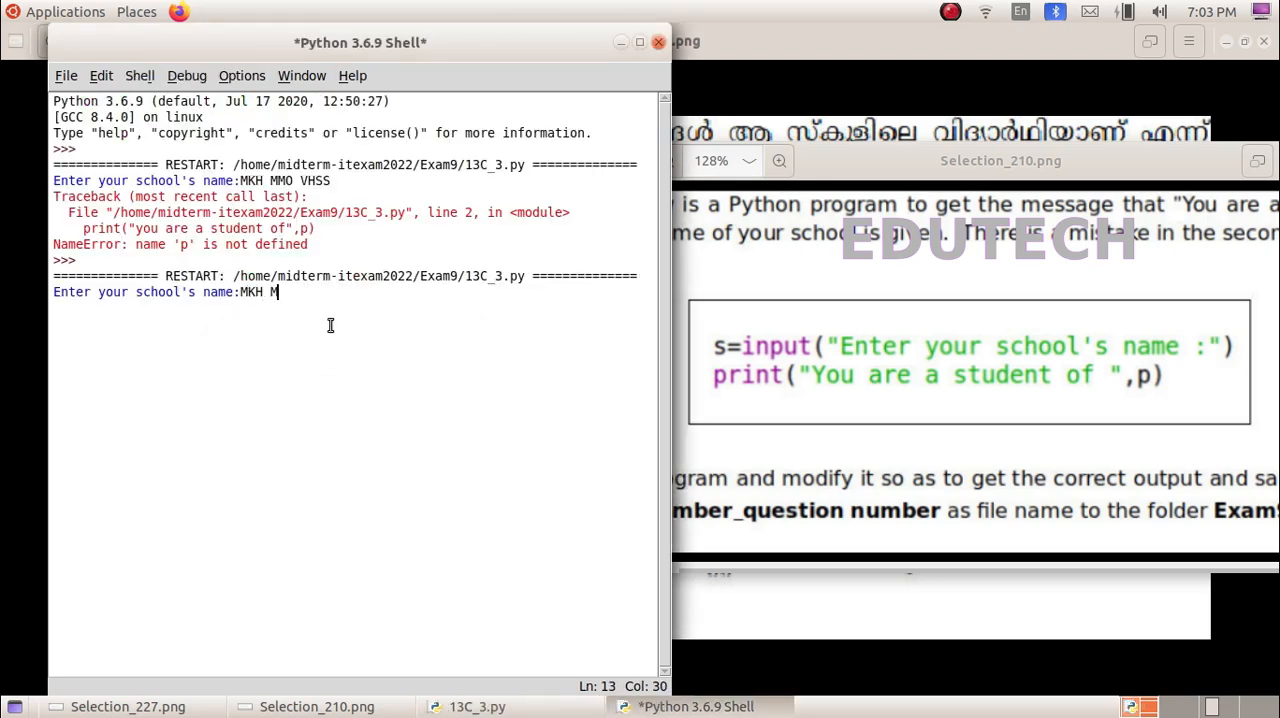
{"action": "type", "text": "MO VHSS"}
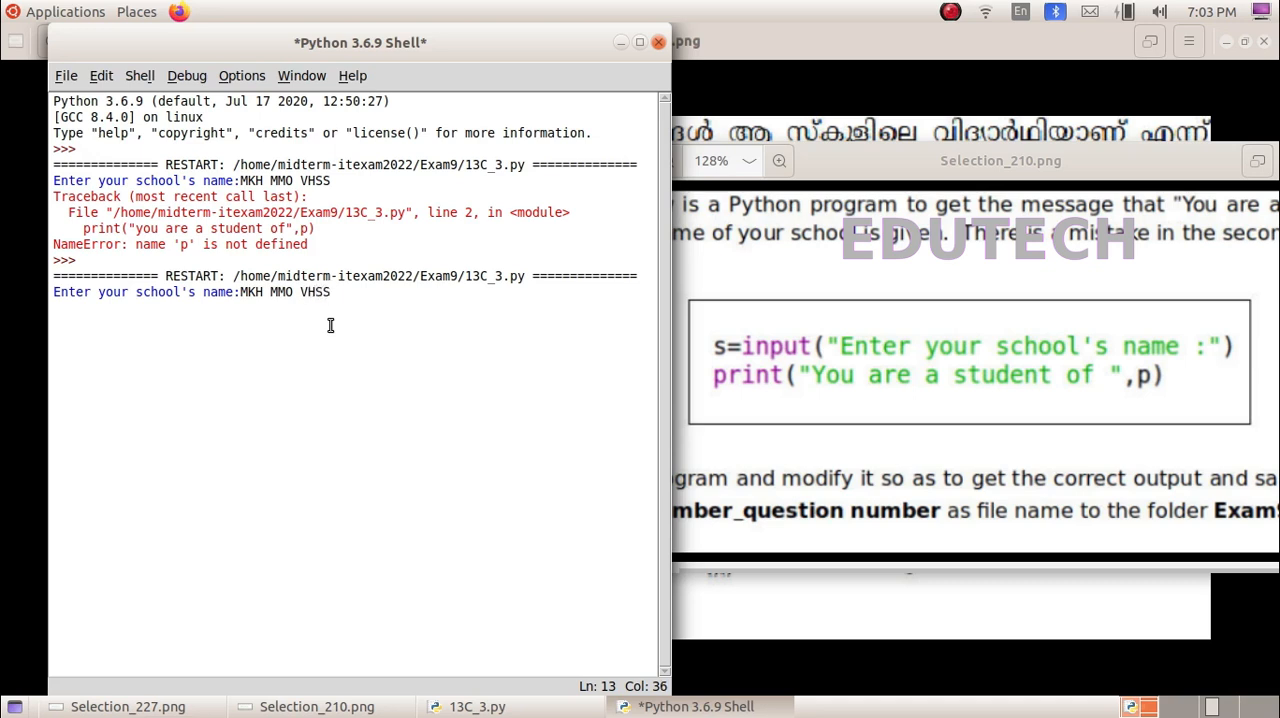
{"action": "key", "text": "Return"}
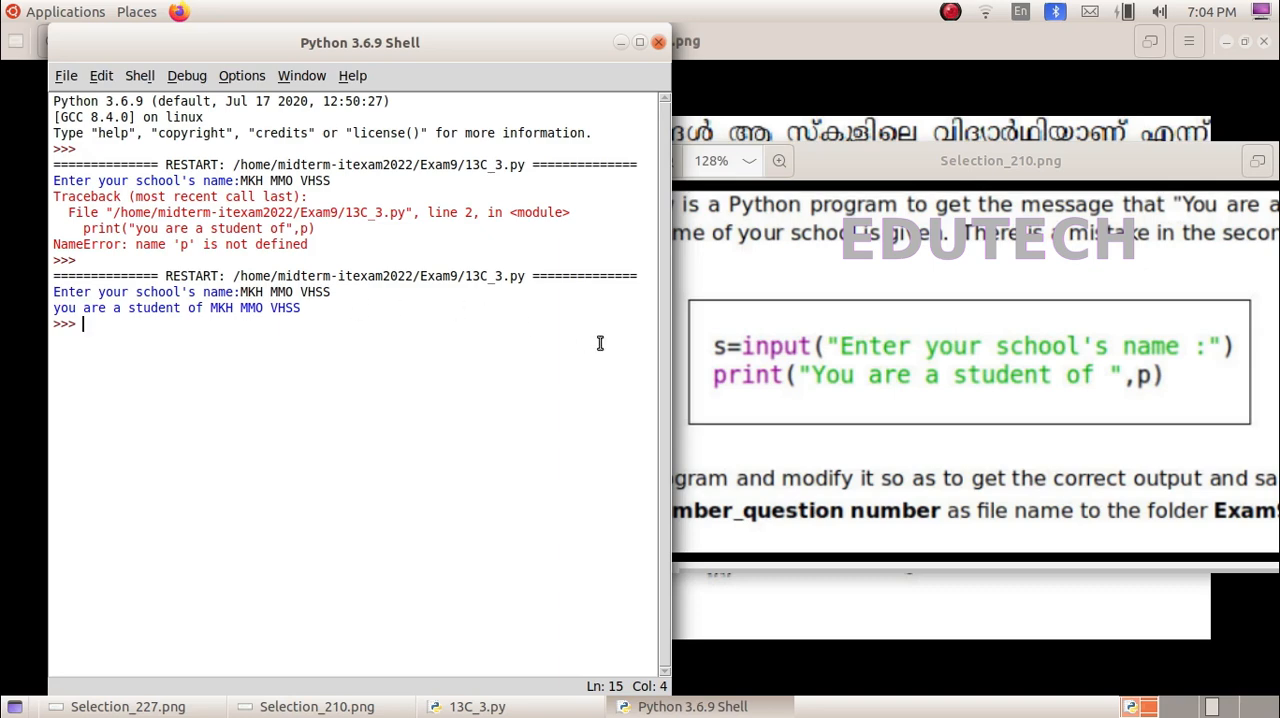
{"action": "mouse_move", "coordinate": [579, 329]}
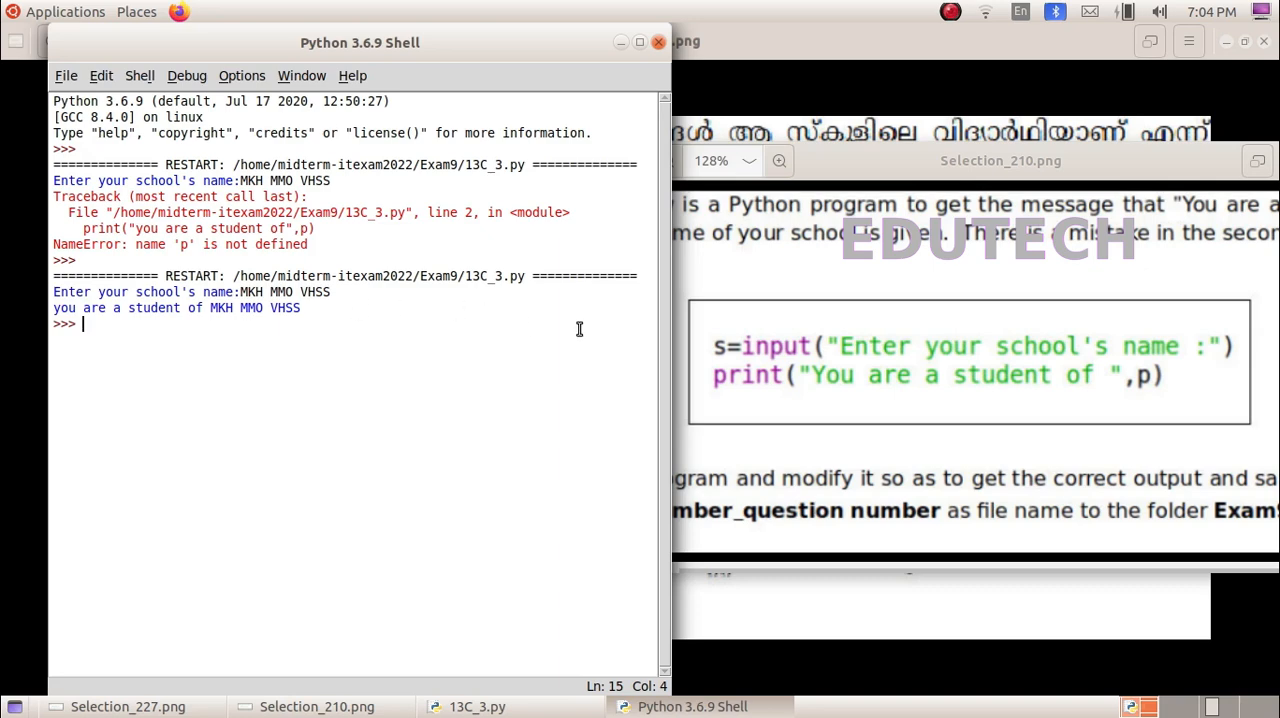